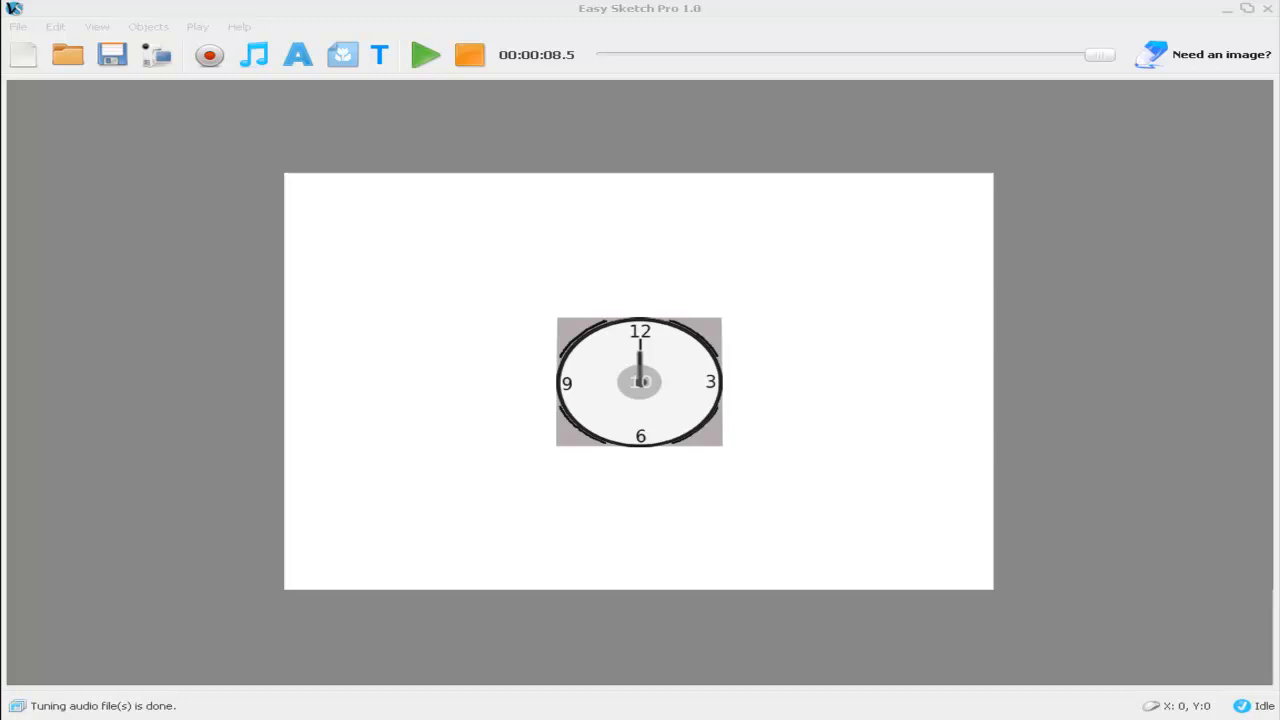
pyautogui.moveTo(1238, 660)
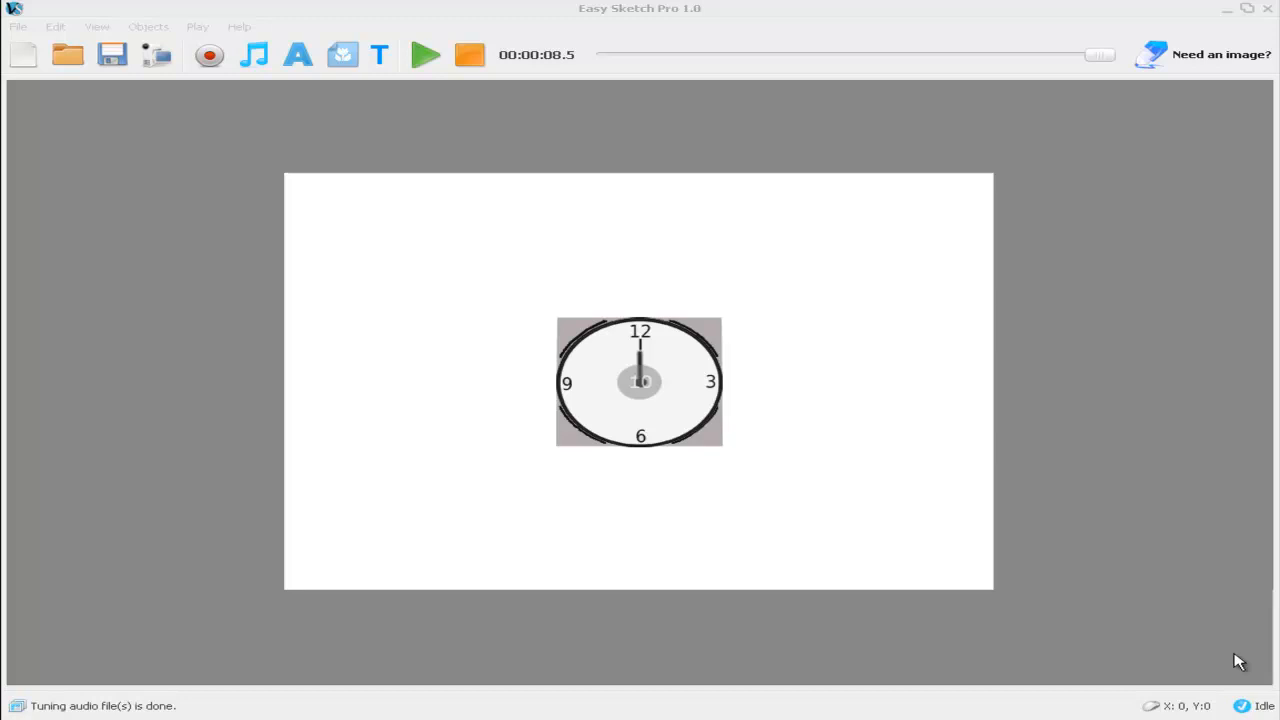
pyautogui.moveTo(1259, 671)
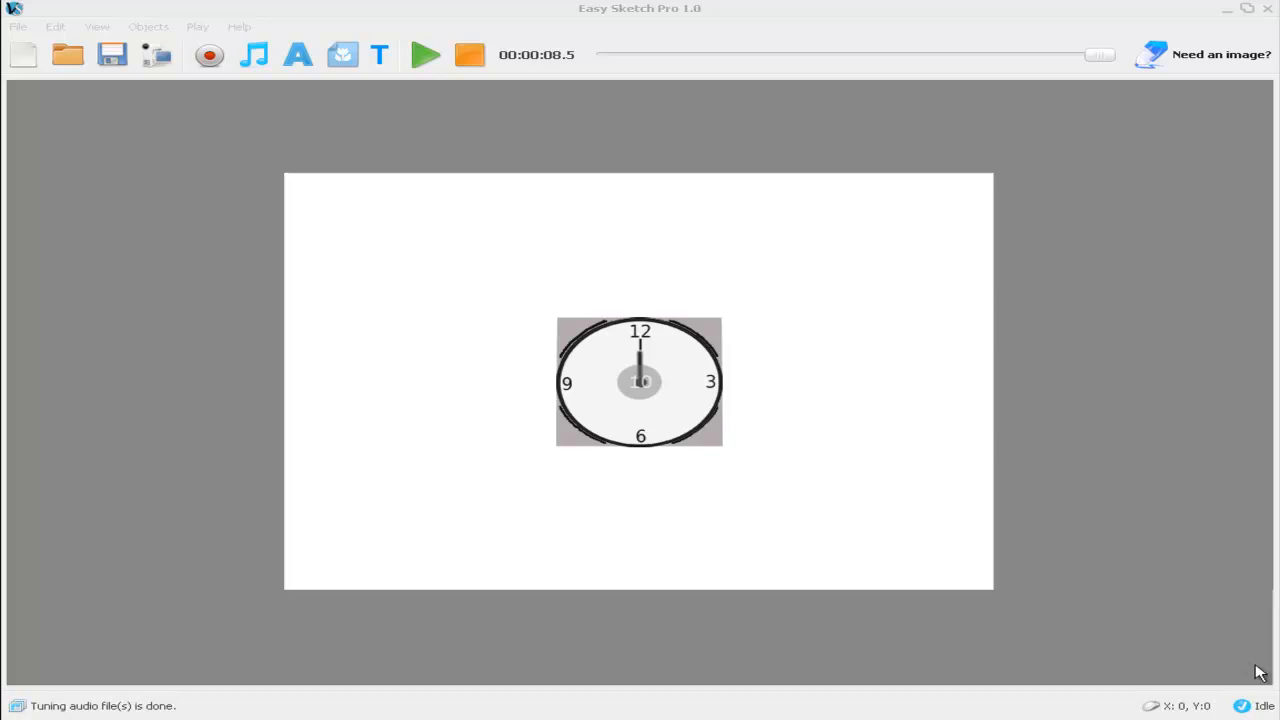
pyautogui.moveTo(1135, 462)
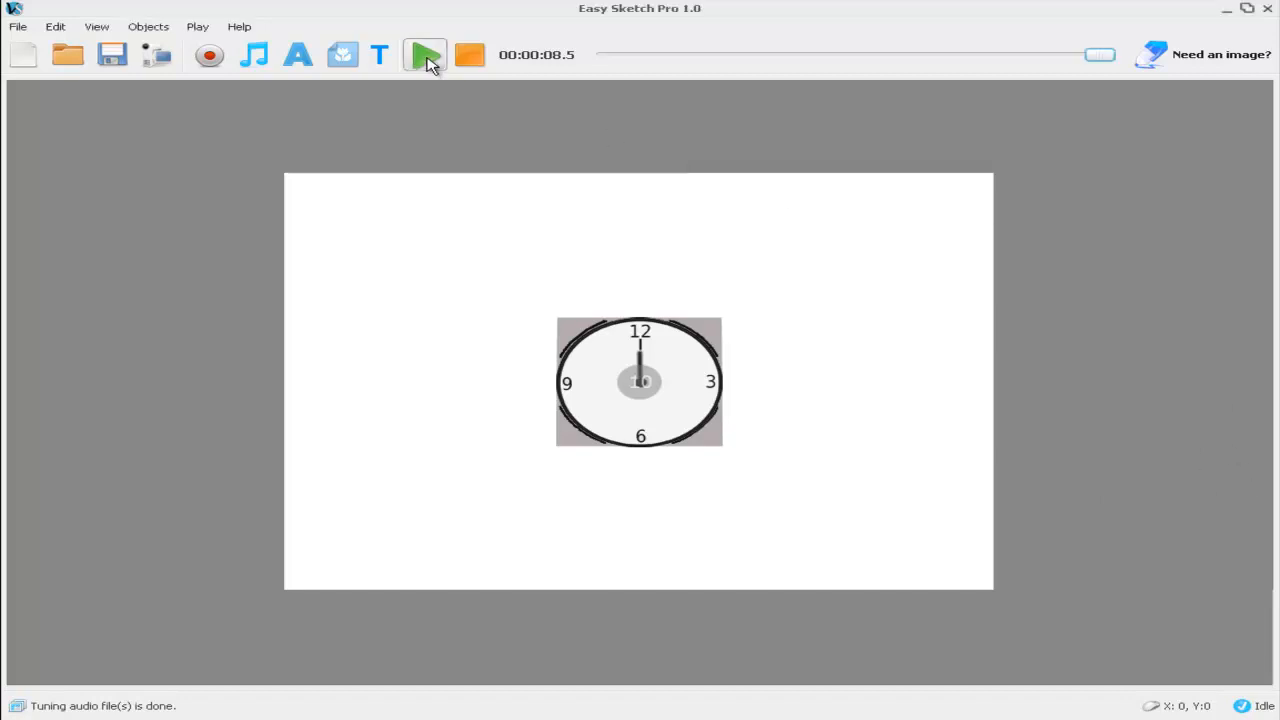
# Preview the scene, then open clock01.png from the computer in Pixlr Editor
pyautogui.click(424, 55)
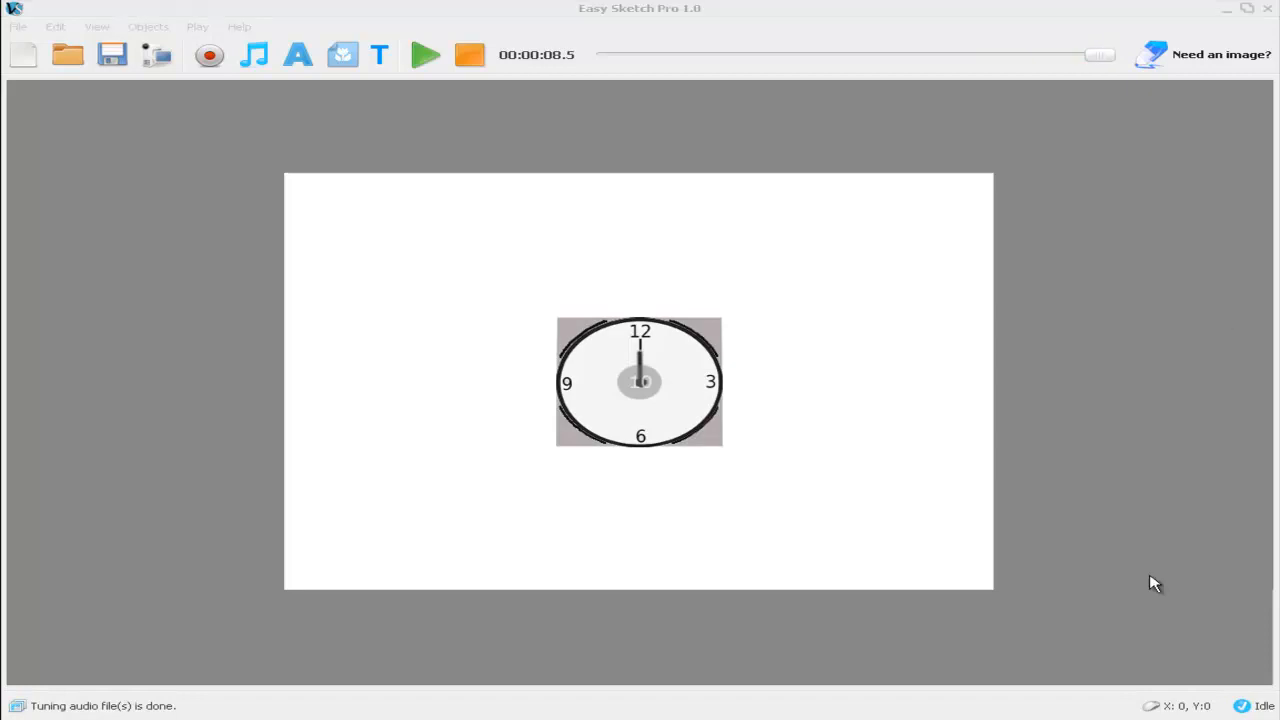
pyautogui.moveTo(1112, 518)
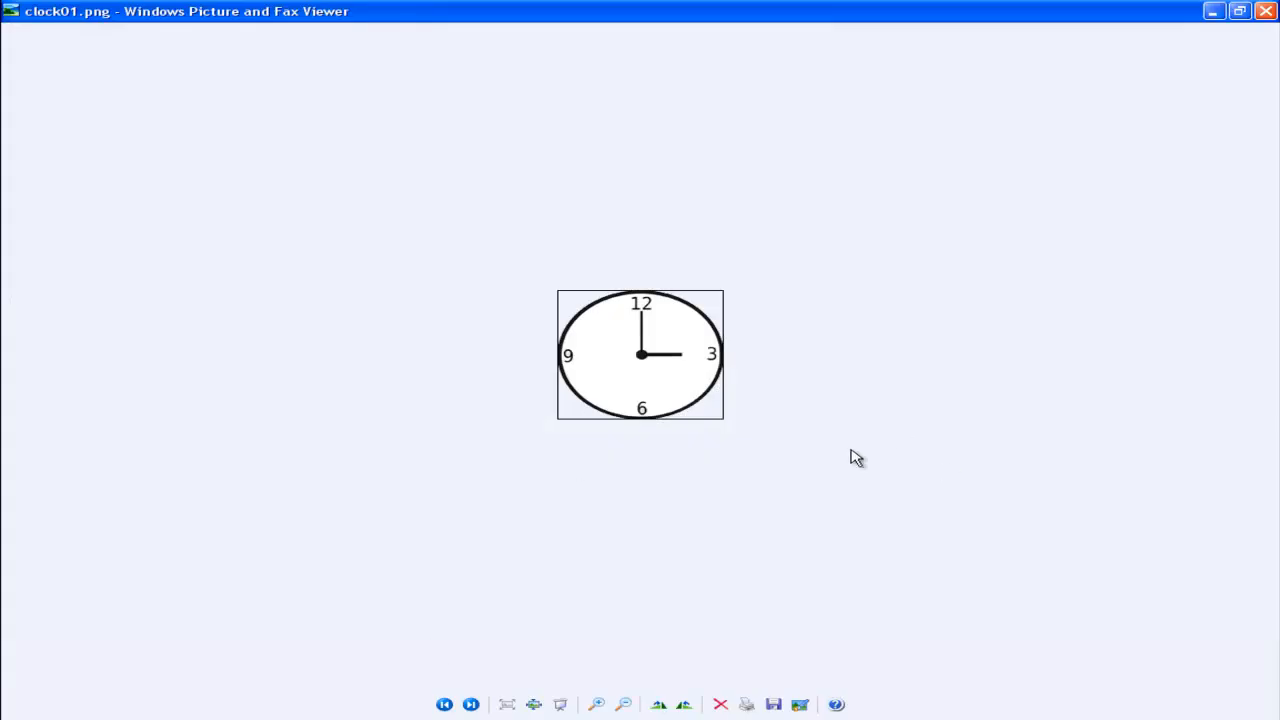
pyautogui.moveTo(636, 328)
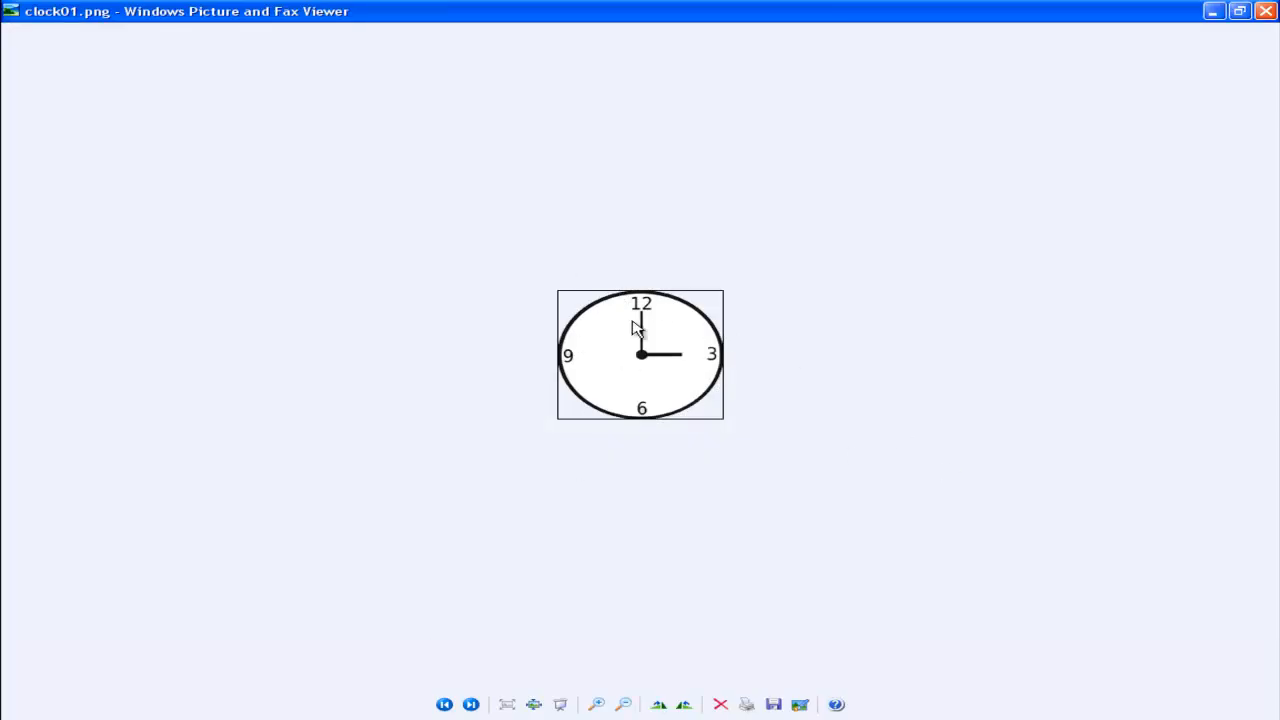
pyautogui.moveTo(552, 305)
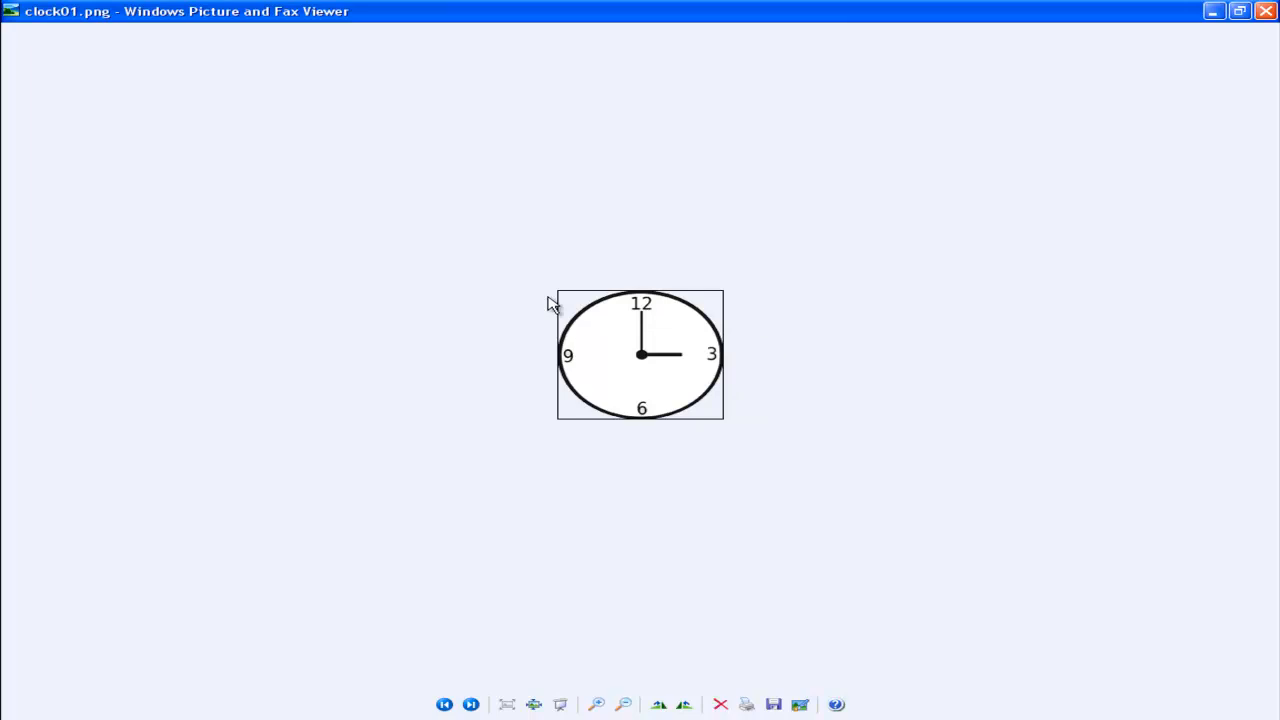
pyautogui.moveTo(758, 300)
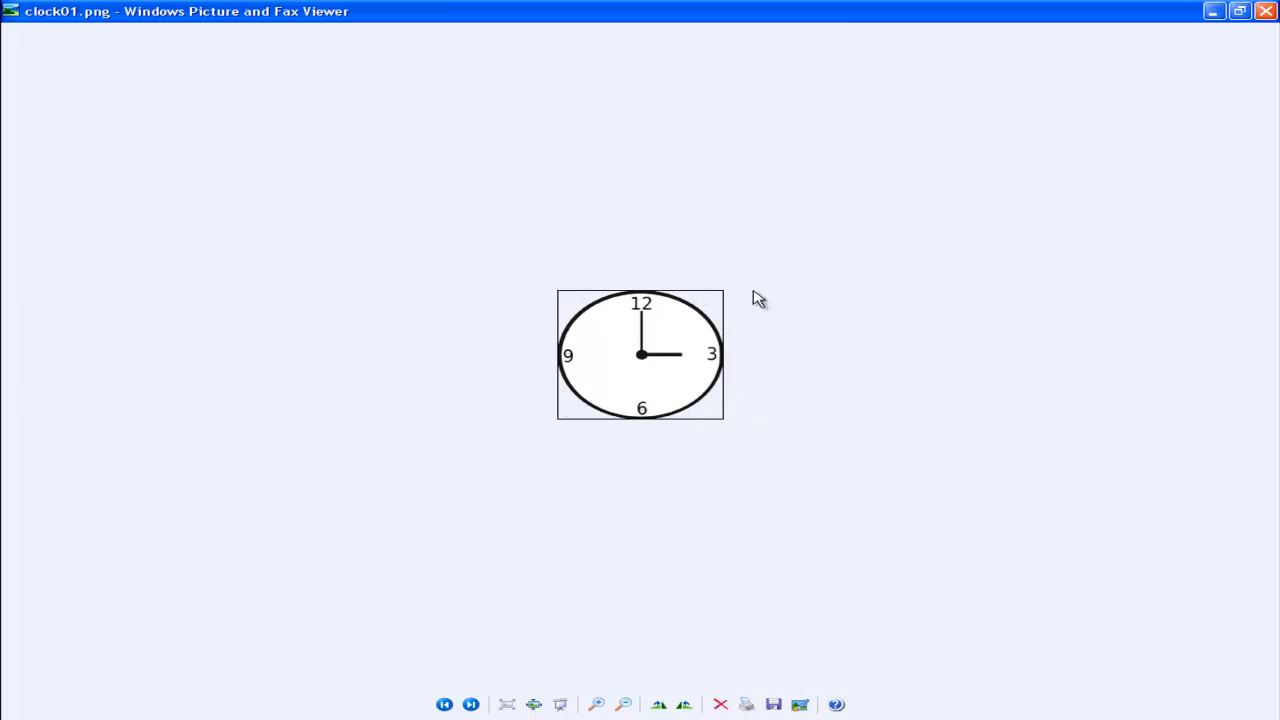
pyautogui.moveTo(738, 300)
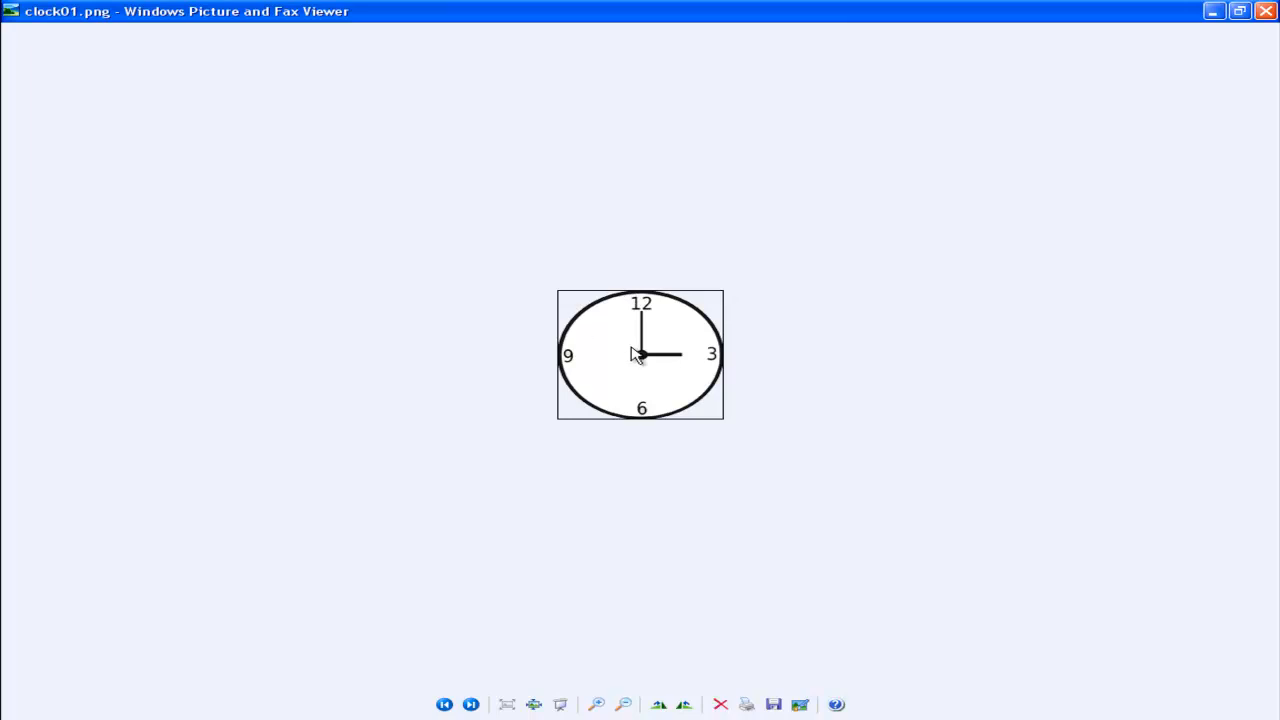
pyautogui.moveTo(953, 504)
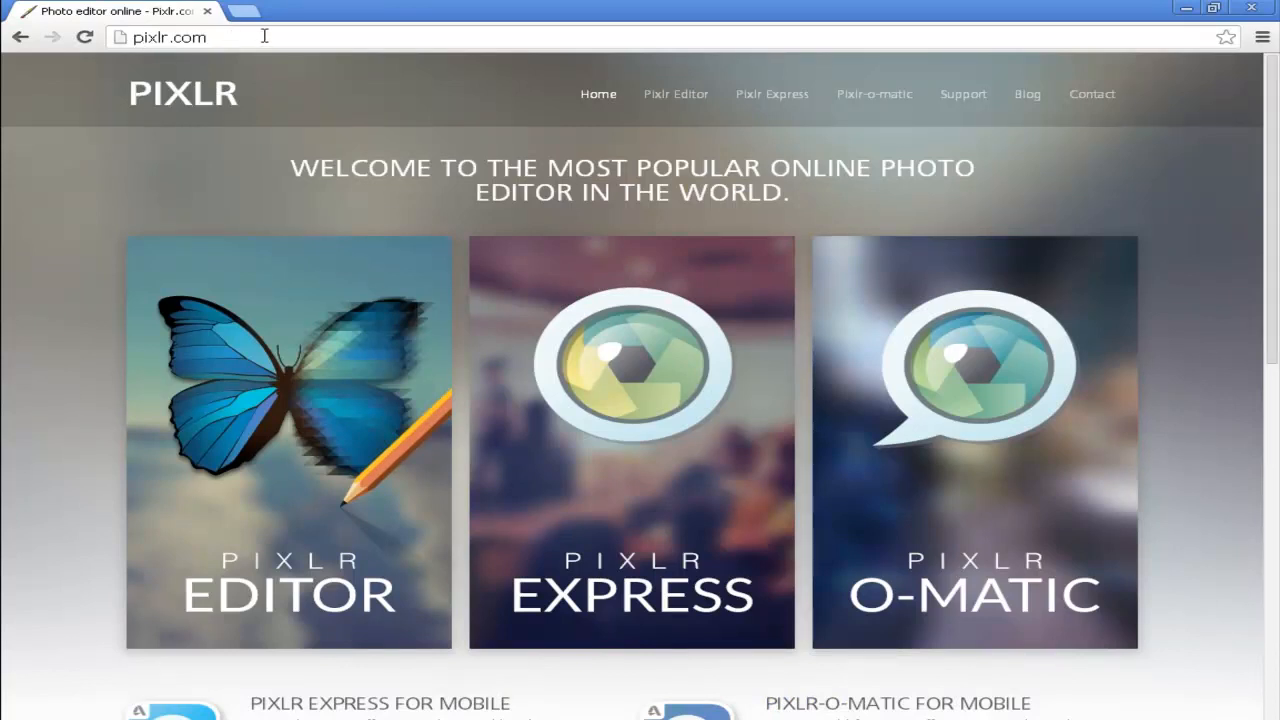
pyautogui.moveTo(390, 158)
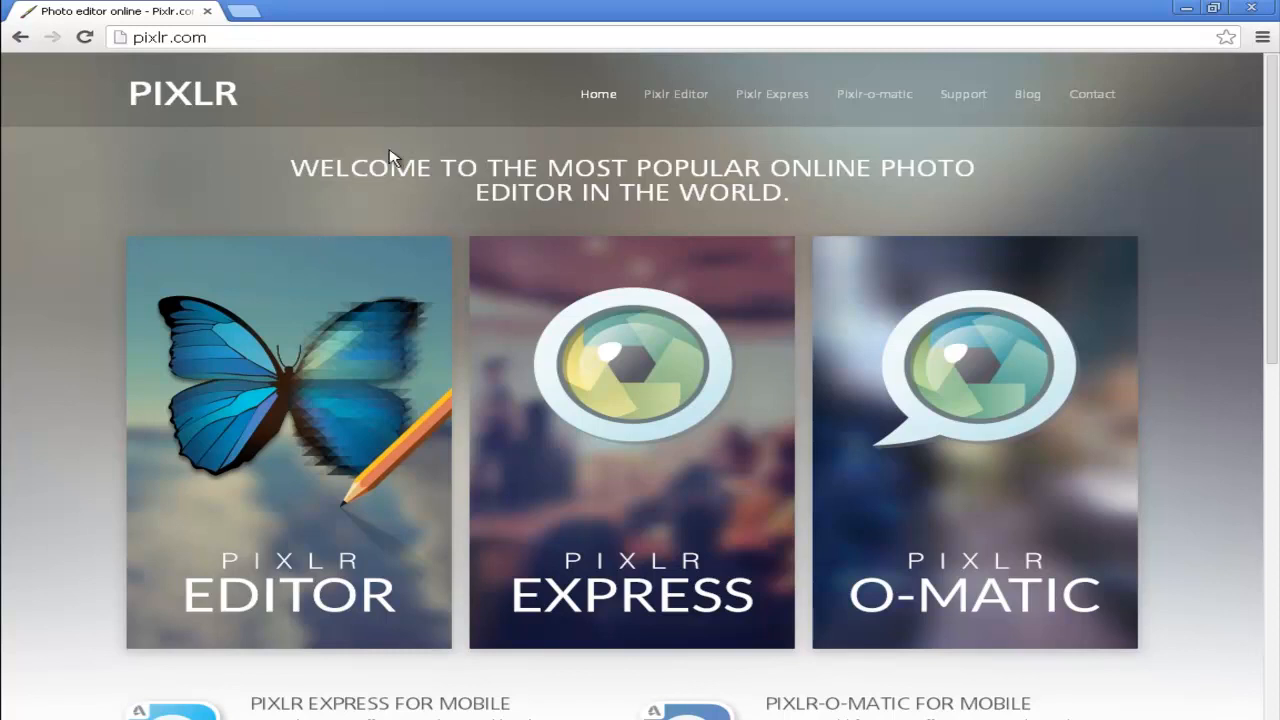
pyautogui.moveTo(518, 136)
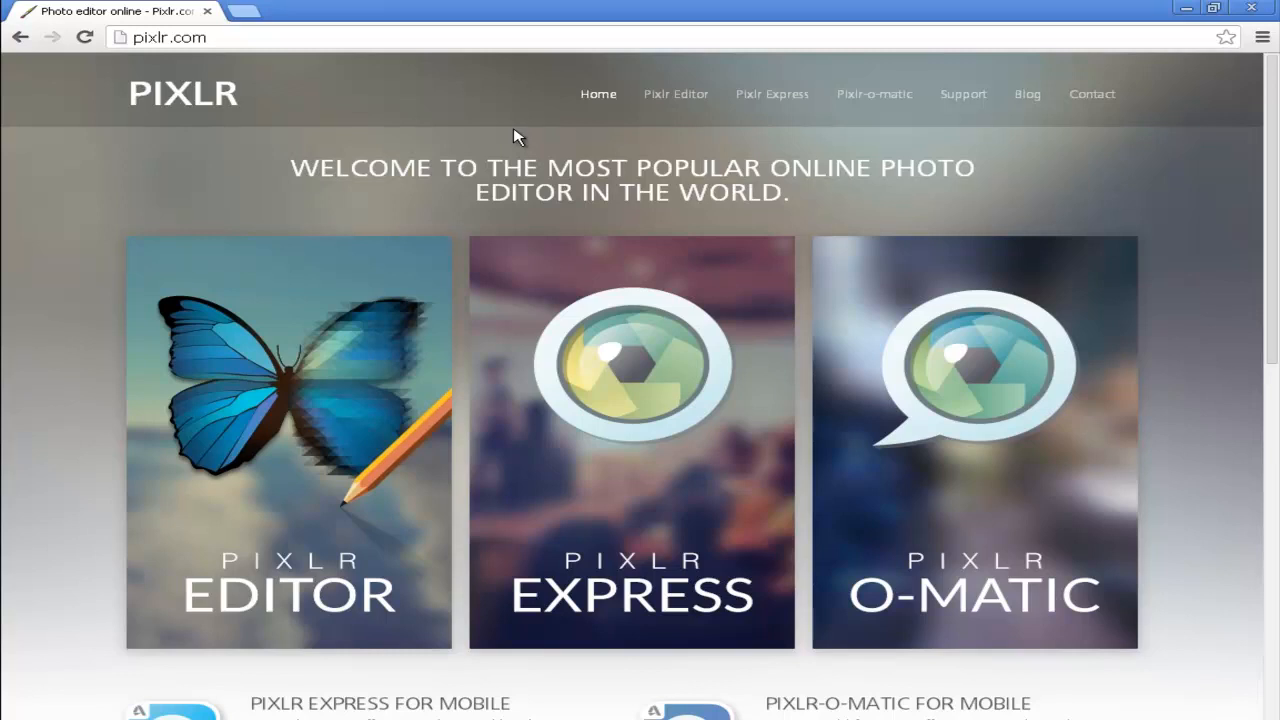
pyautogui.moveTo(288, 280)
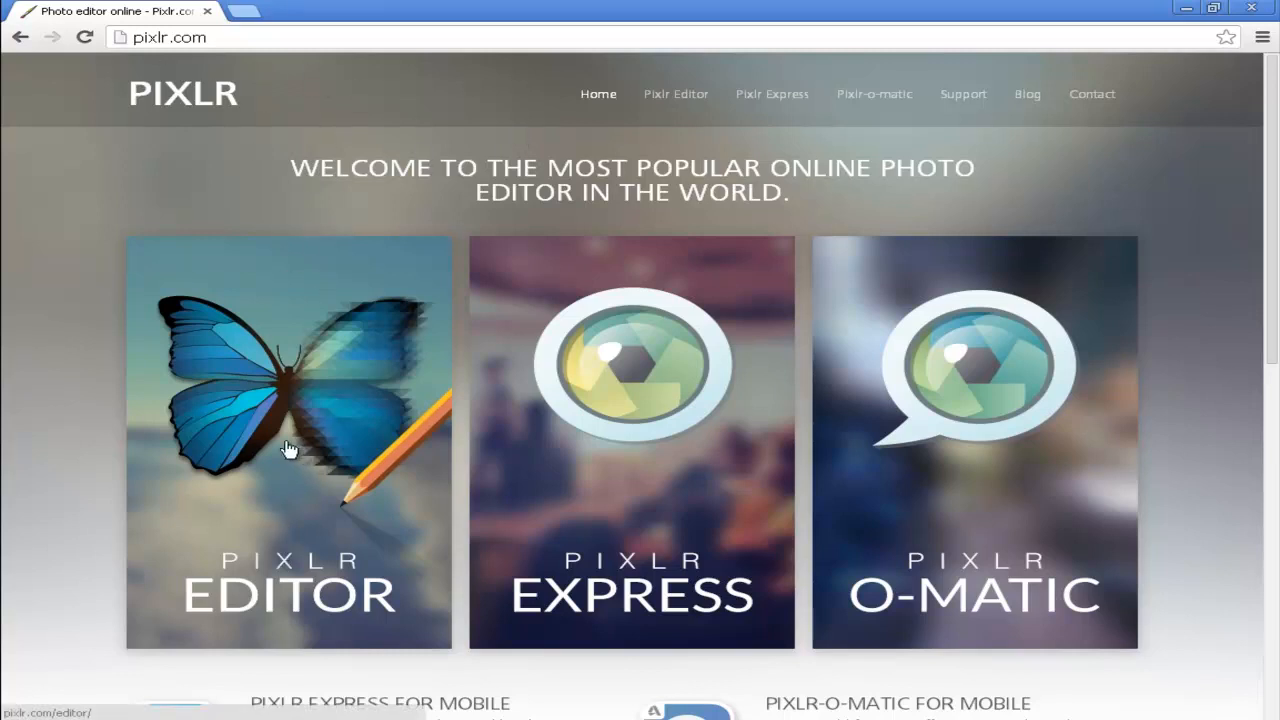
pyautogui.click(288, 442)
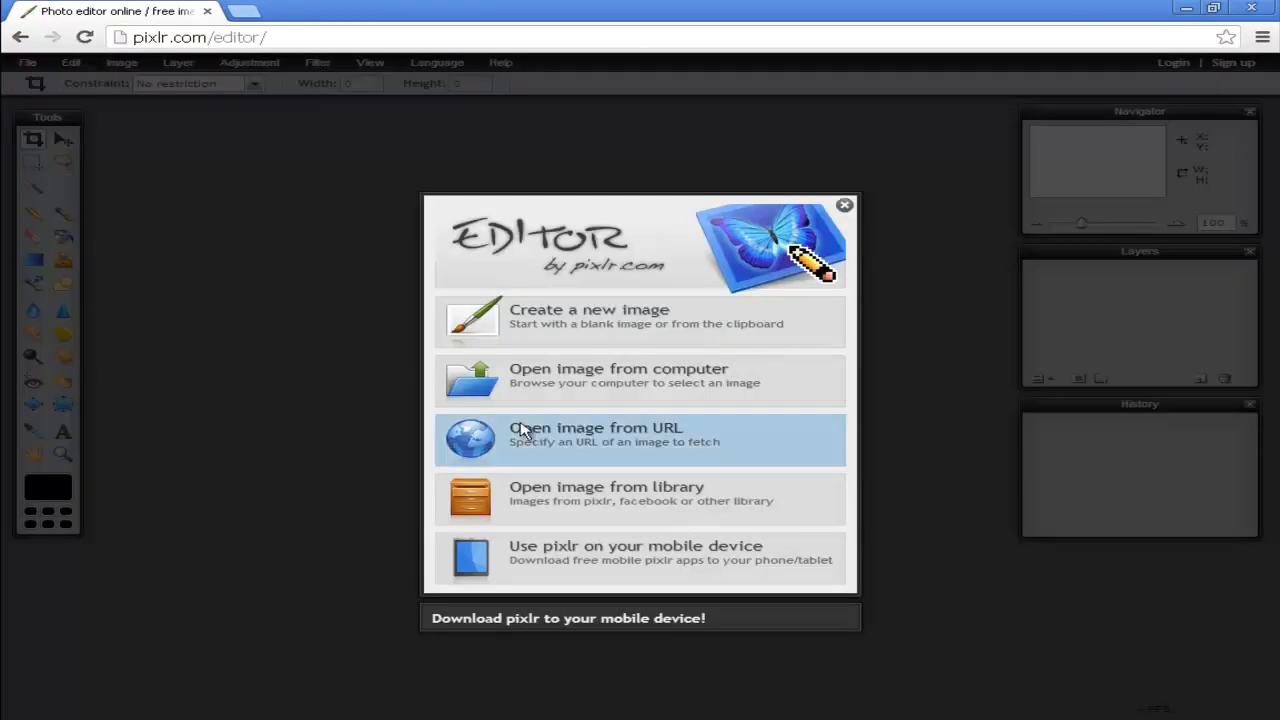
pyautogui.moveTo(612, 298)
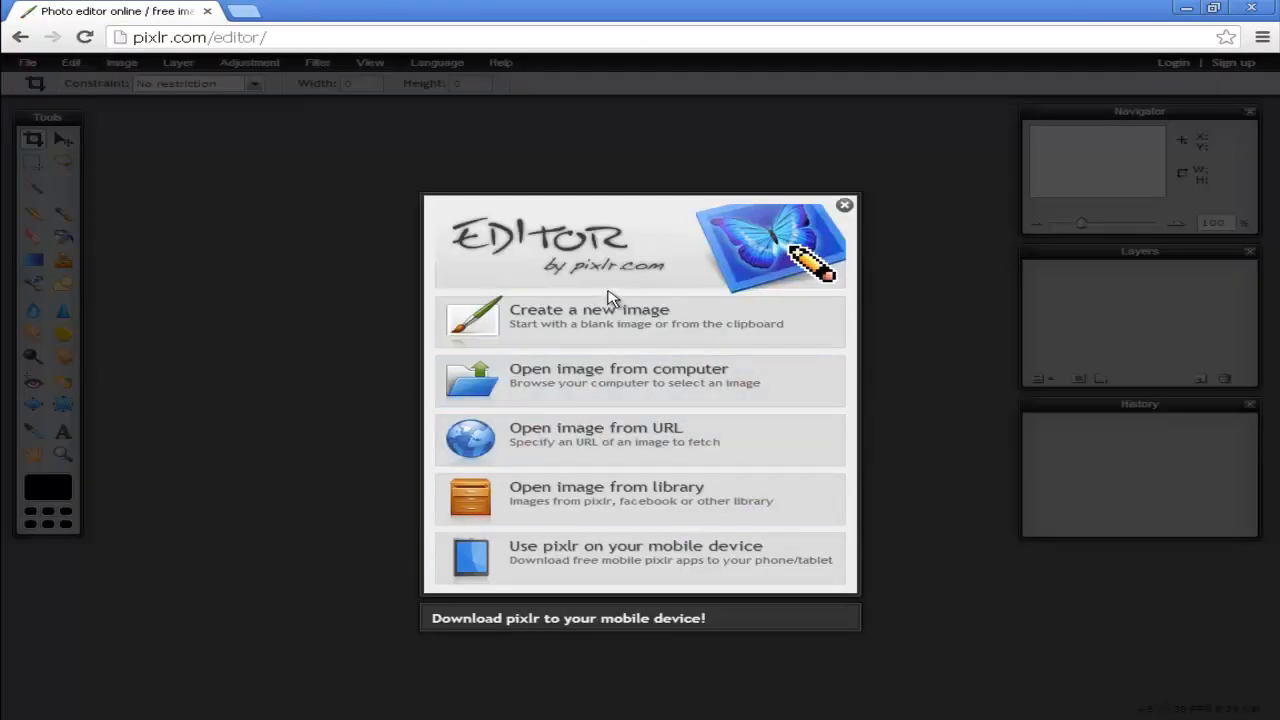
pyautogui.moveTo(570, 378)
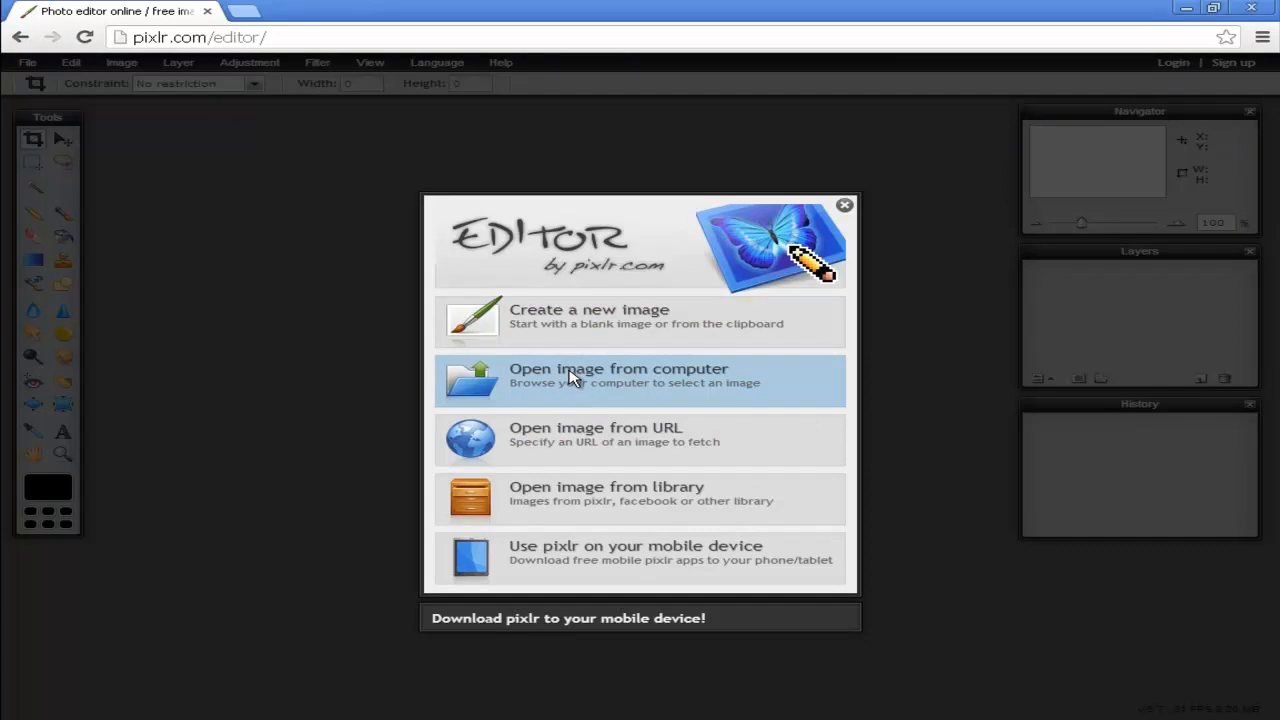
pyautogui.click(618, 375)
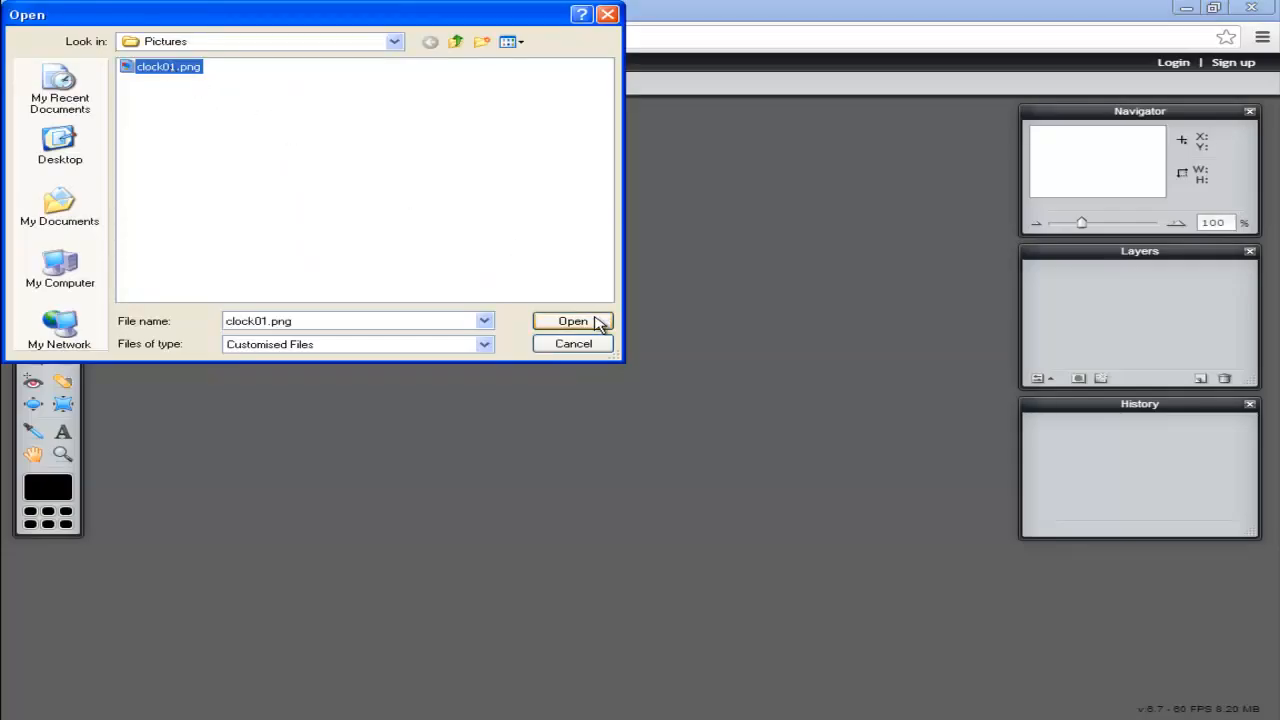
pyautogui.click(572, 321)
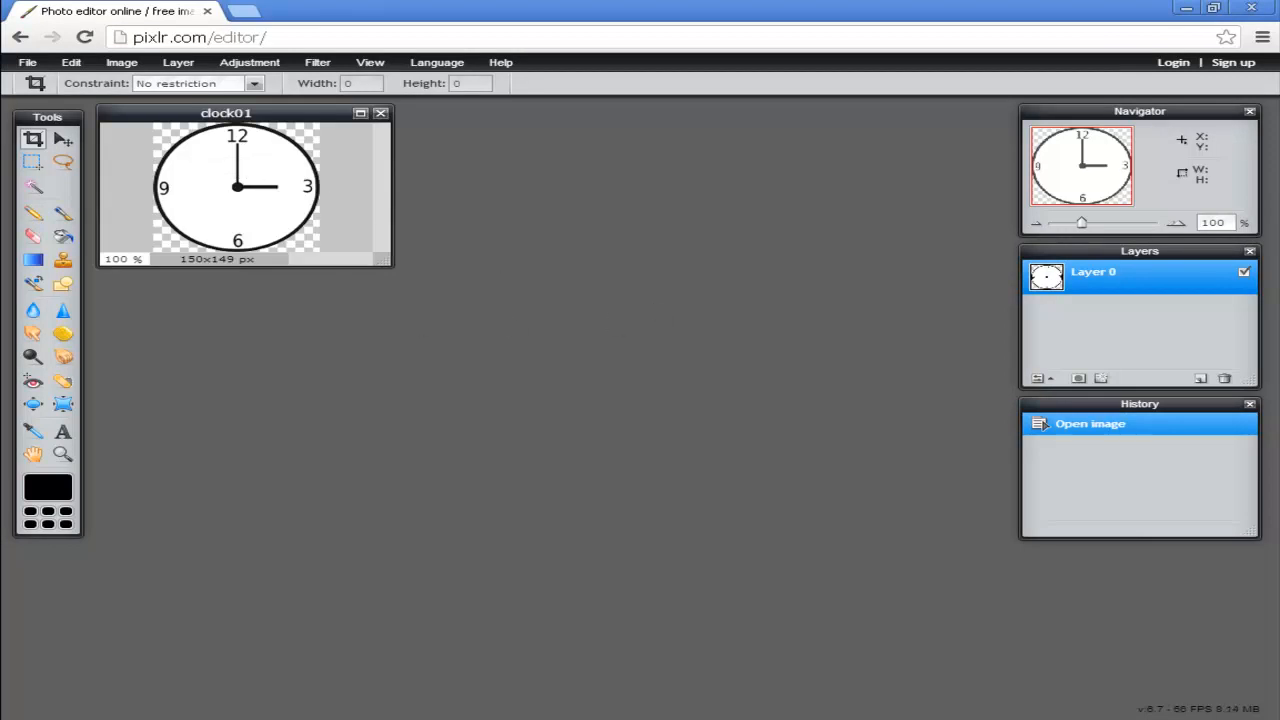
pyautogui.moveTo(547, 248)
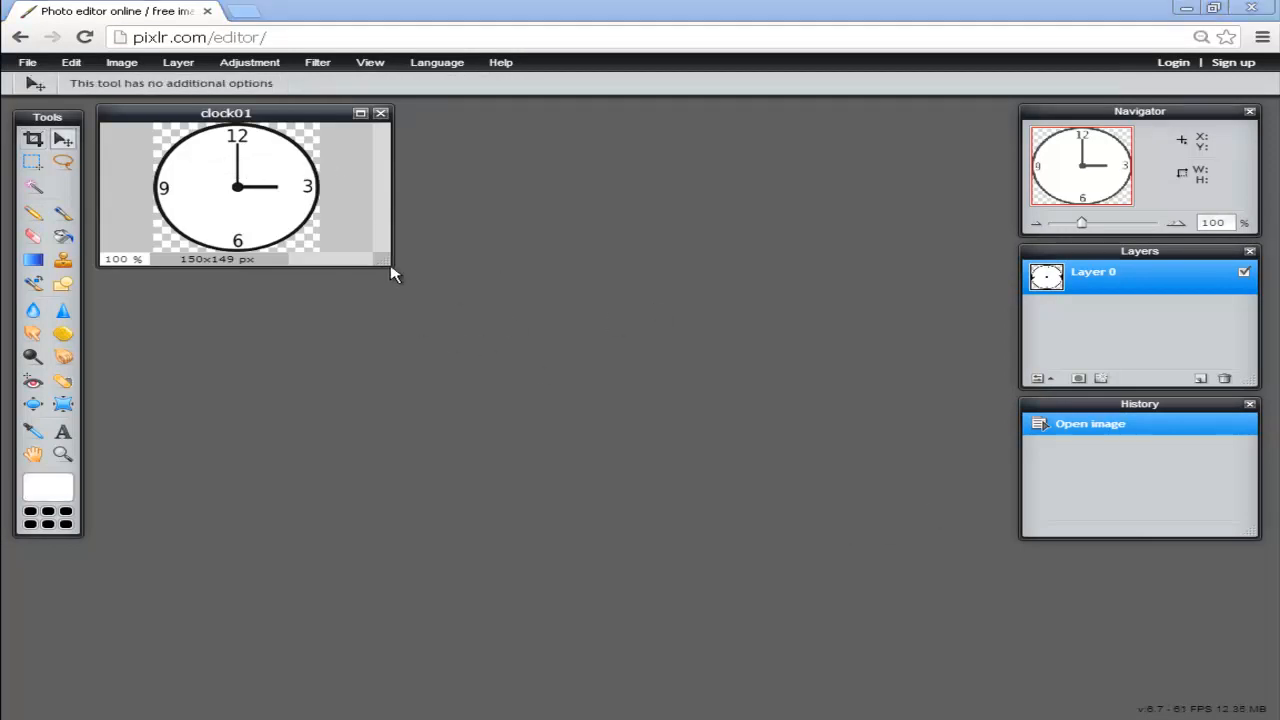
# Enlarge the clock01 document window for close-up work
pyautogui.click(359, 112)
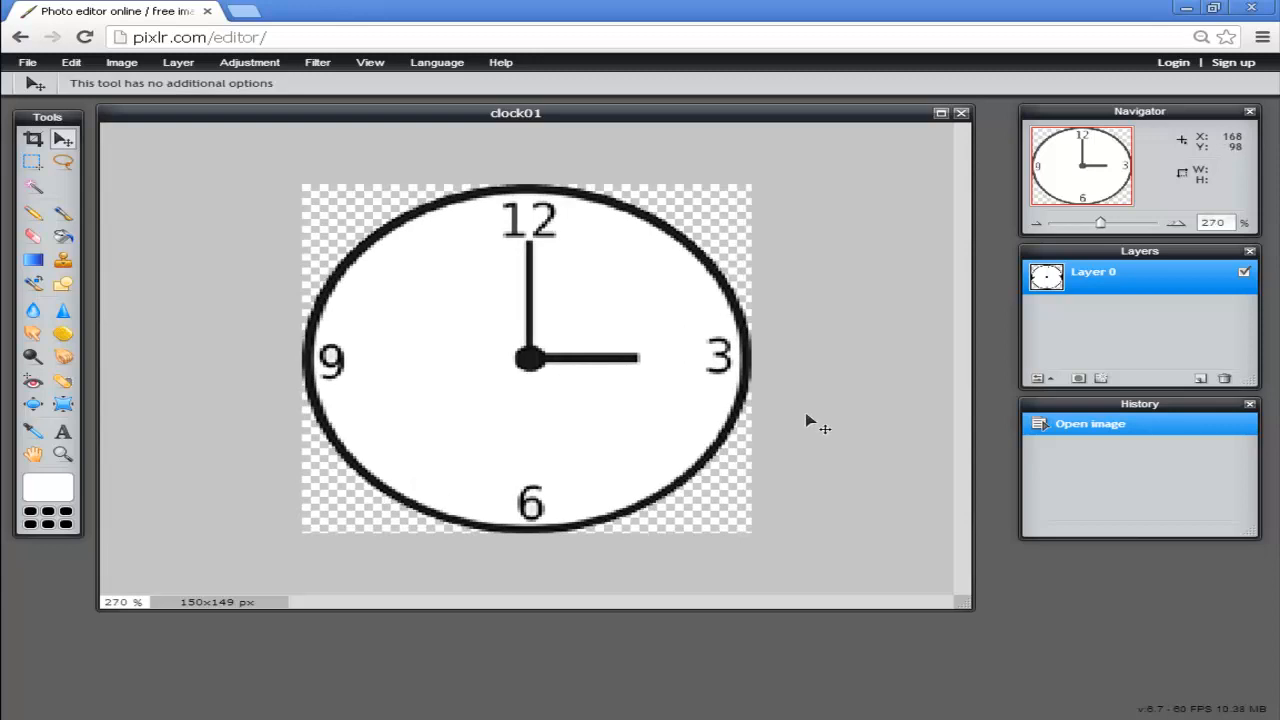
pyautogui.moveTo(790, 413)
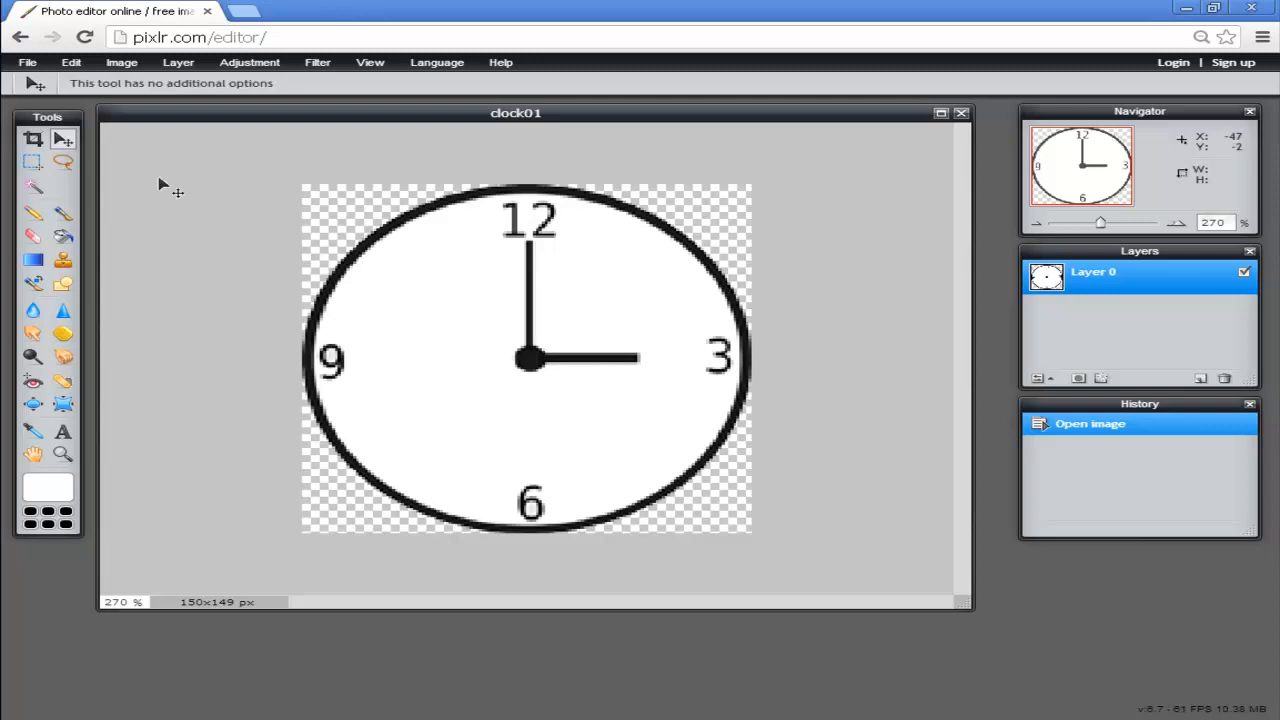
pyautogui.moveTo(33, 162)
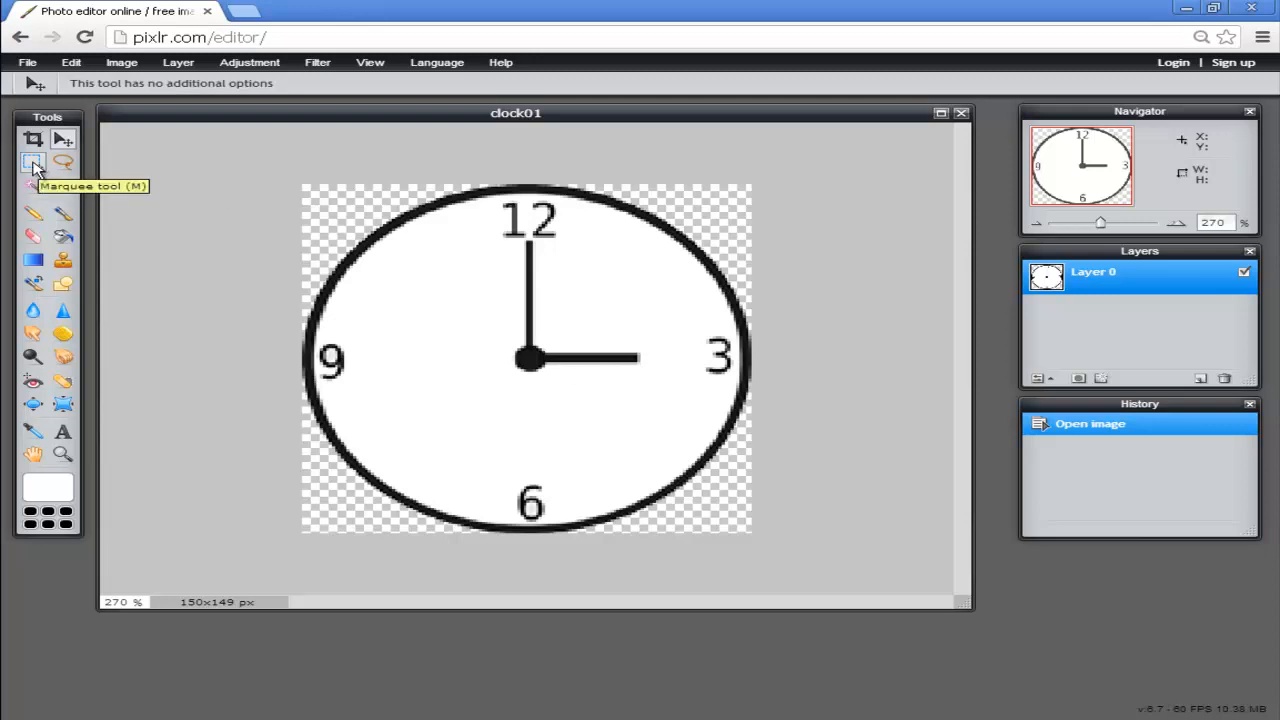
# Marquee-select the hour hand pointing at 3 and copy it
pyautogui.click(33, 162)
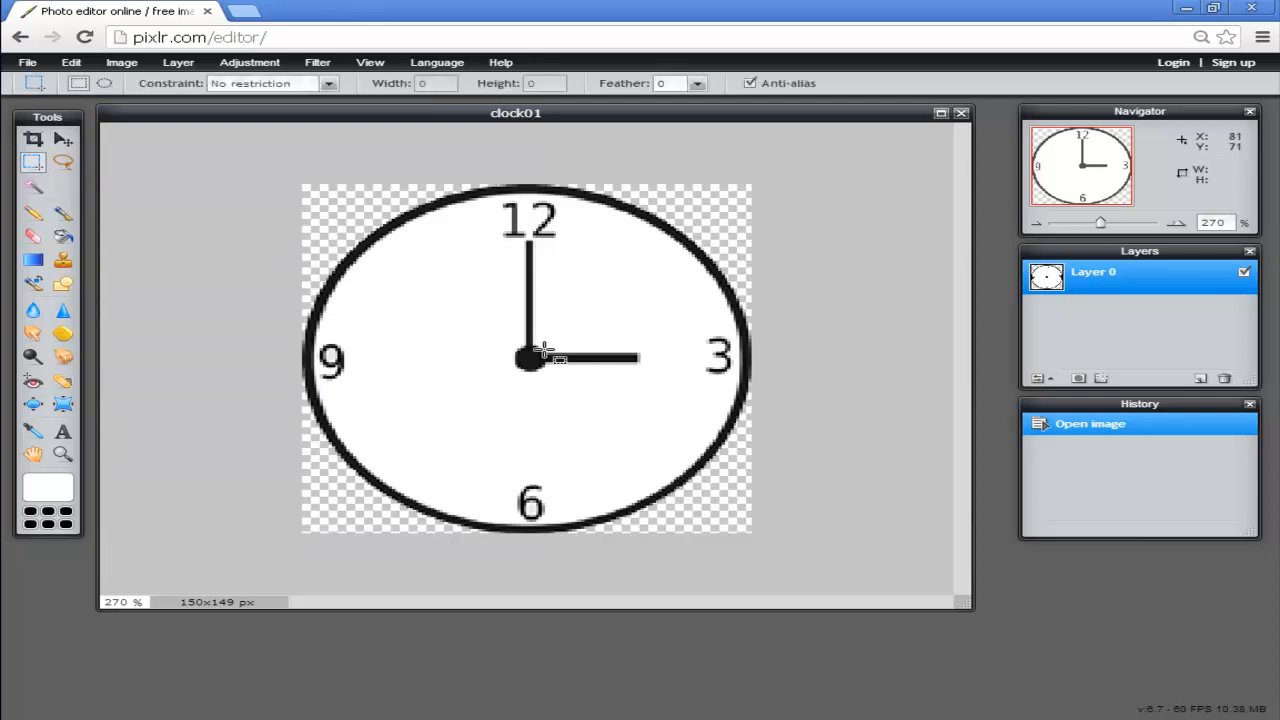
pyautogui.moveTo(528, 358); pyautogui.dragTo(635, 365)
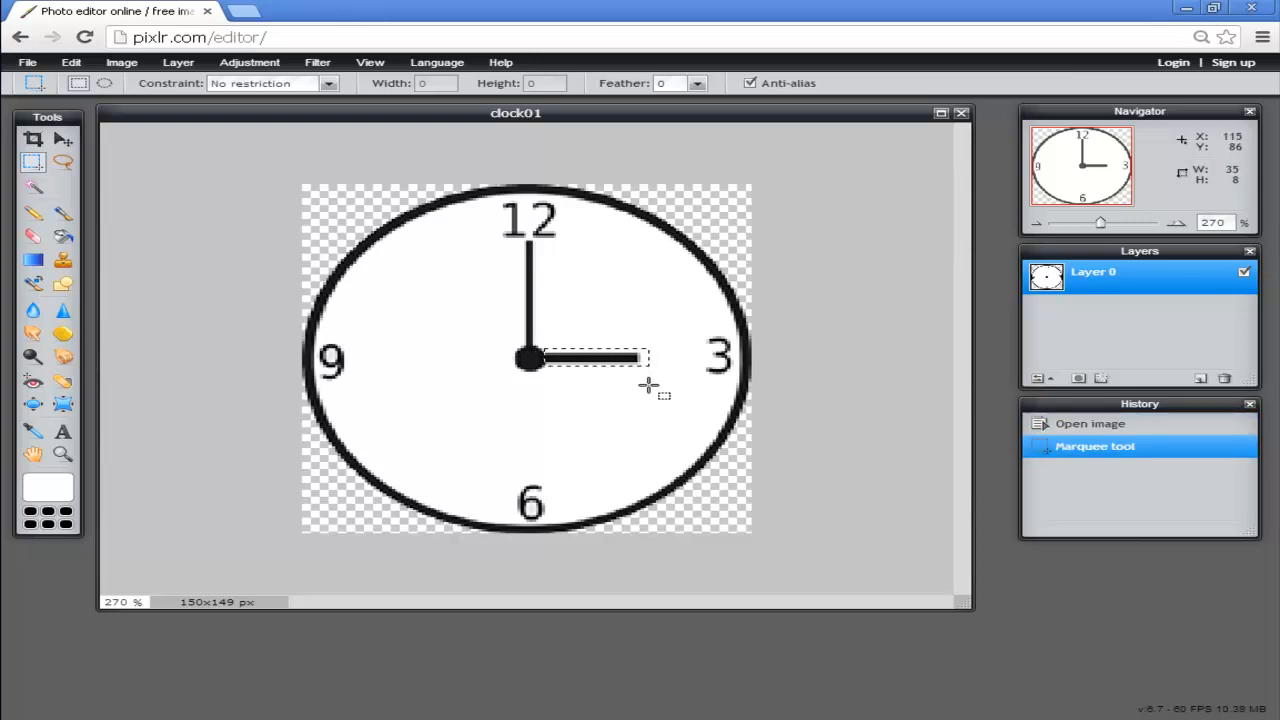
pyautogui.click(71, 62)
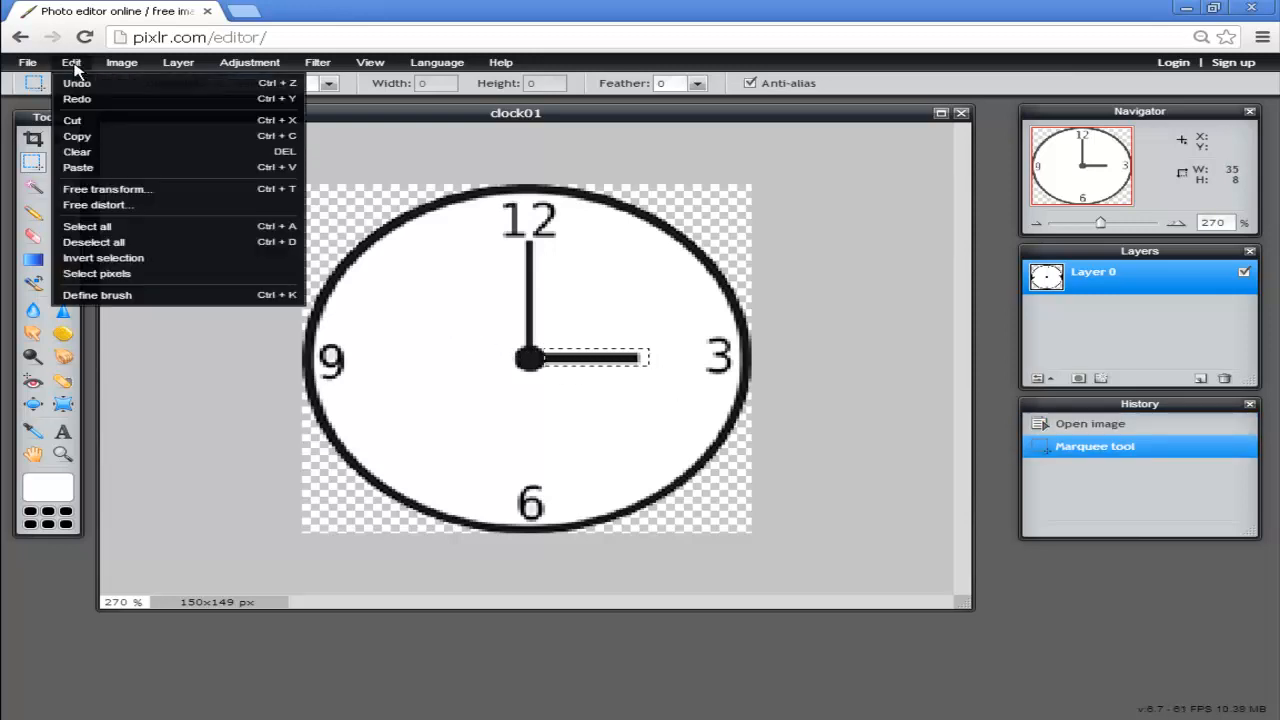
pyautogui.click(77, 136)
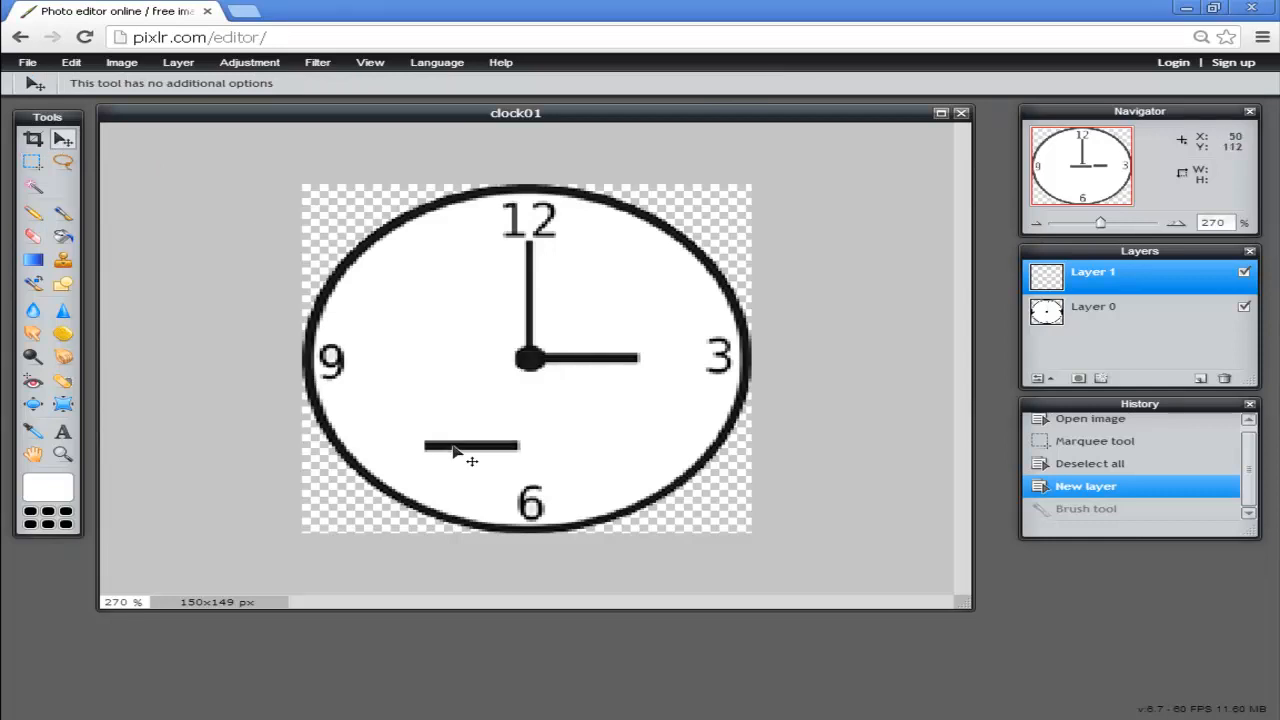
# Move the pasted hand piece onto the clock and make Layer 0 active
pyautogui.moveTo(470, 445); pyautogui.dragTo(617, 367)
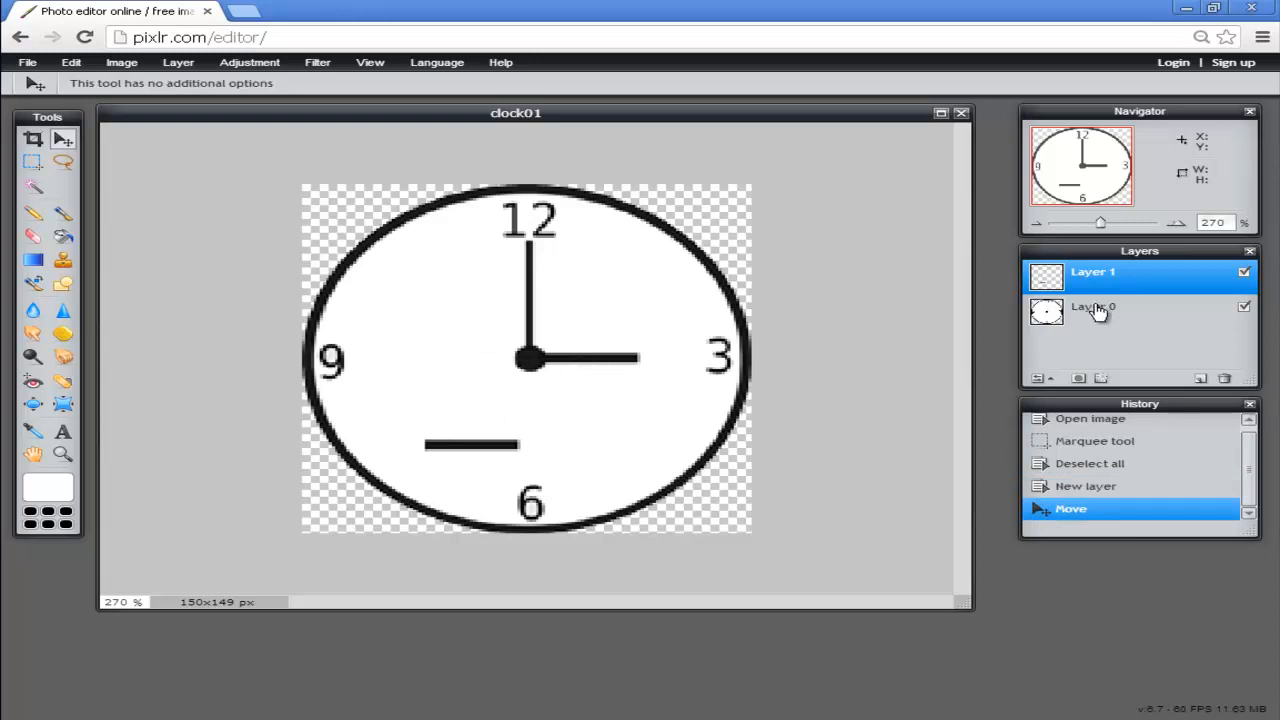
pyautogui.click(1095, 307)
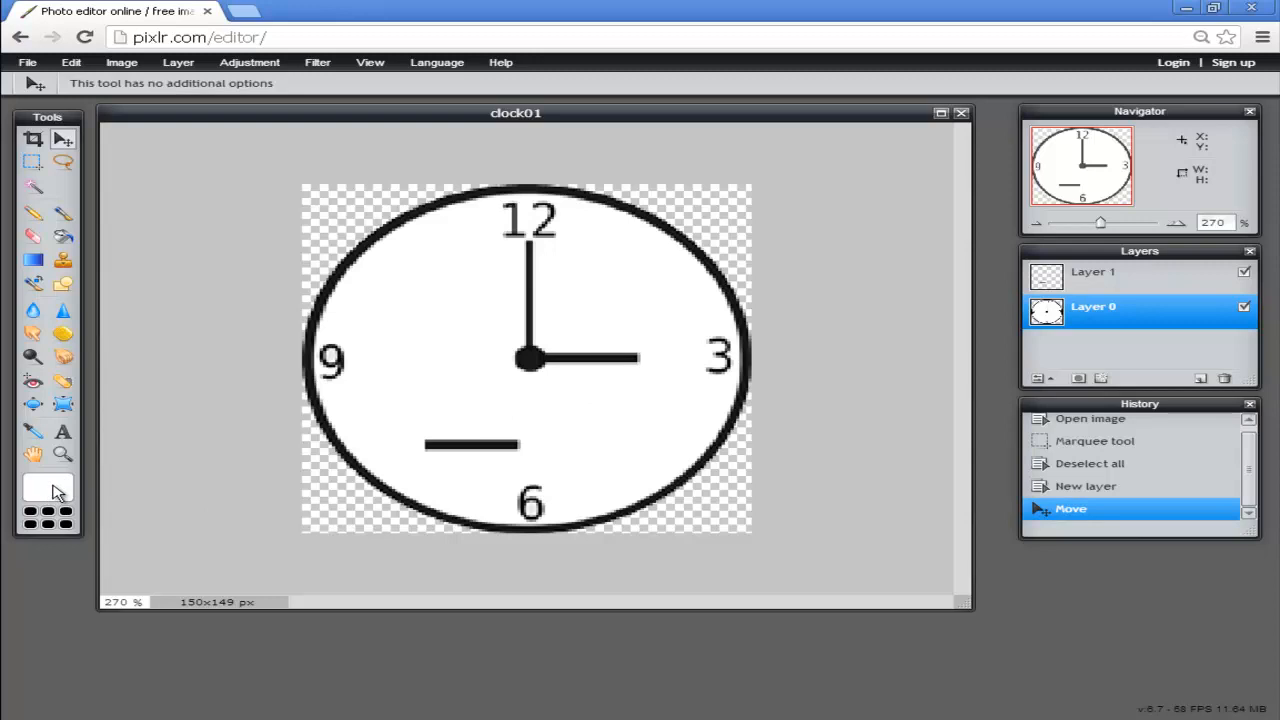
pyautogui.moveTo(620, 278)
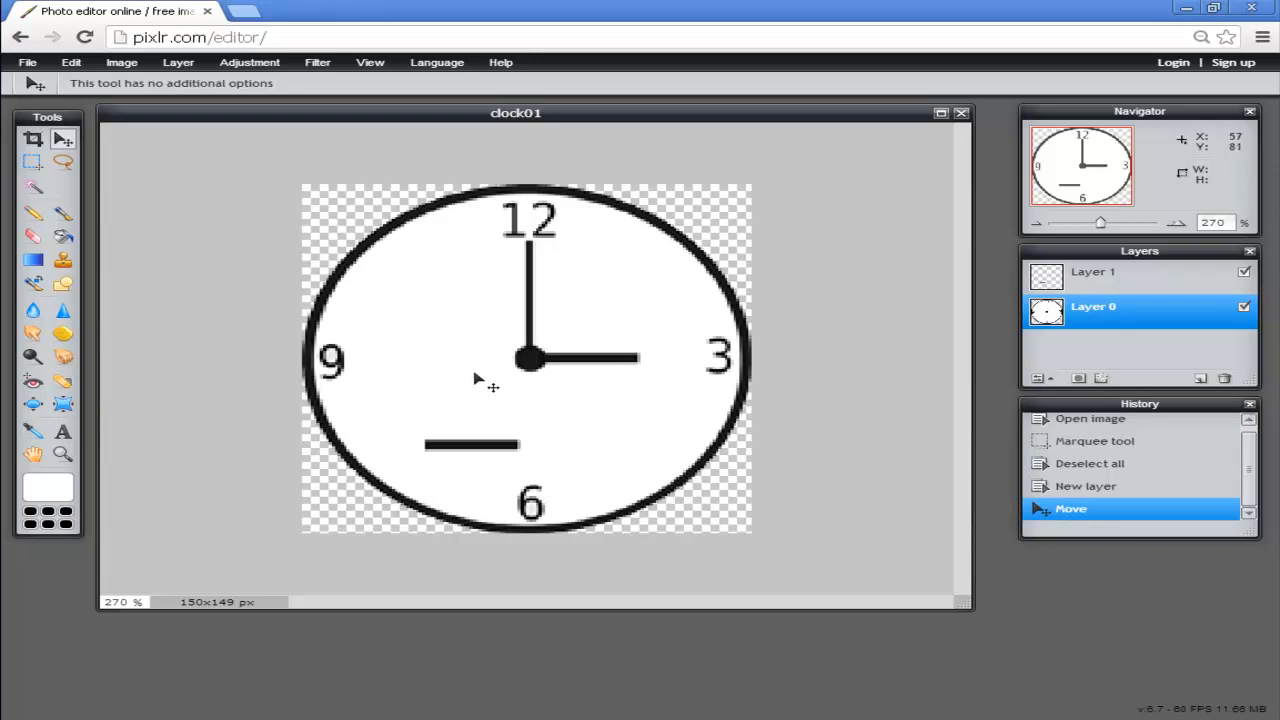
pyautogui.moveTo(33, 431)
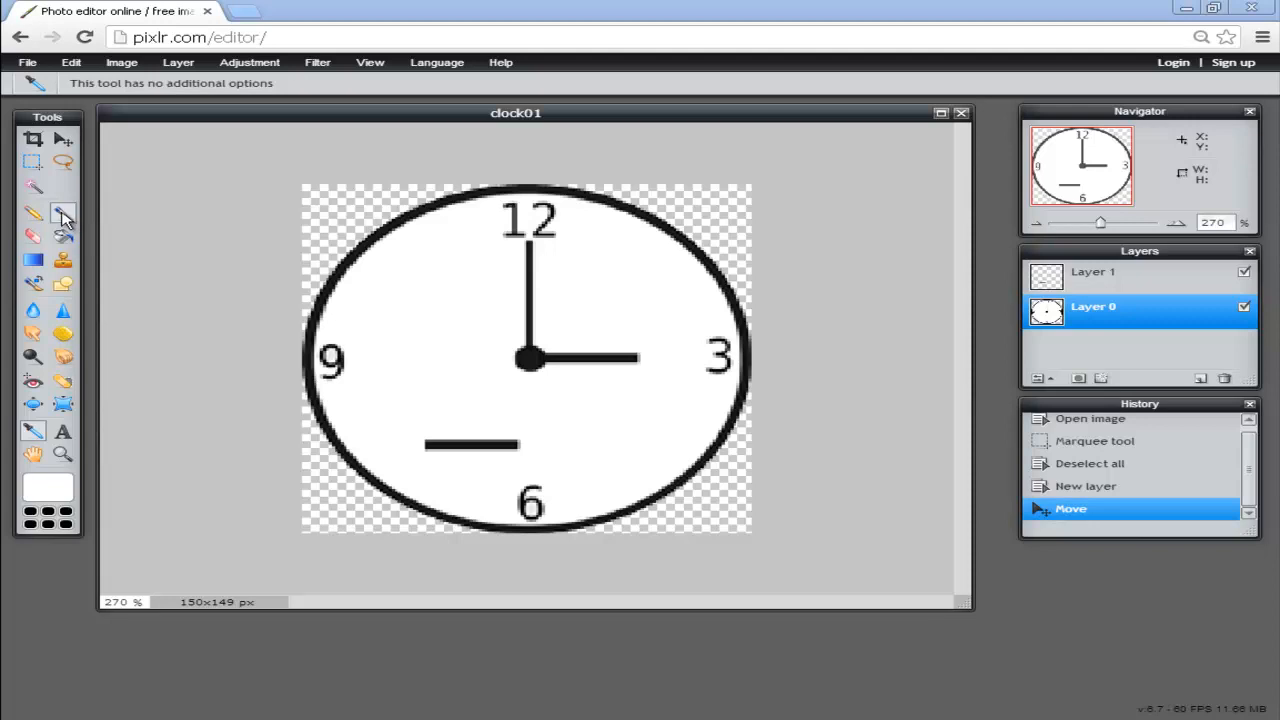
# Erase the original 3 o'clock hand on Layer 0 and move Layer 1's copy into its place
pyautogui.click(63, 211)
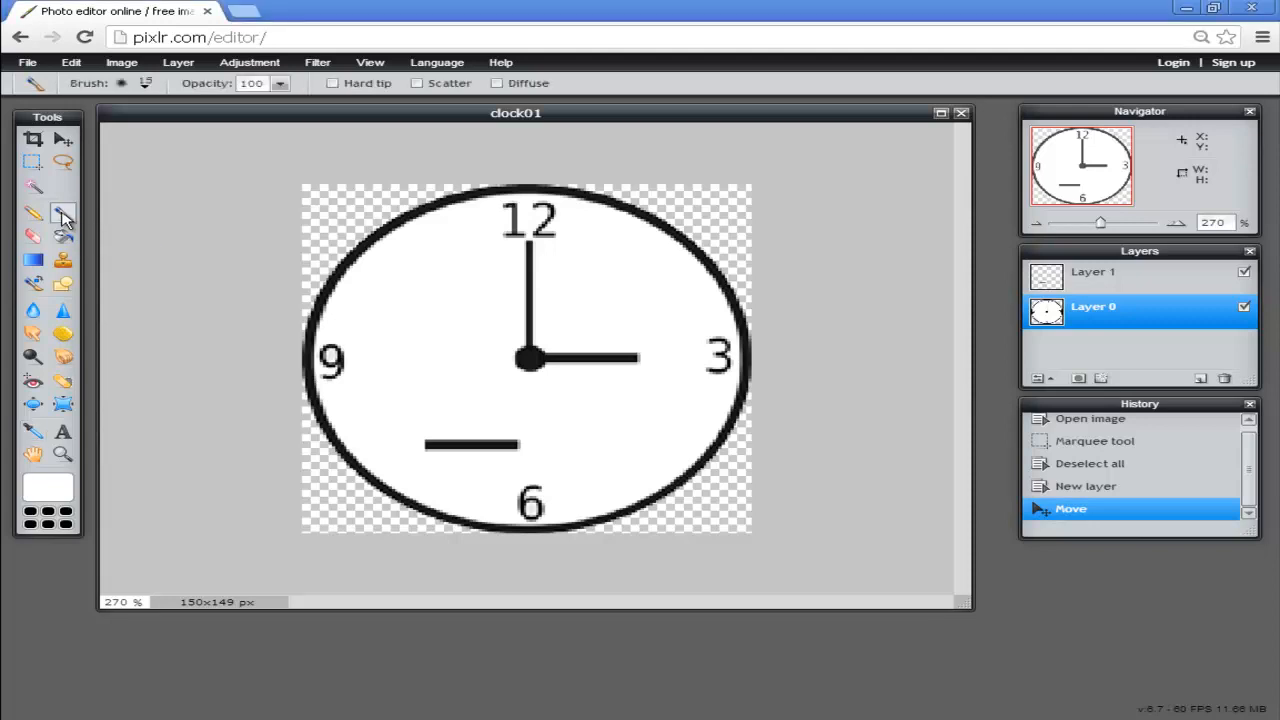
pyautogui.moveTo(75, 228)
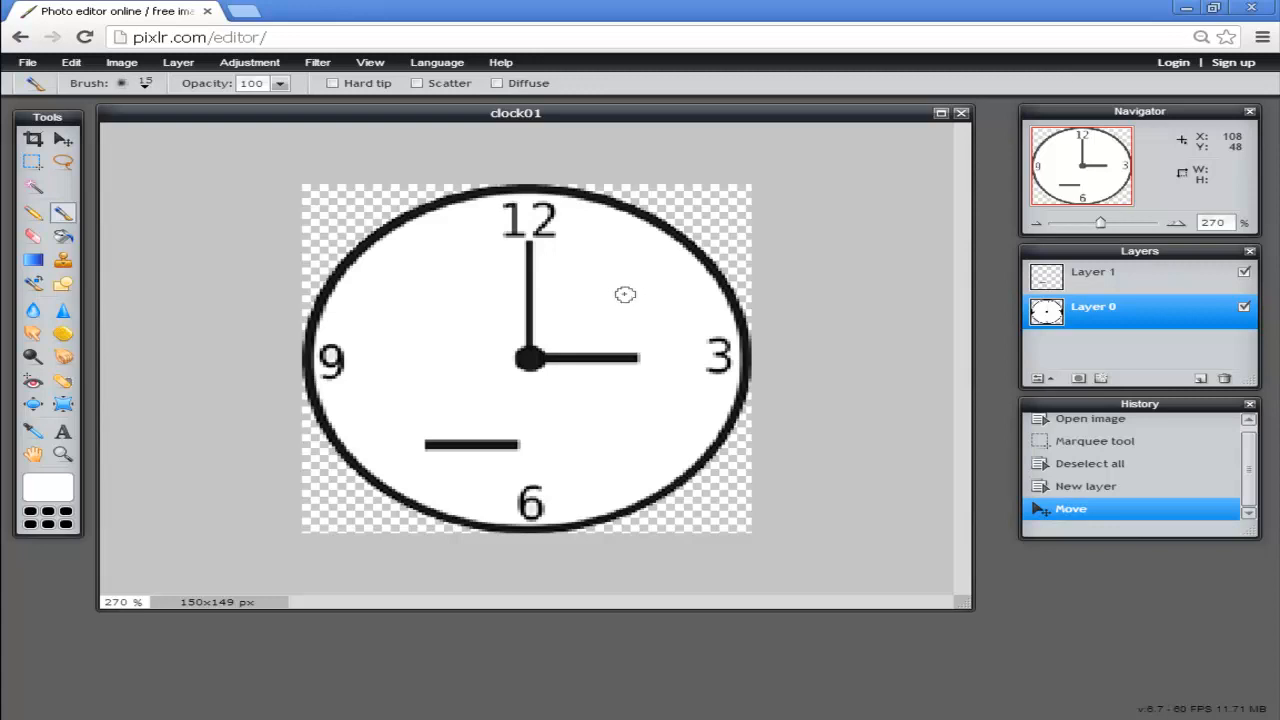
pyautogui.moveTo(588, 357)
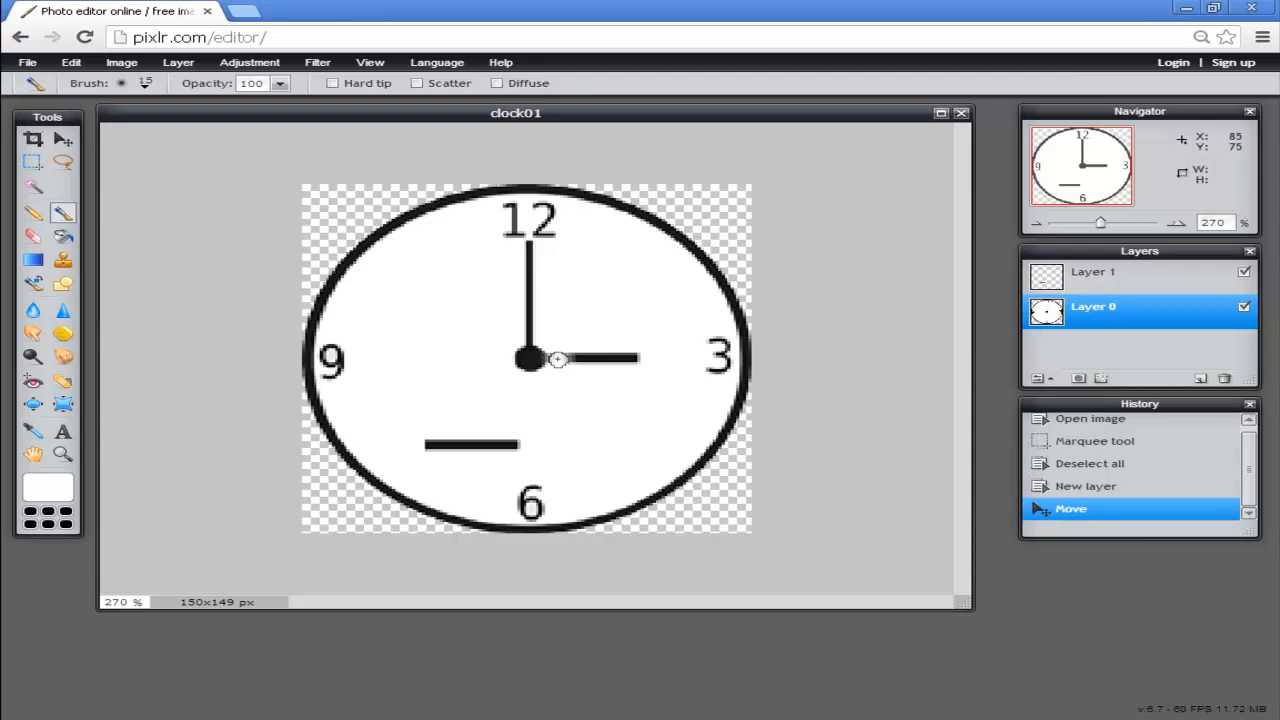
pyautogui.moveTo(558, 360); pyautogui.dragTo(583, 358)
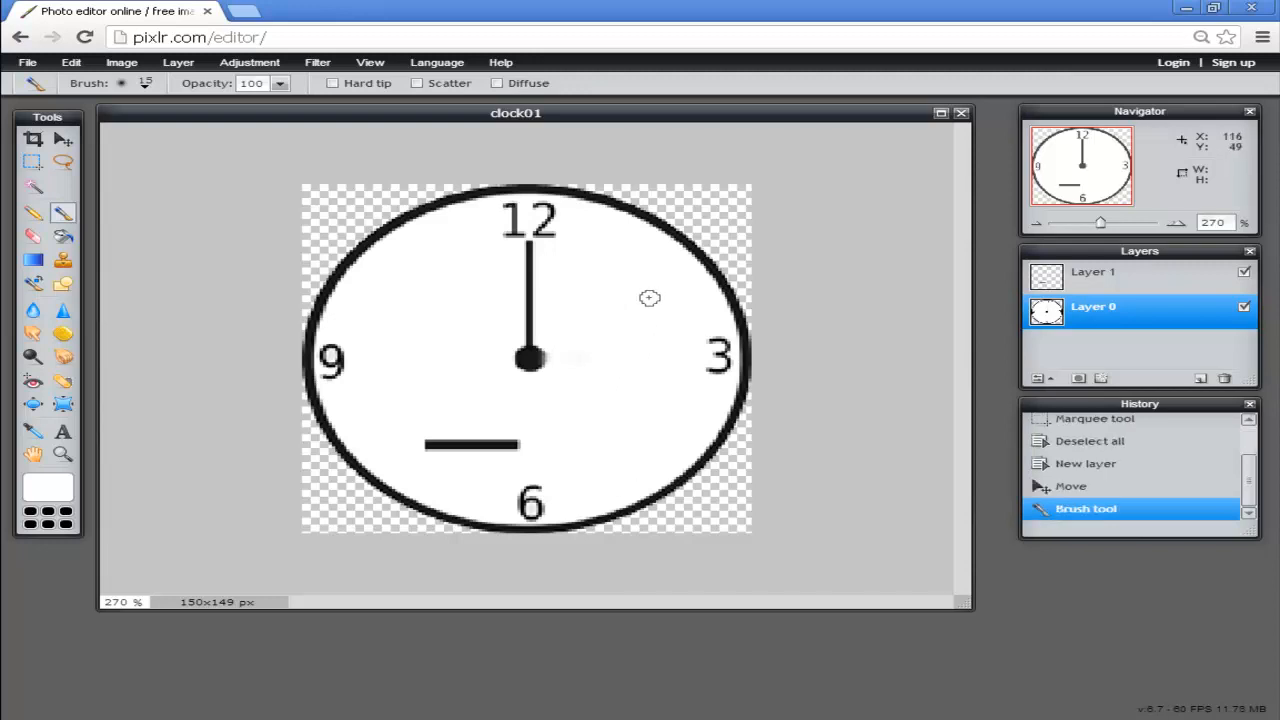
pyautogui.moveTo(643, 293)
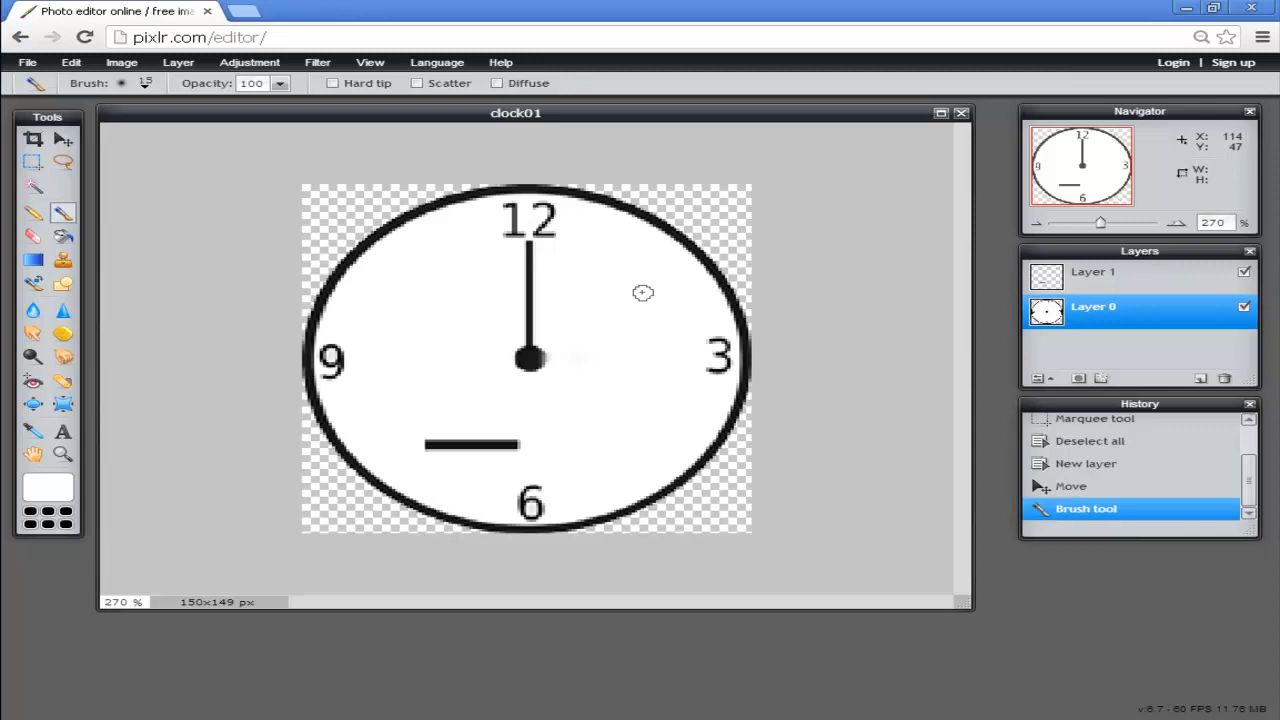
pyautogui.moveTo(845, 426)
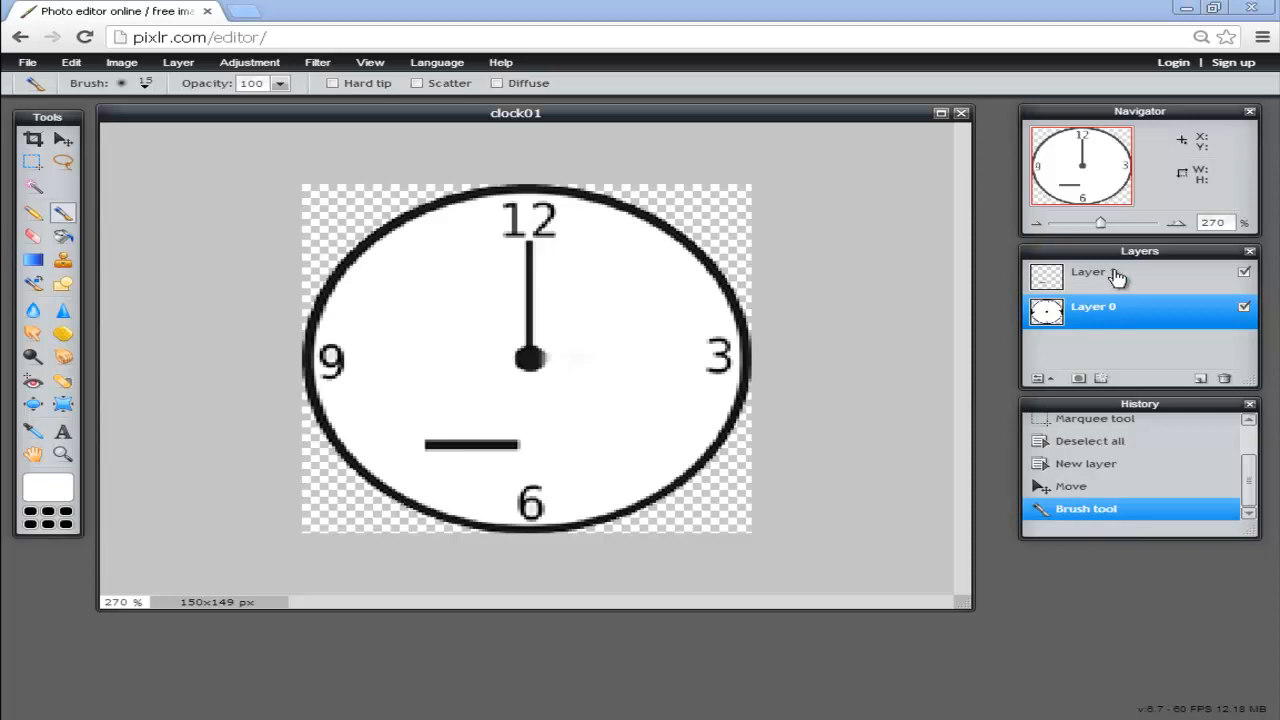
pyautogui.click(1100, 272)
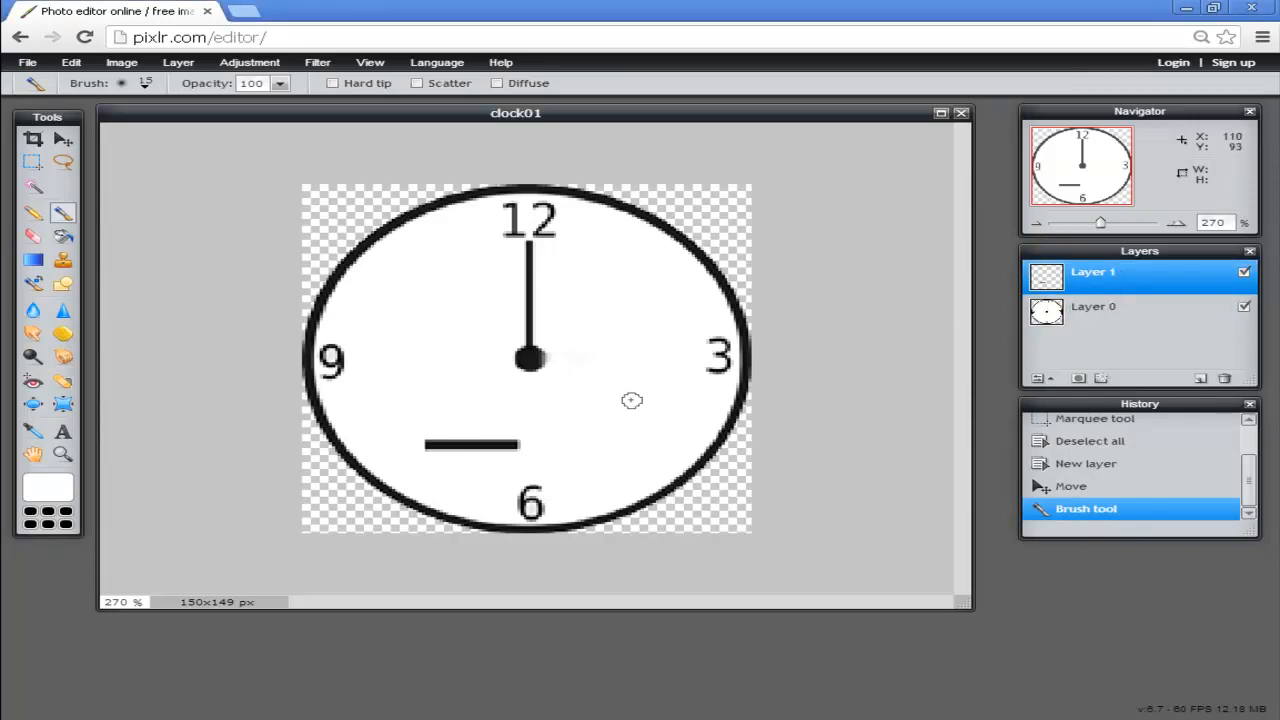
pyautogui.click(33, 139)
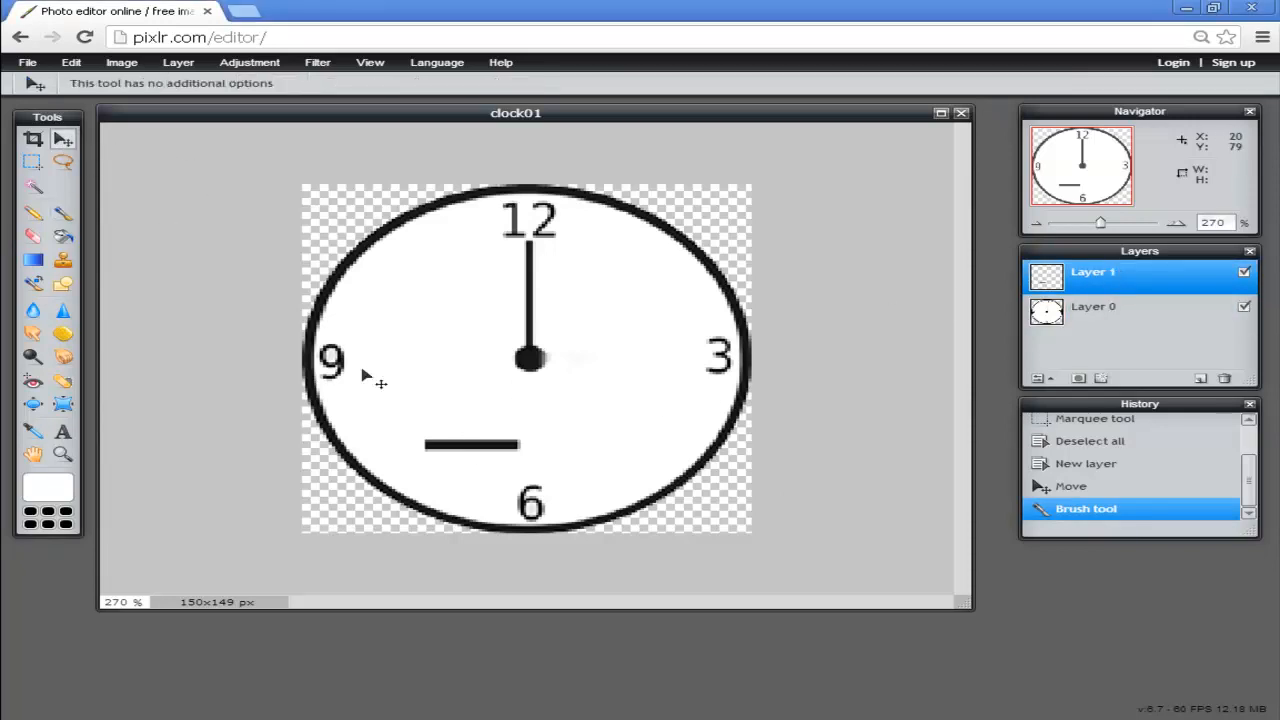
pyautogui.moveTo(470, 444); pyautogui.dragTo(612, 359)
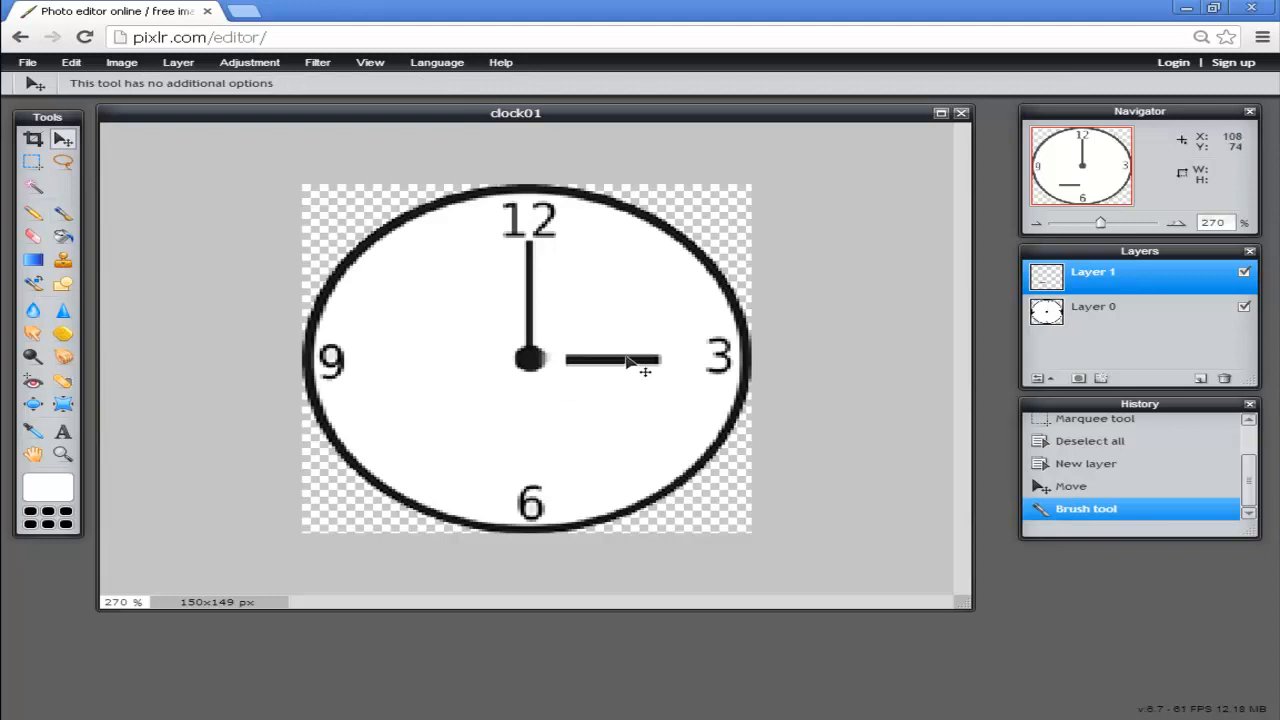
pyautogui.moveTo(630, 360); pyautogui.dragTo(620, 360)
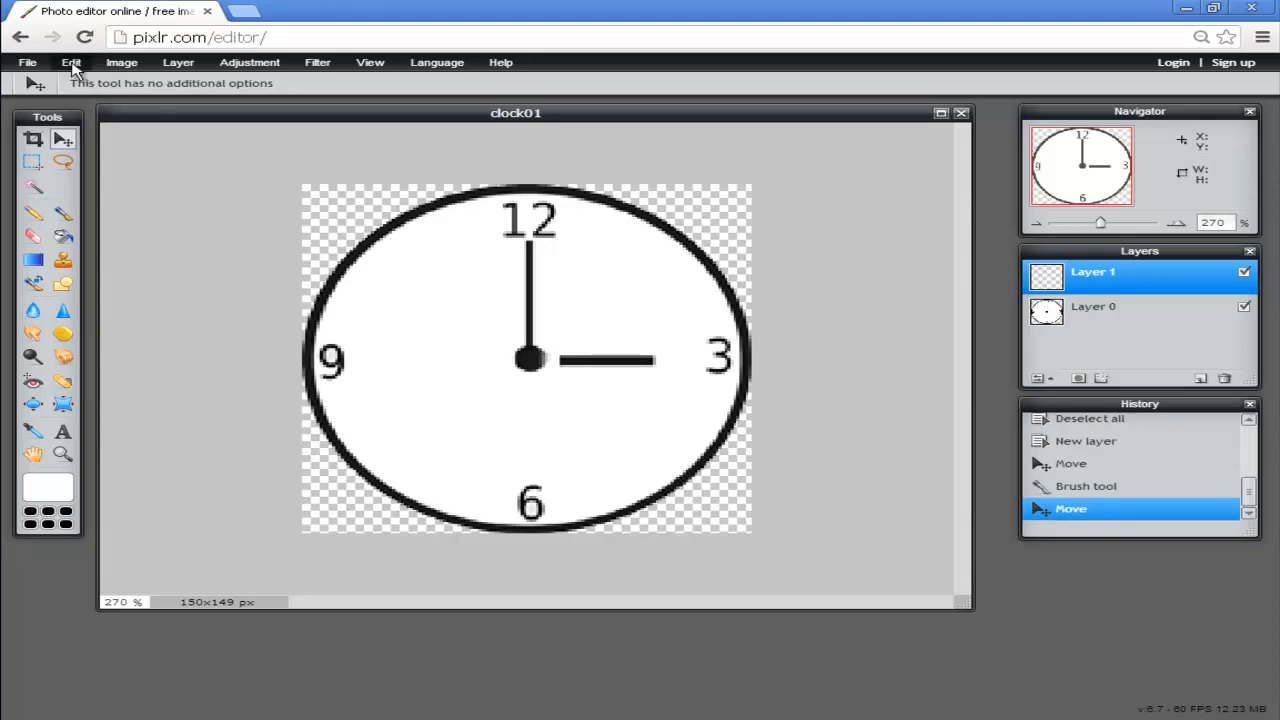
# Free-transform the copied hour hand, rotating it toward 4 o'clock, and apply
pyautogui.click(70, 62)
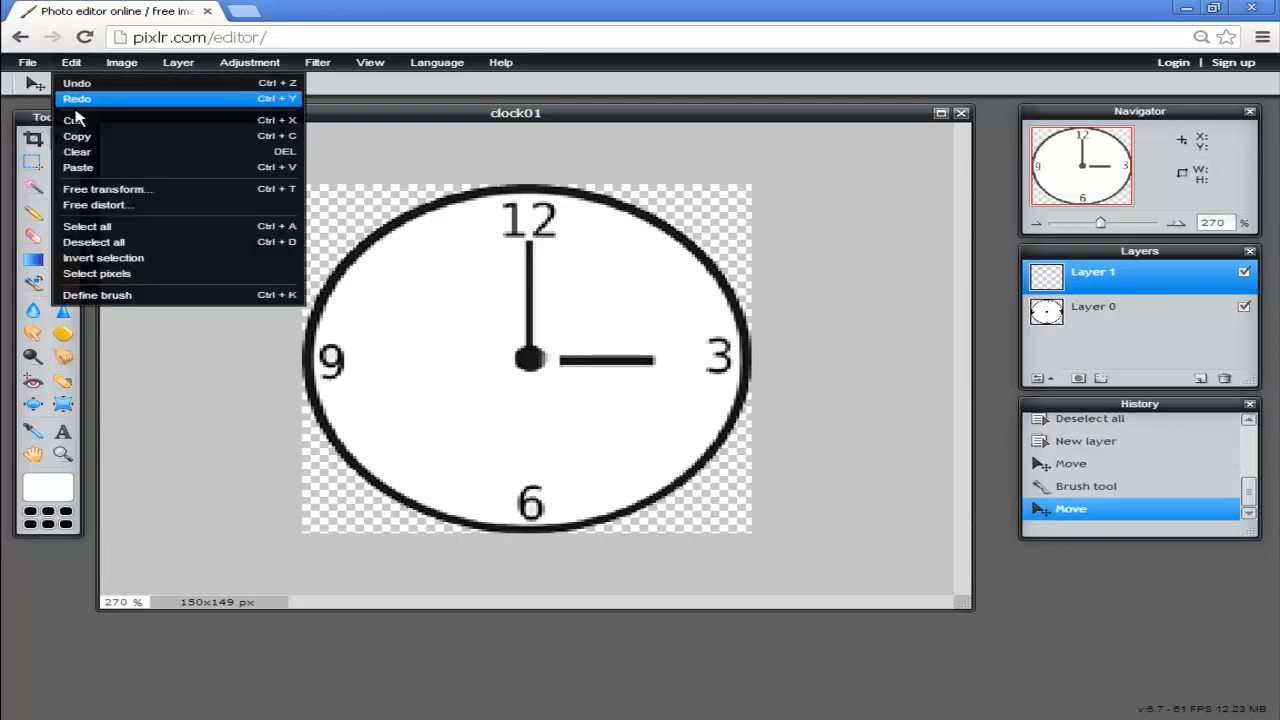
pyautogui.moveTo(107, 189)
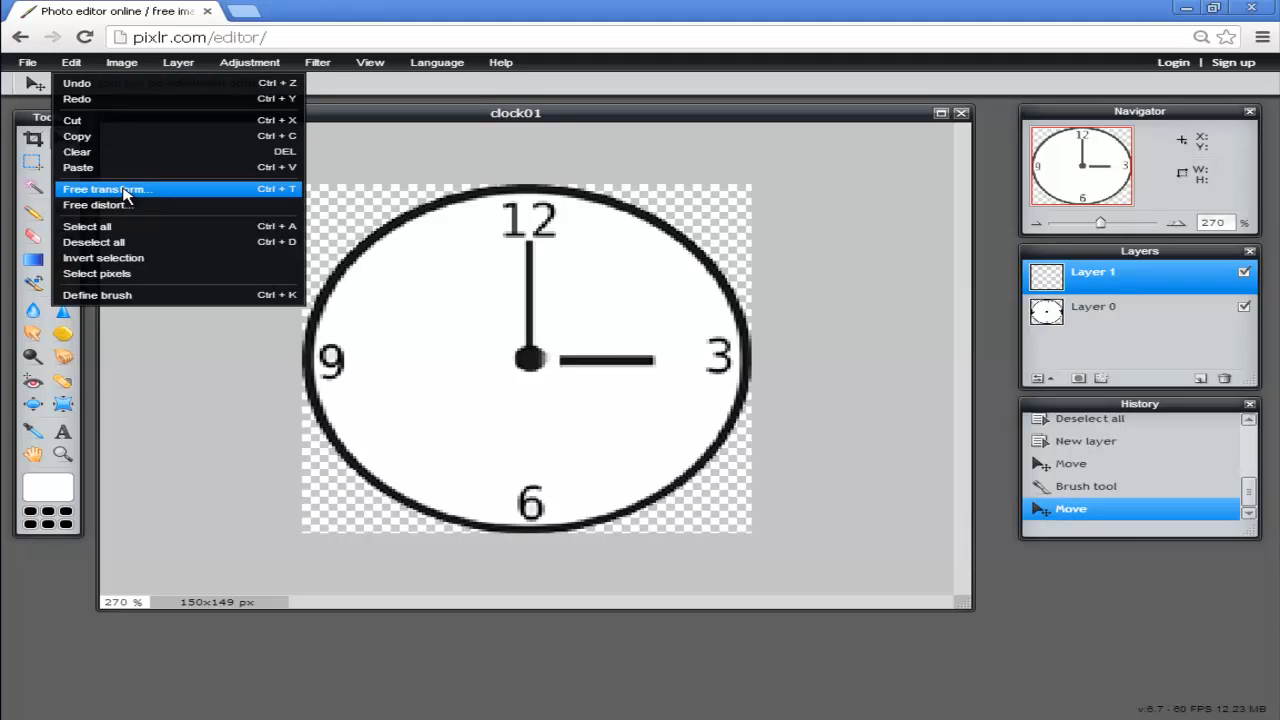
pyautogui.click(106, 189)
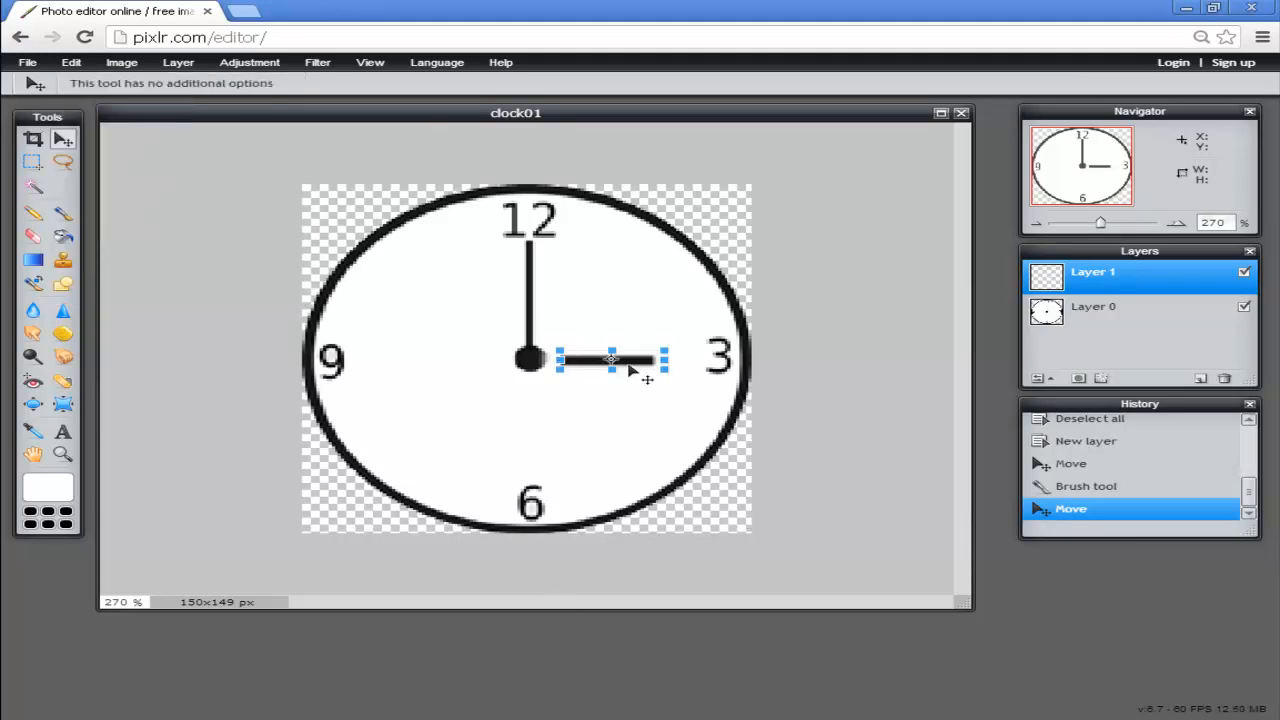
pyautogui.moveTo(735, 350)
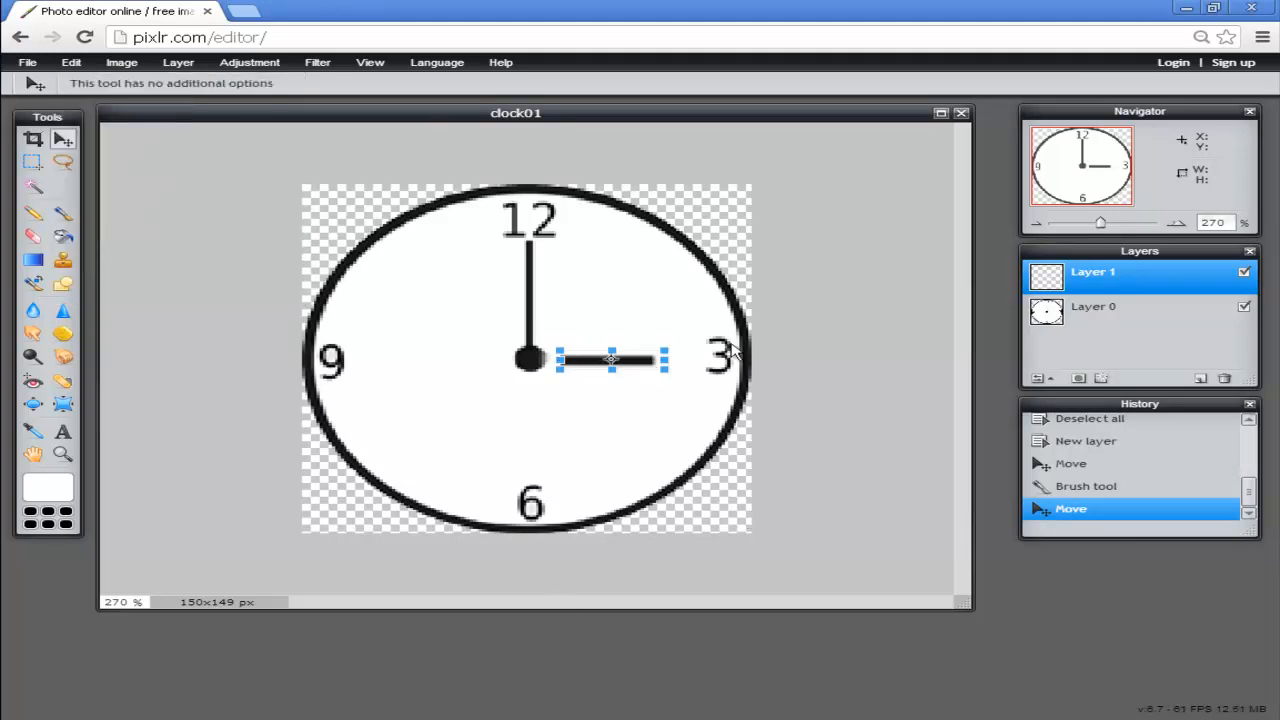
pyautogui.moveTo(670, 332)
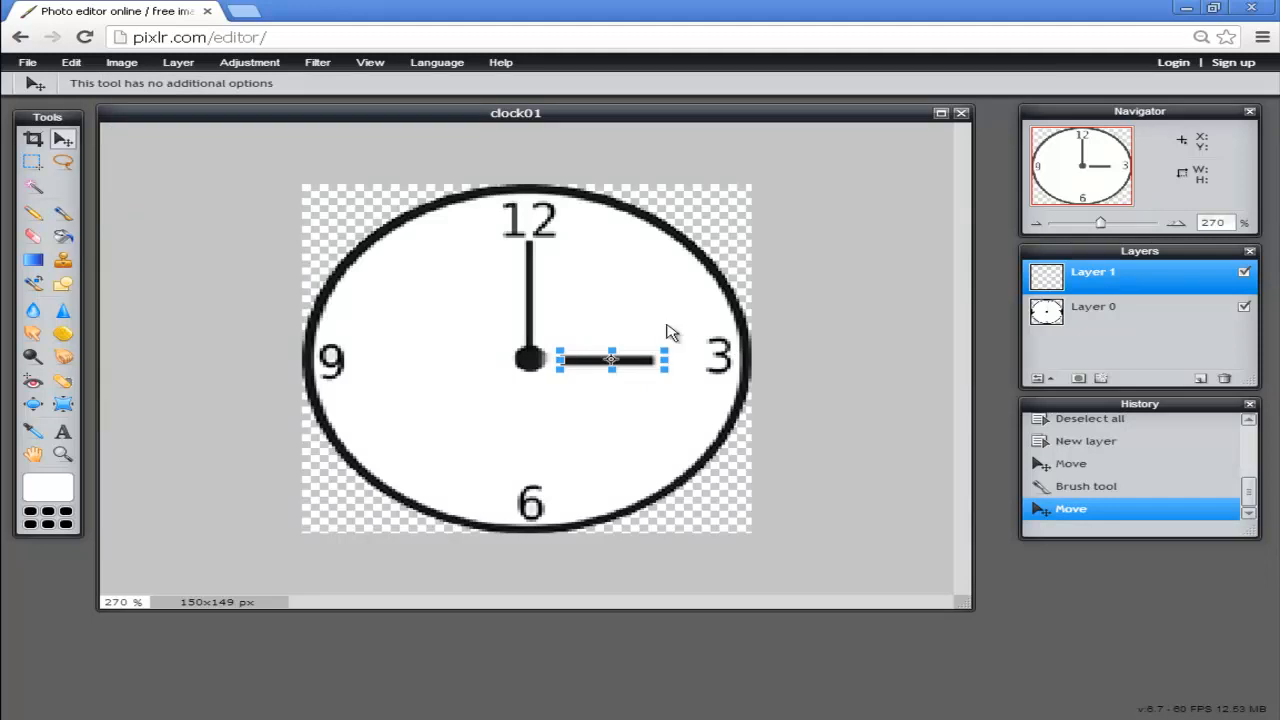
pyautogui.moveTo(675, 330)
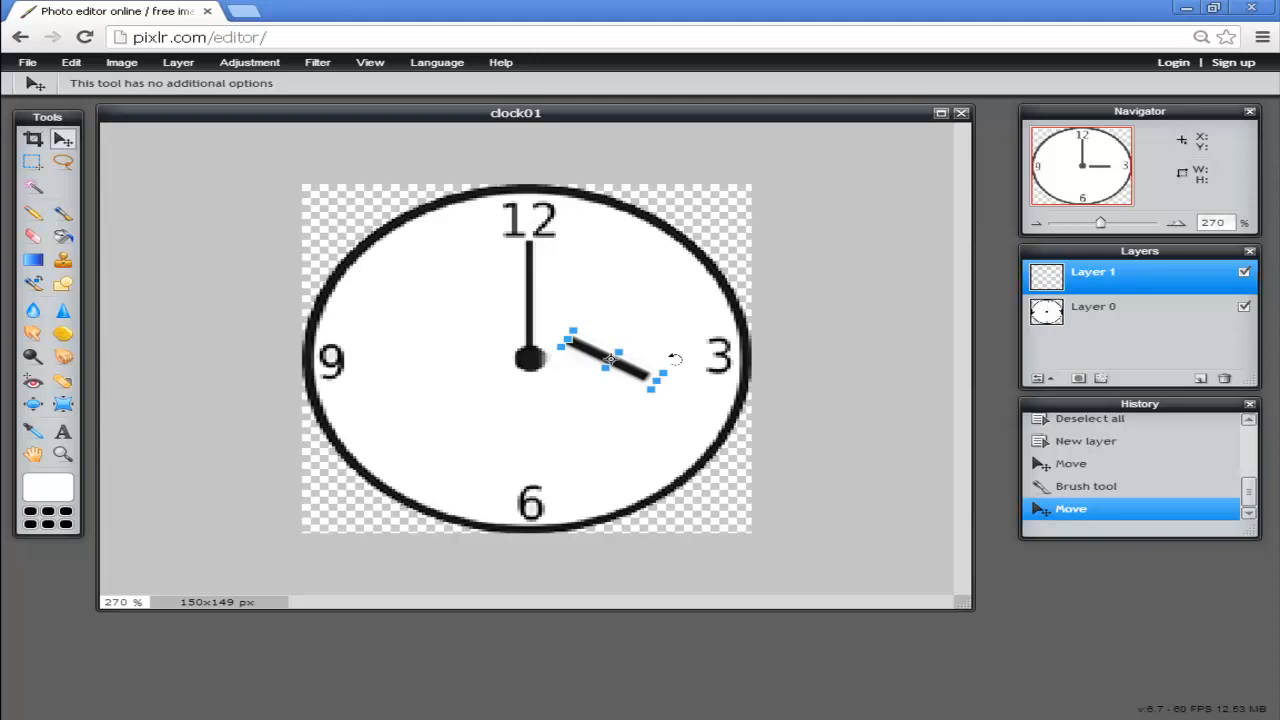
pyautogui.moveTo(635, 340)
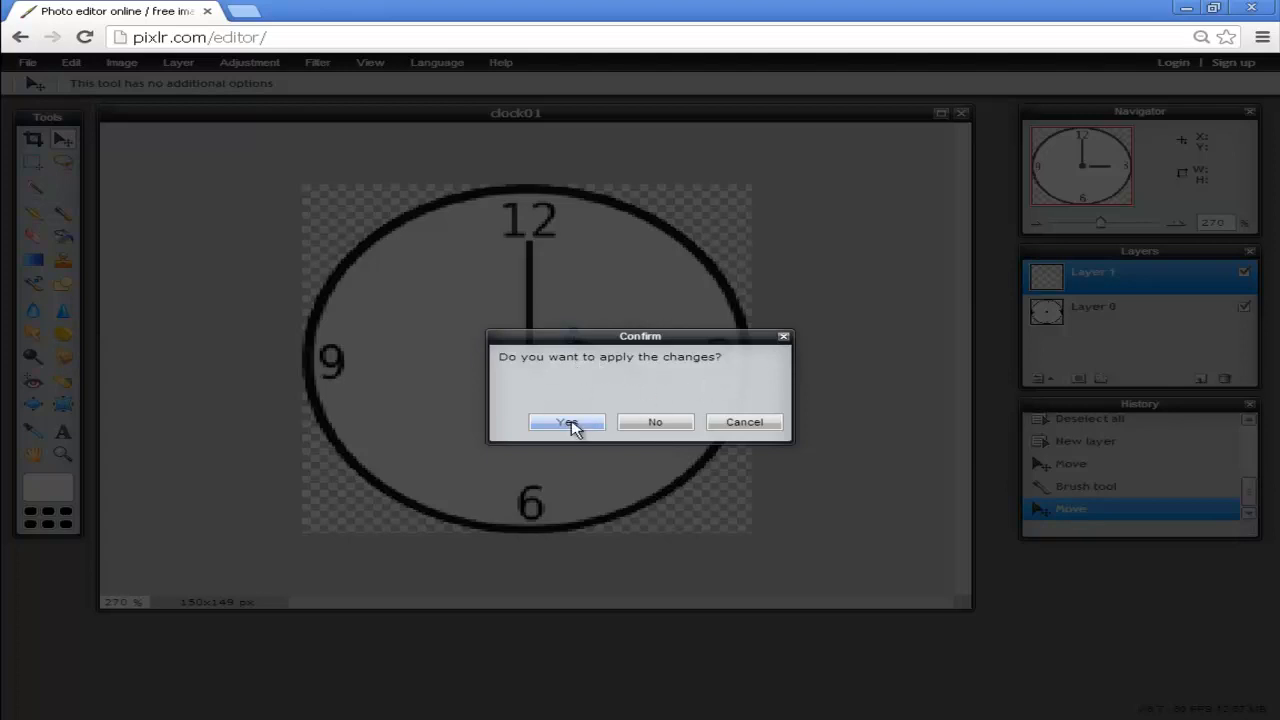
pyautogui.click(567, 421)
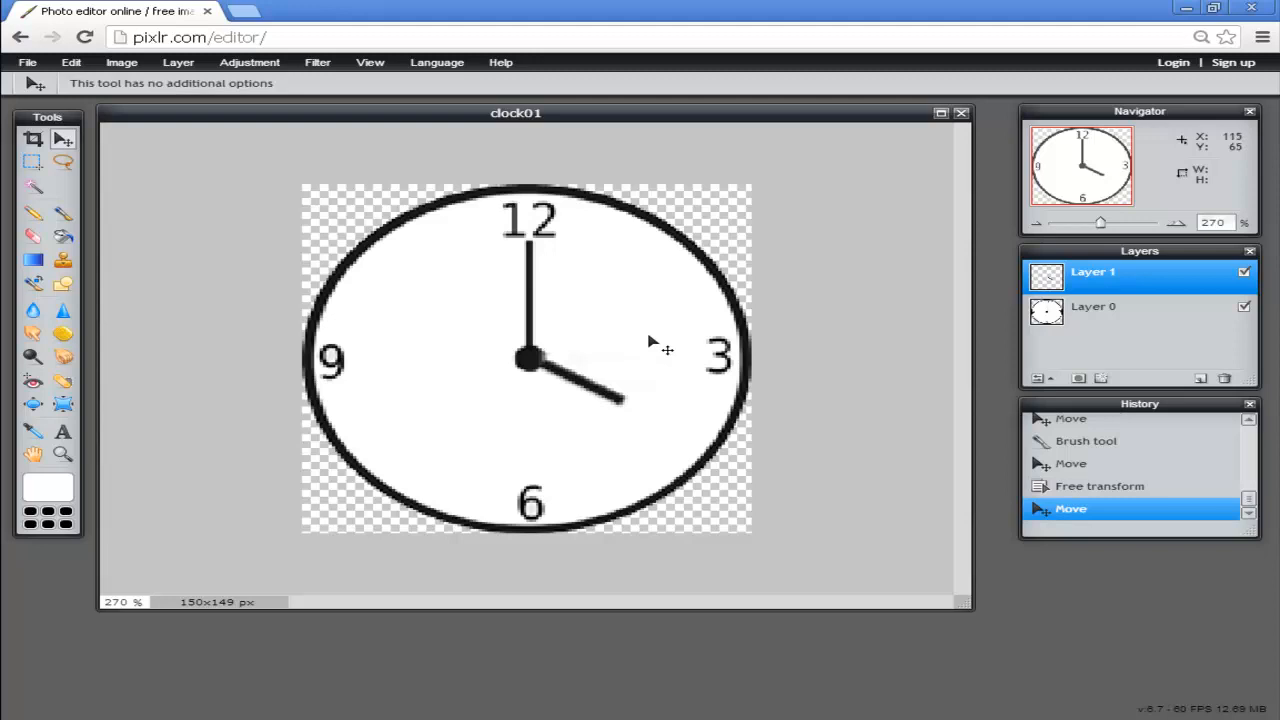
pyautogui.moveTo(585, 285)
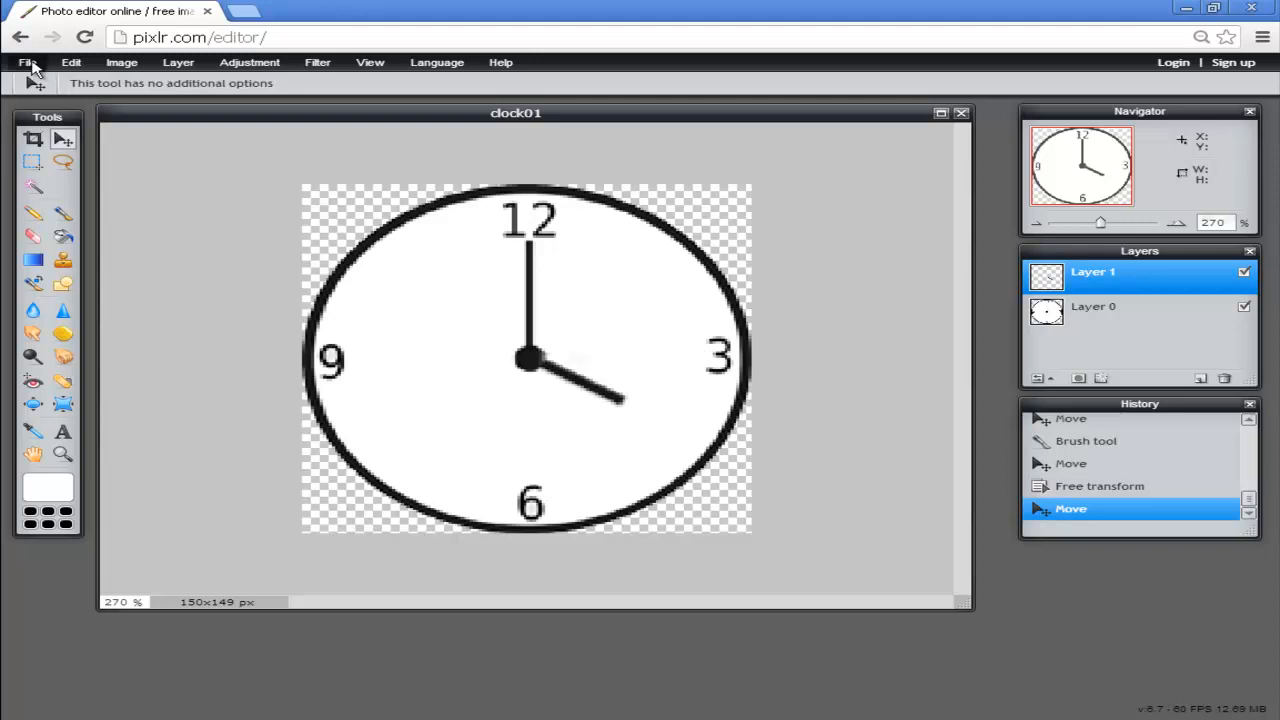
# Save the image as clock02.png in the Pictures folder
pyautogui.click(27, 62)
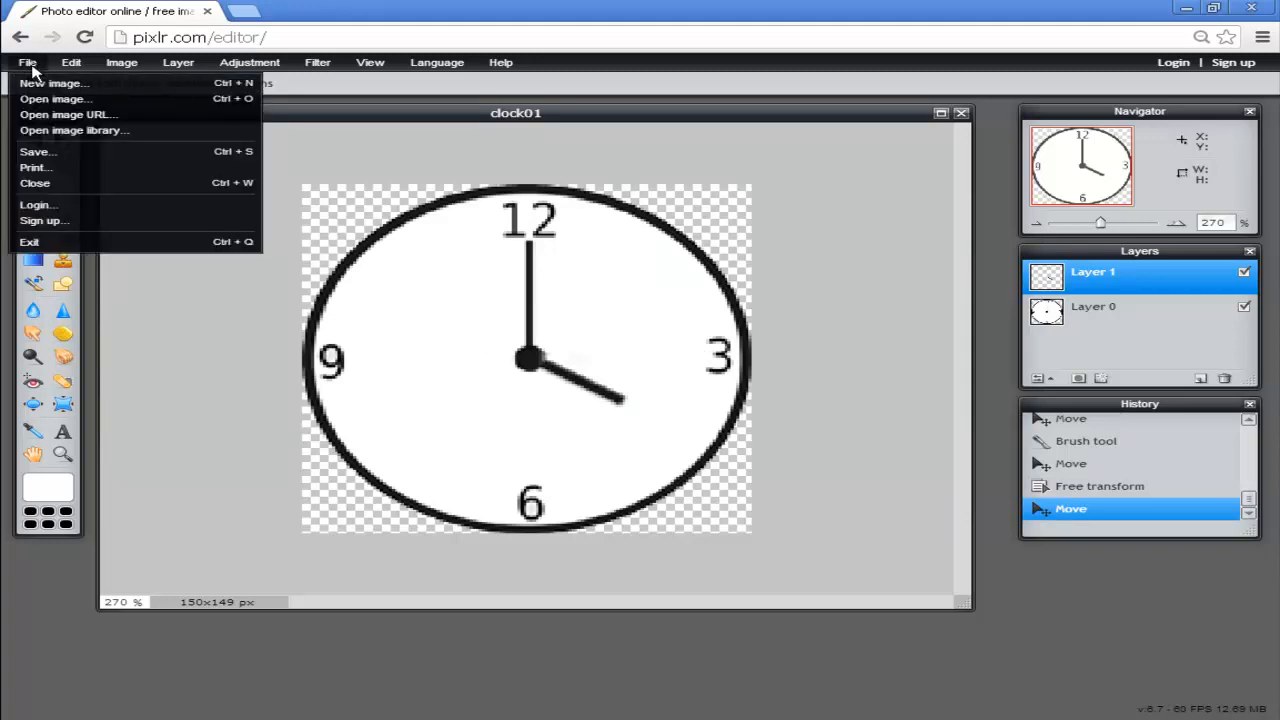
pyautogui.click(37, 151)
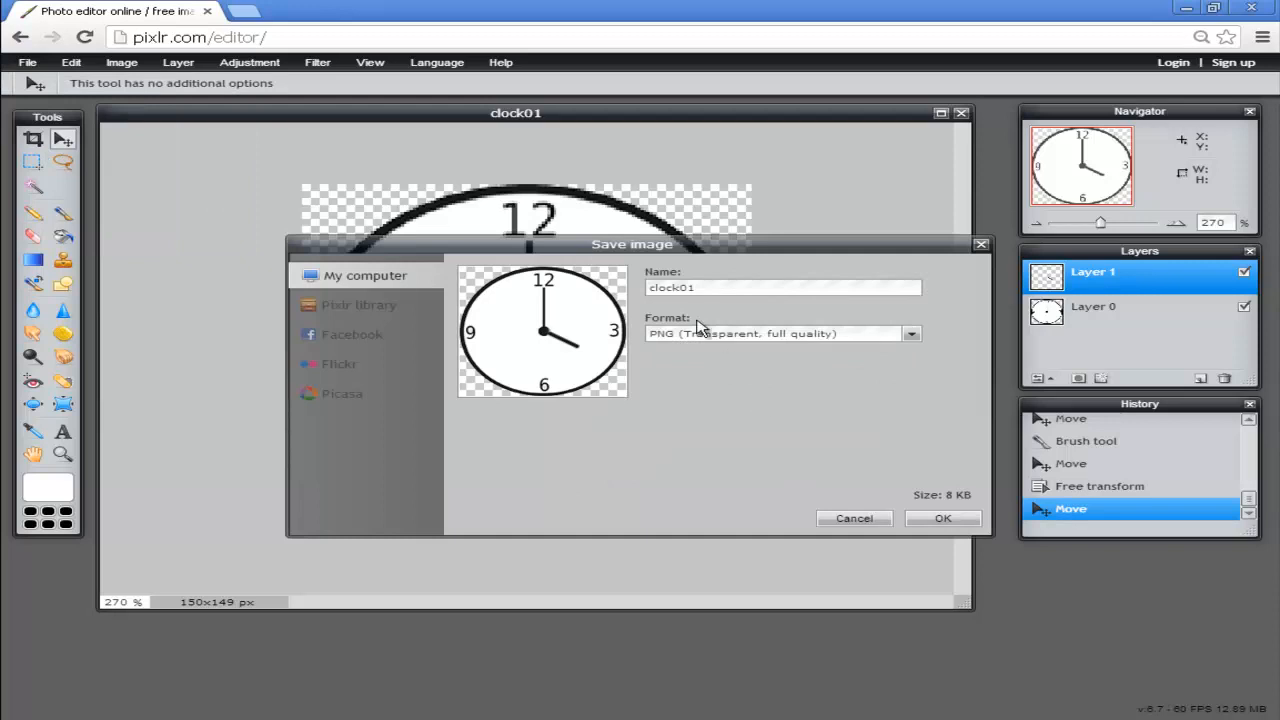
pyautogui.click(697, 287)
pyautogui.write('2')
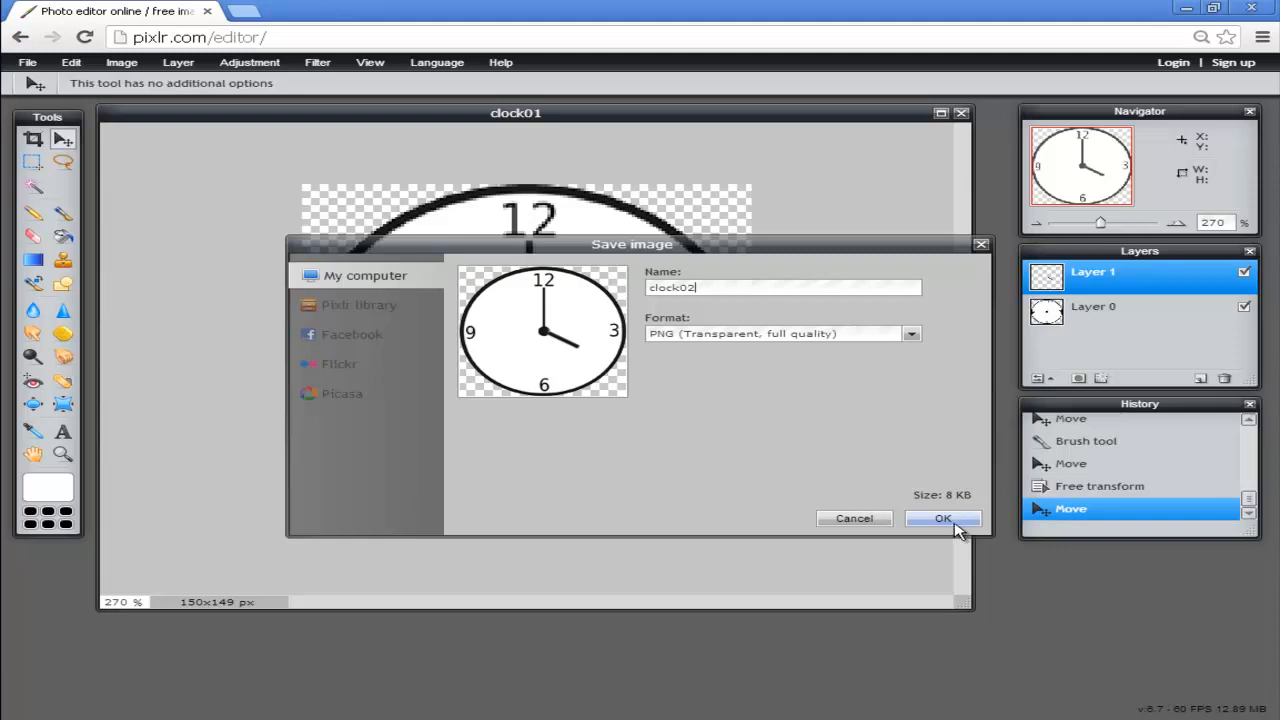
pyautogui.click(941, 518)
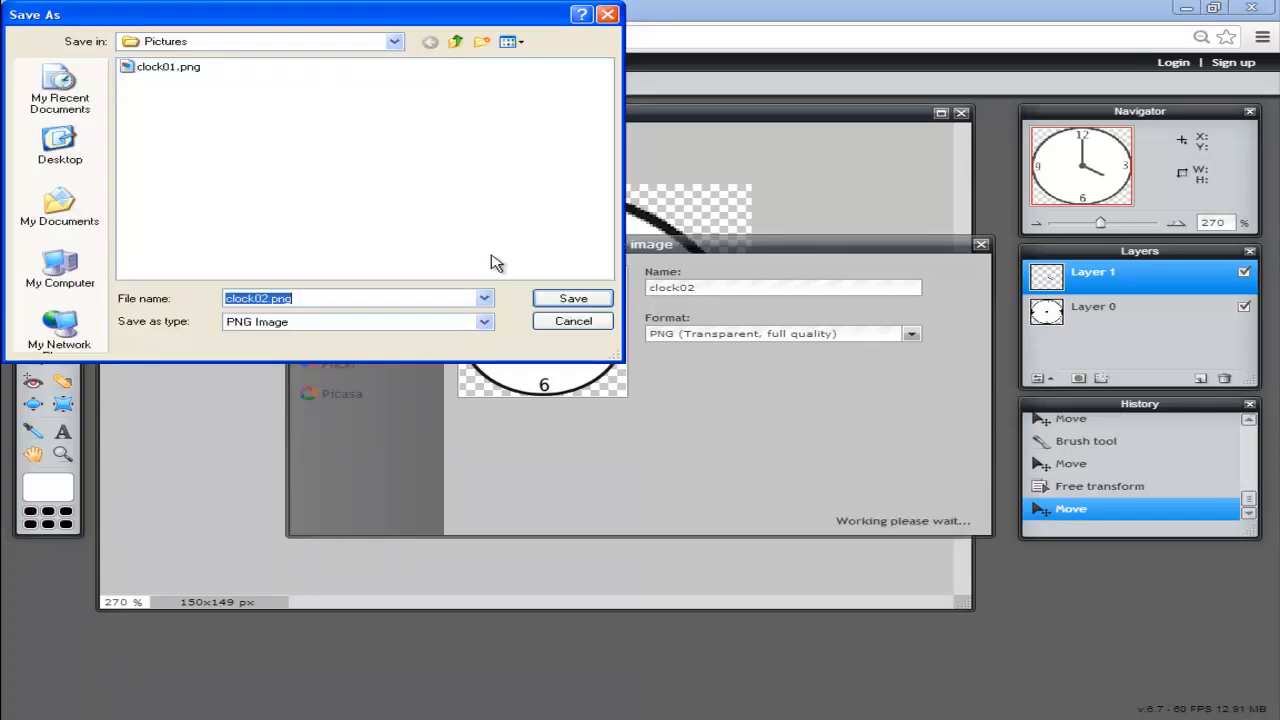
pyautogui.click(573, 298)
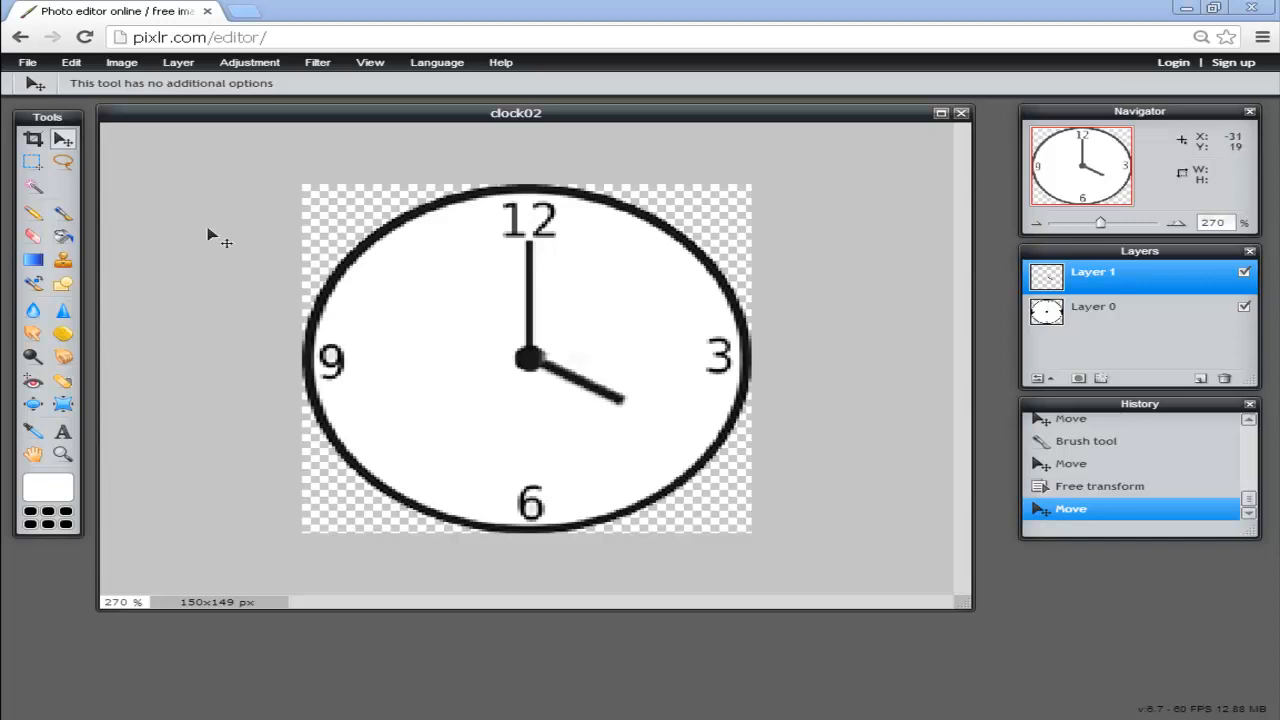
# Rotate the hour hand to 5 o'clock, recentre it, and save as clock03
pyautogui.click(71, 62)
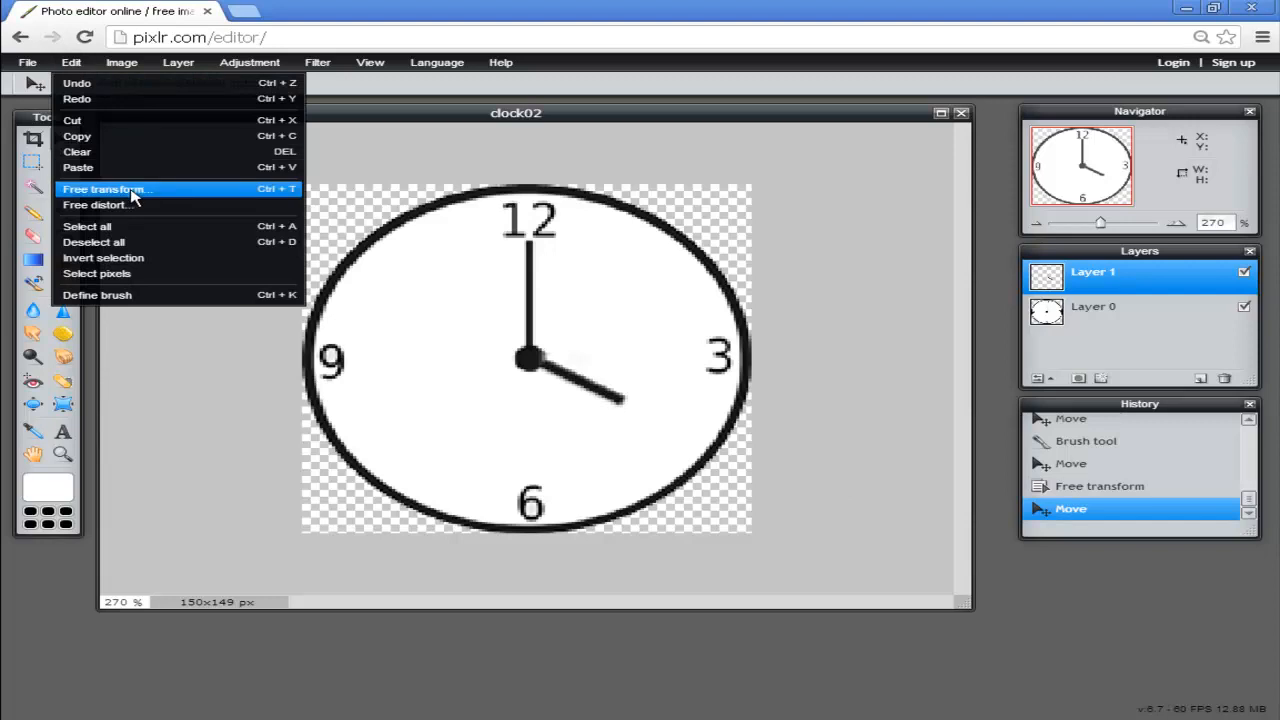
pyautogui.click(105, 189)
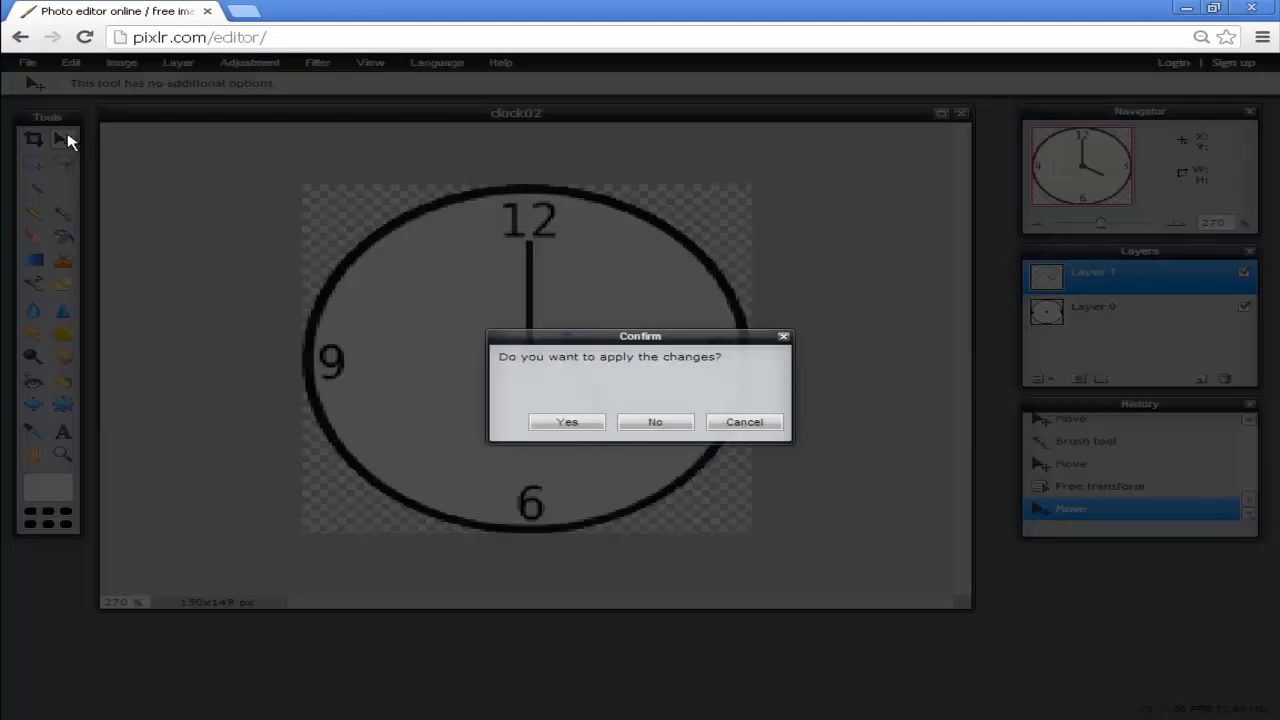
pyautogui.click(567, 421)
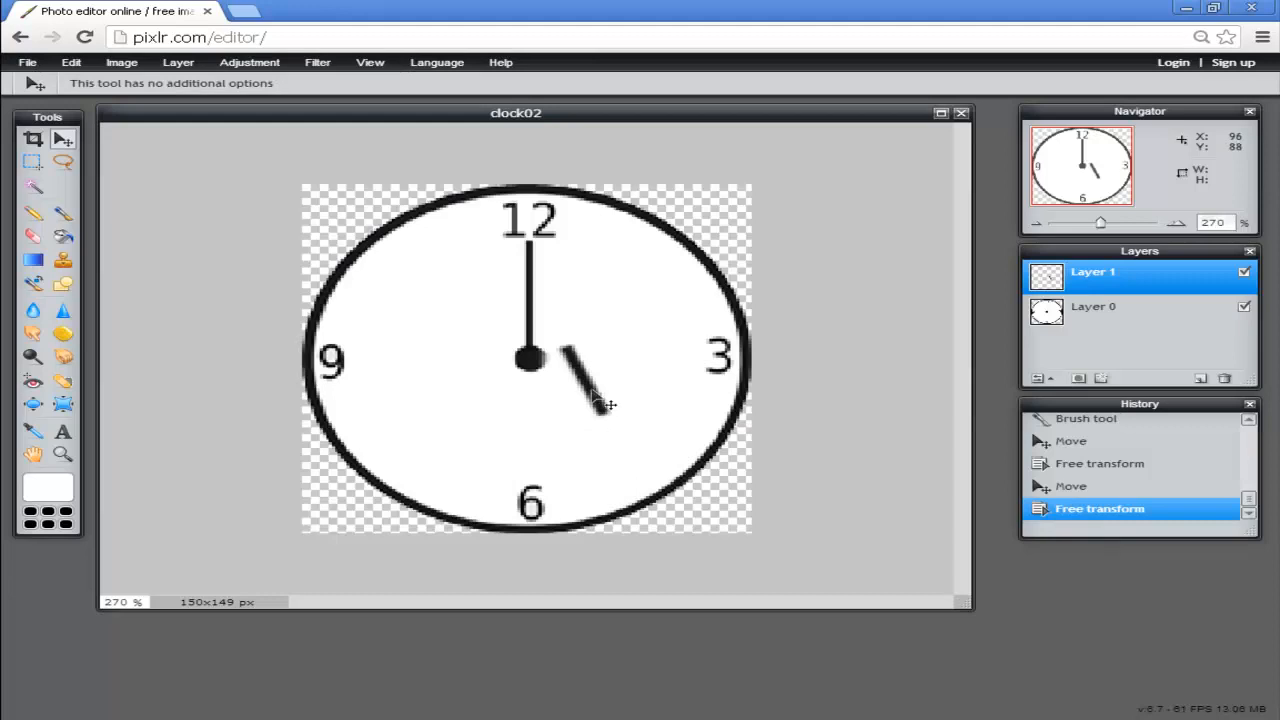
pyautogui.moveTo(600, 400); pyautogui.dragTo(560, 430)
pyautogui.write('clock03')
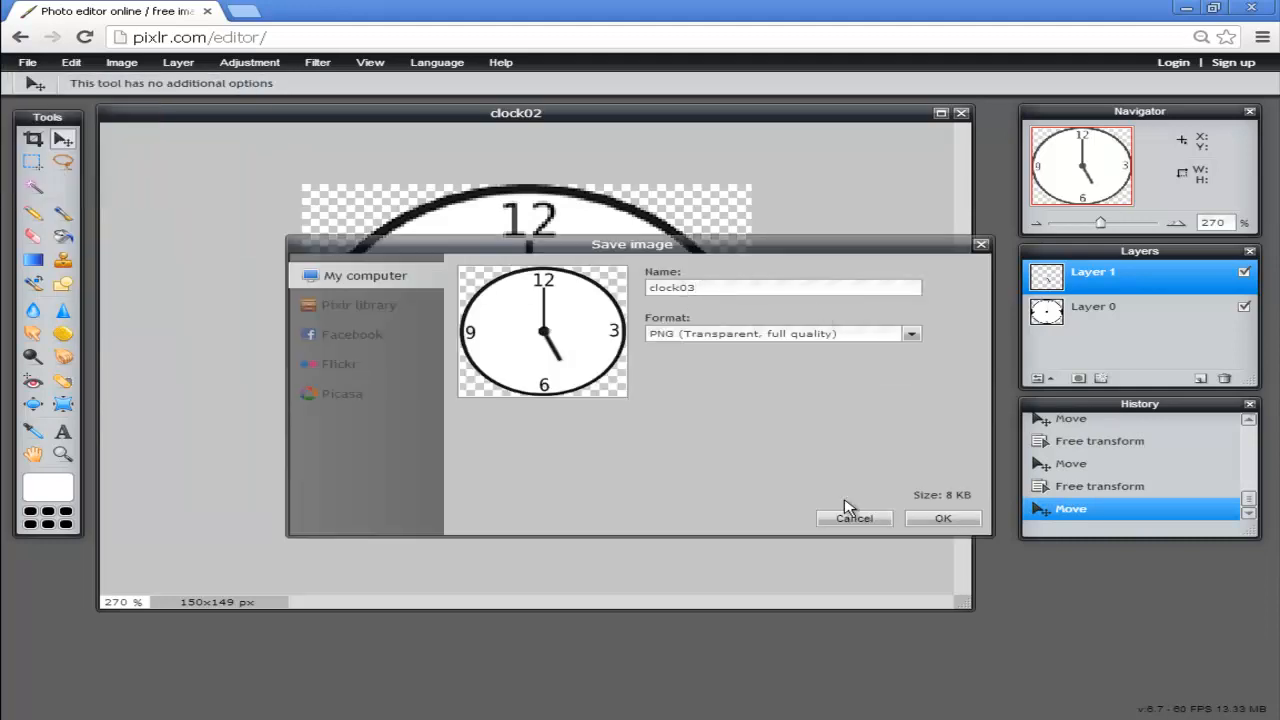
pyautogui.click(941, 517)
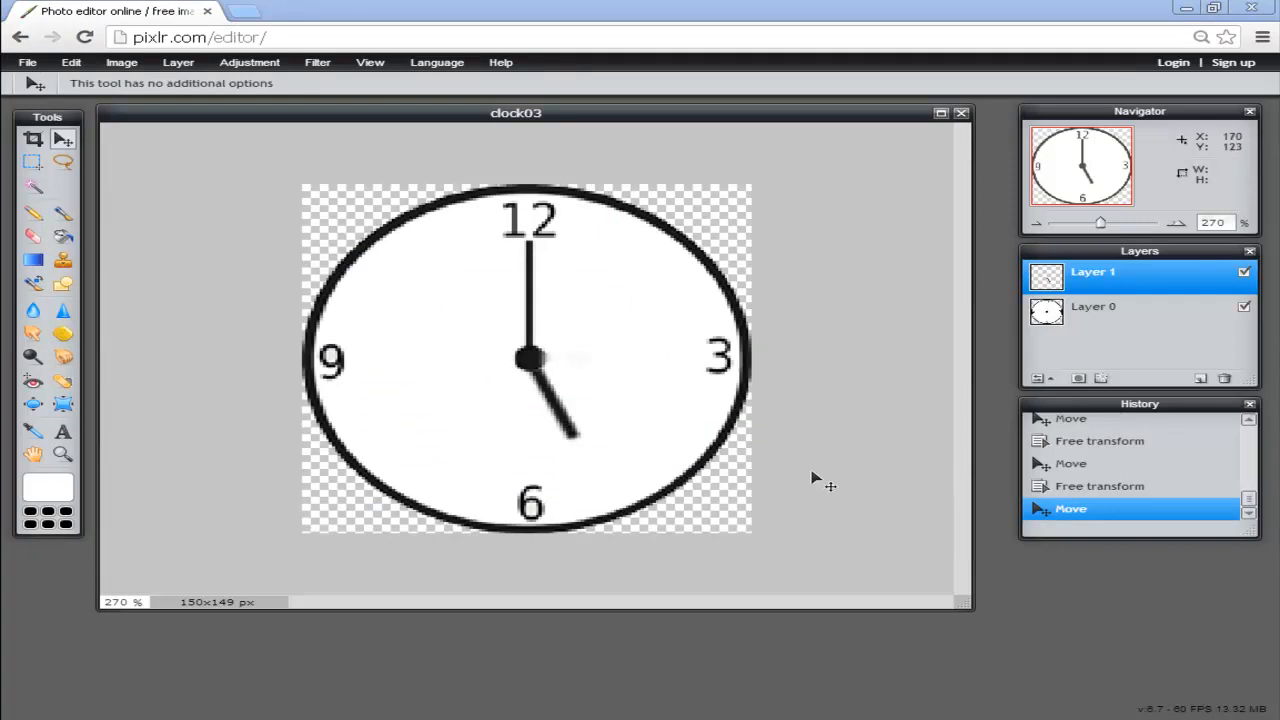
pyautogui.moveTo(840, 443)
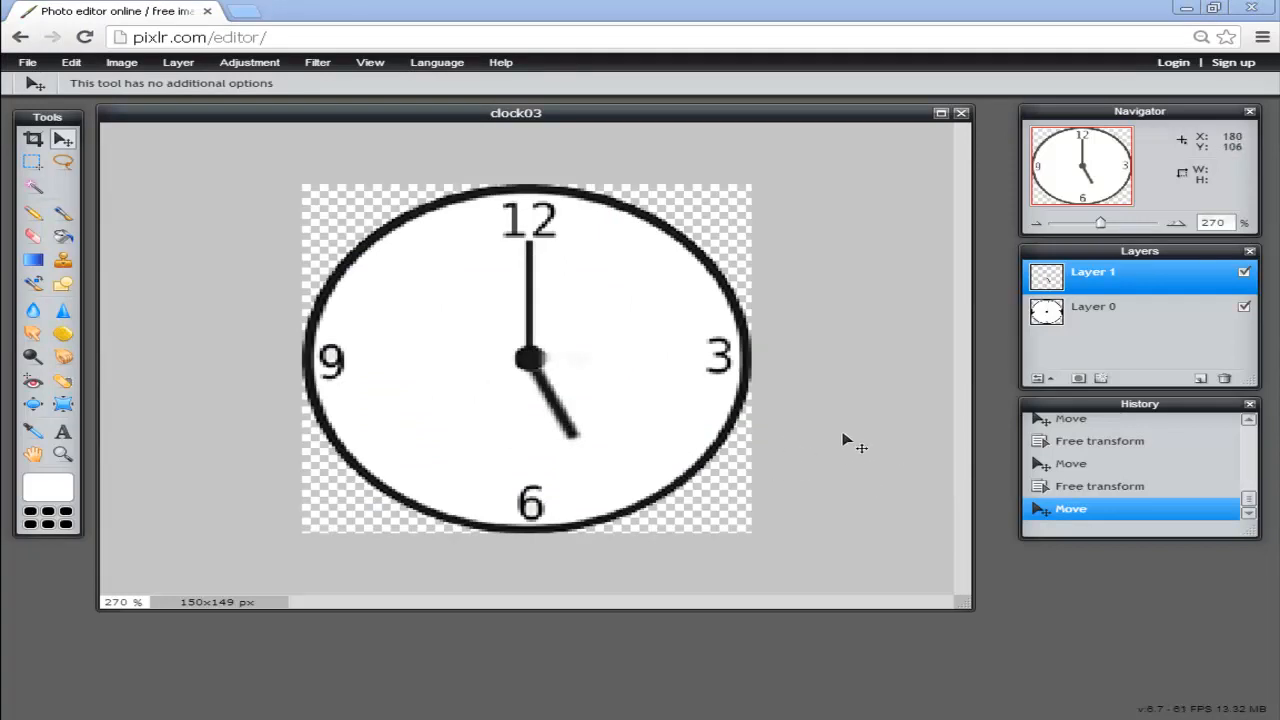
# Rotate the hour hand to 6 o'clock, recentre it, and save as clock04.png
pyautogui.click(70, 62)
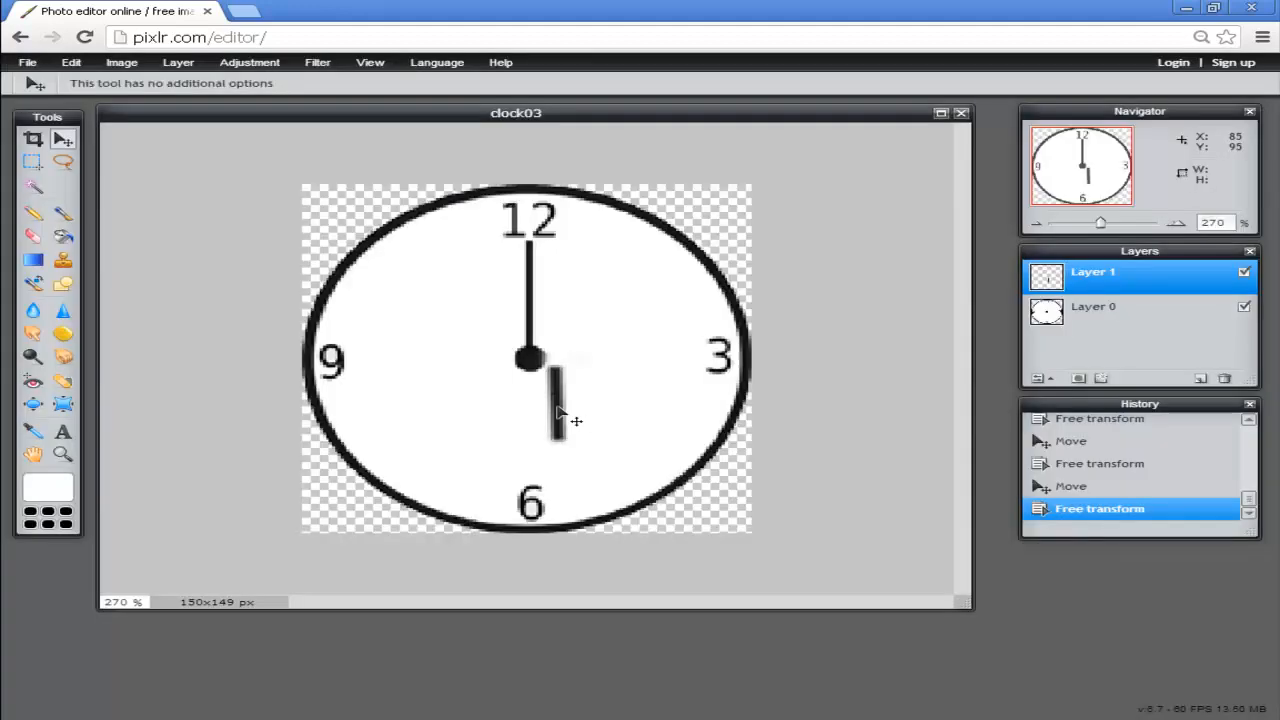
pyautogui.moveTo(557, 400); pyautogui.dragTo(530, 435)
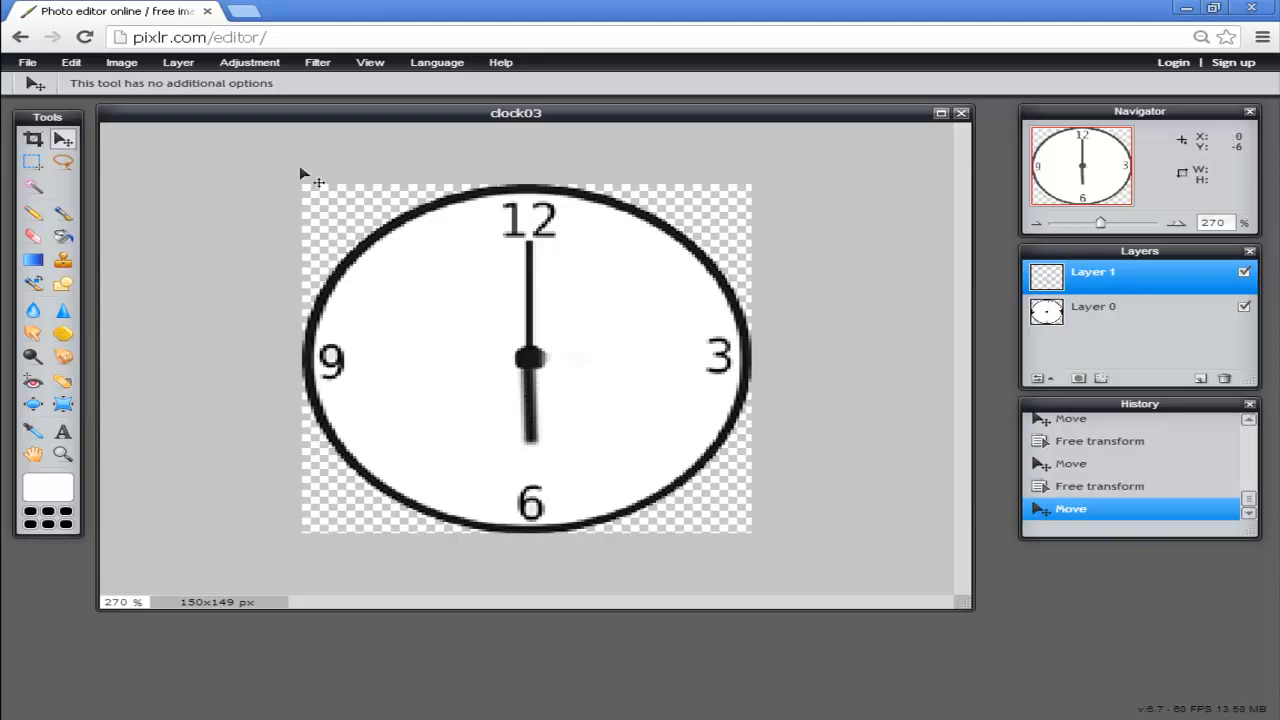
pyautogui.click(27, 62)
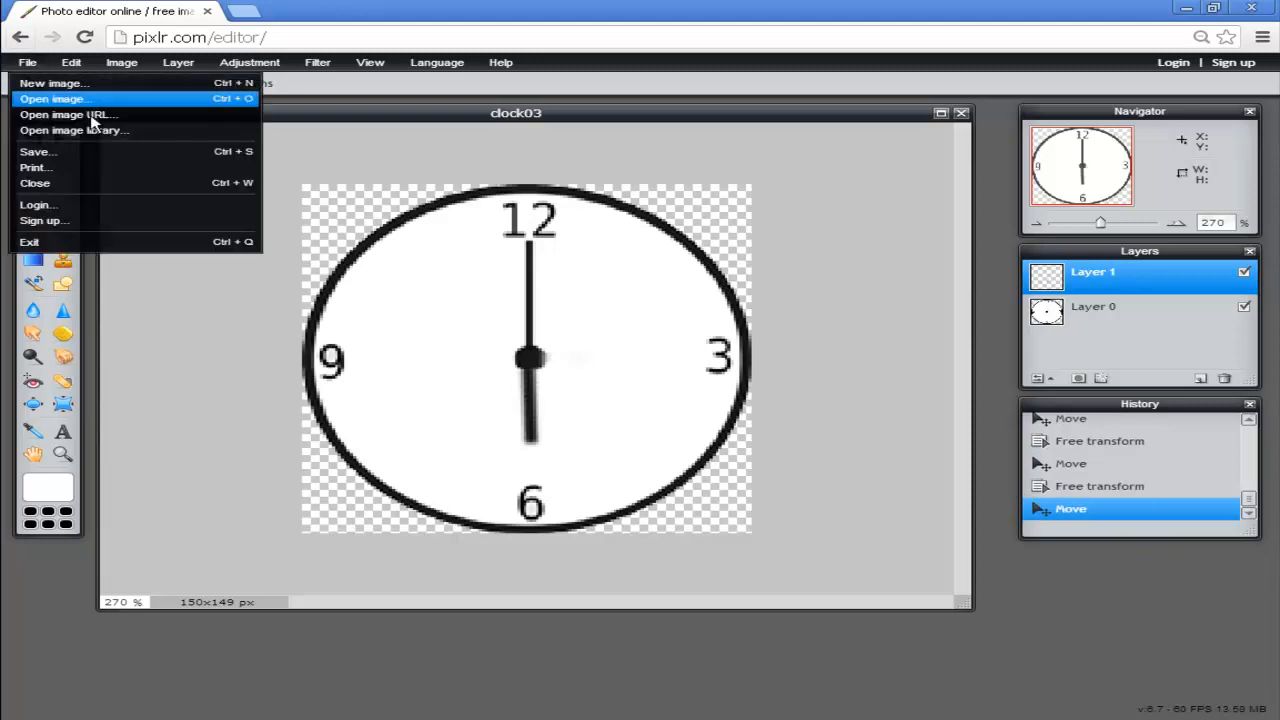
pyautogui.click(37, 151)
pyautogui.write('clock04')
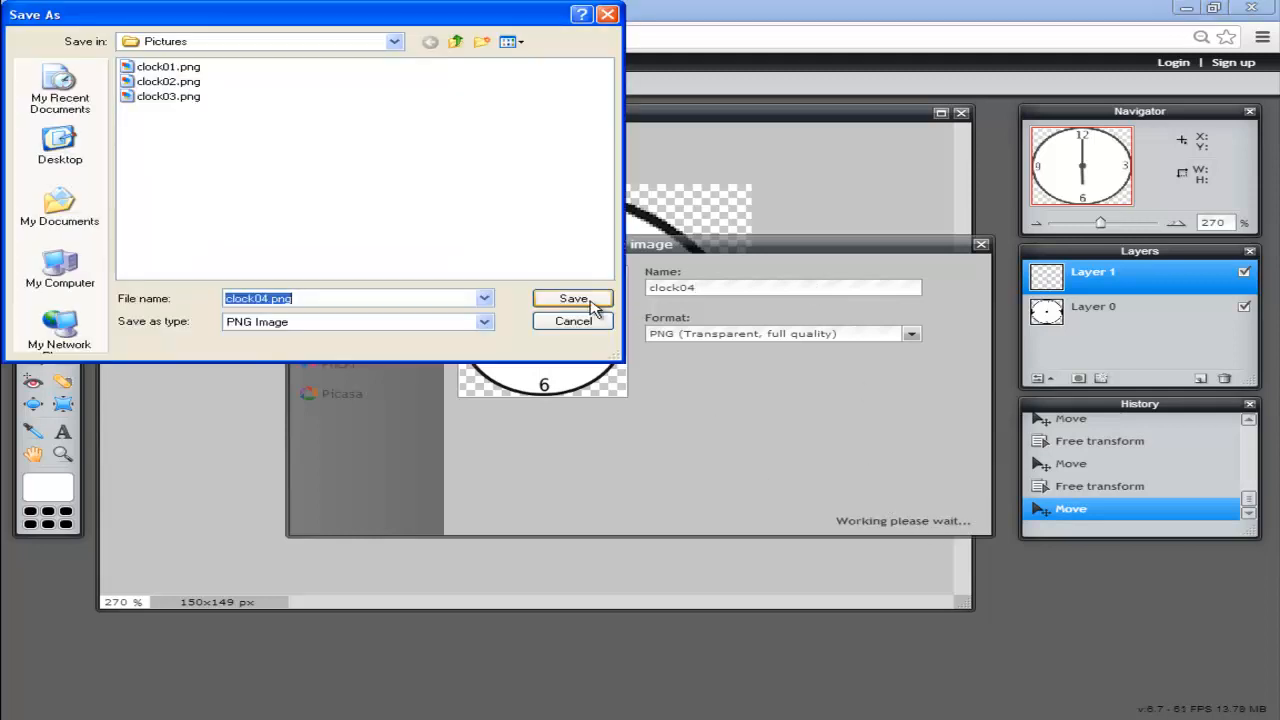
pyautogui.click(573, 298)
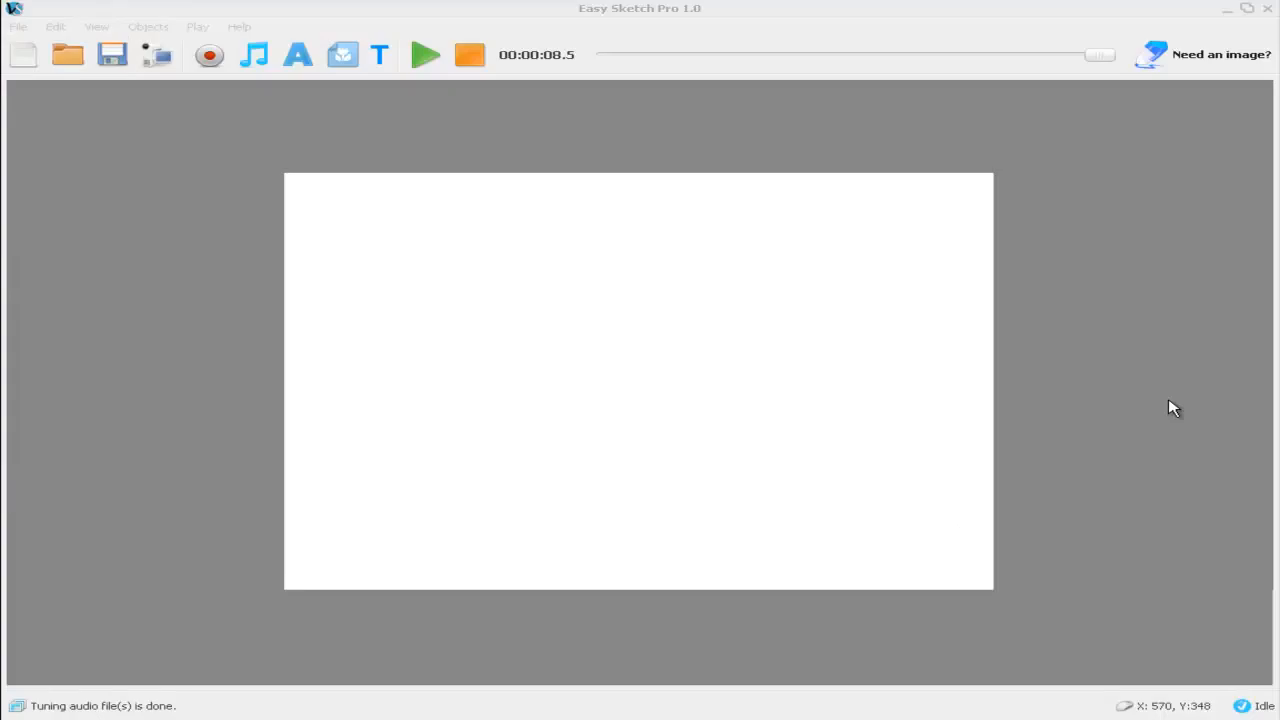
pyautogui.moveTo(746, 279)
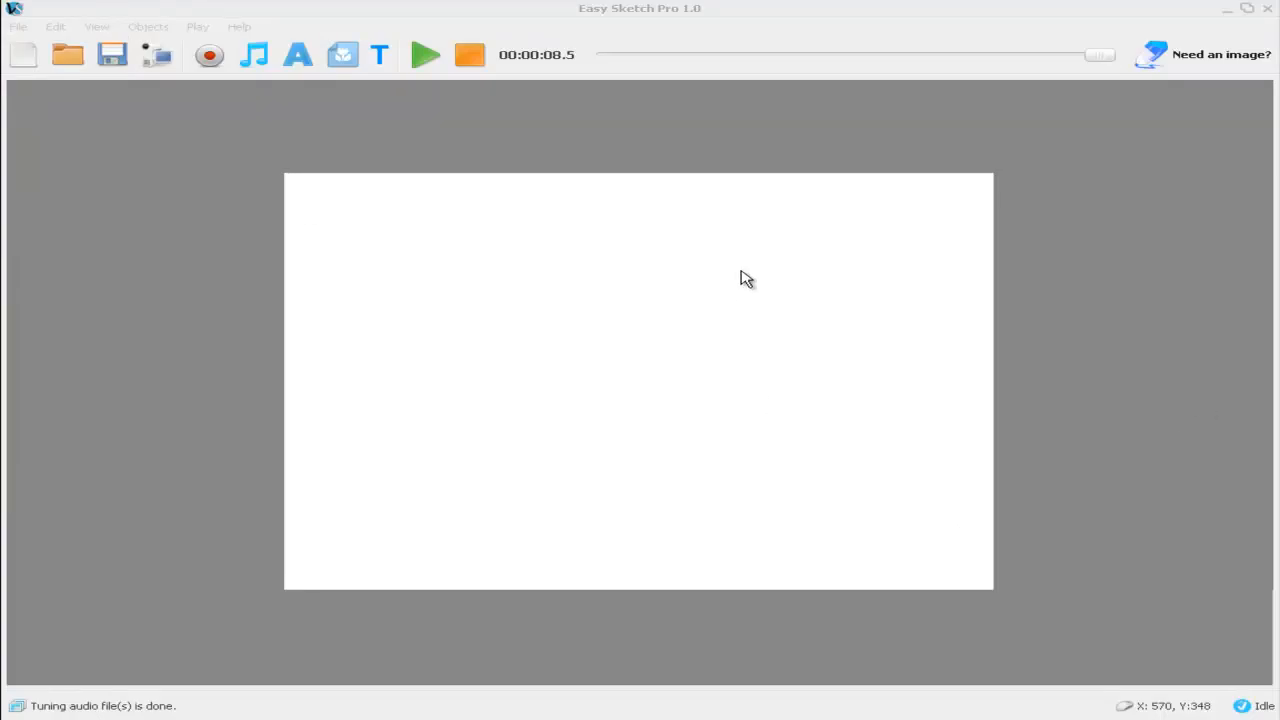
pyautogui.moveTo(1089, 337)
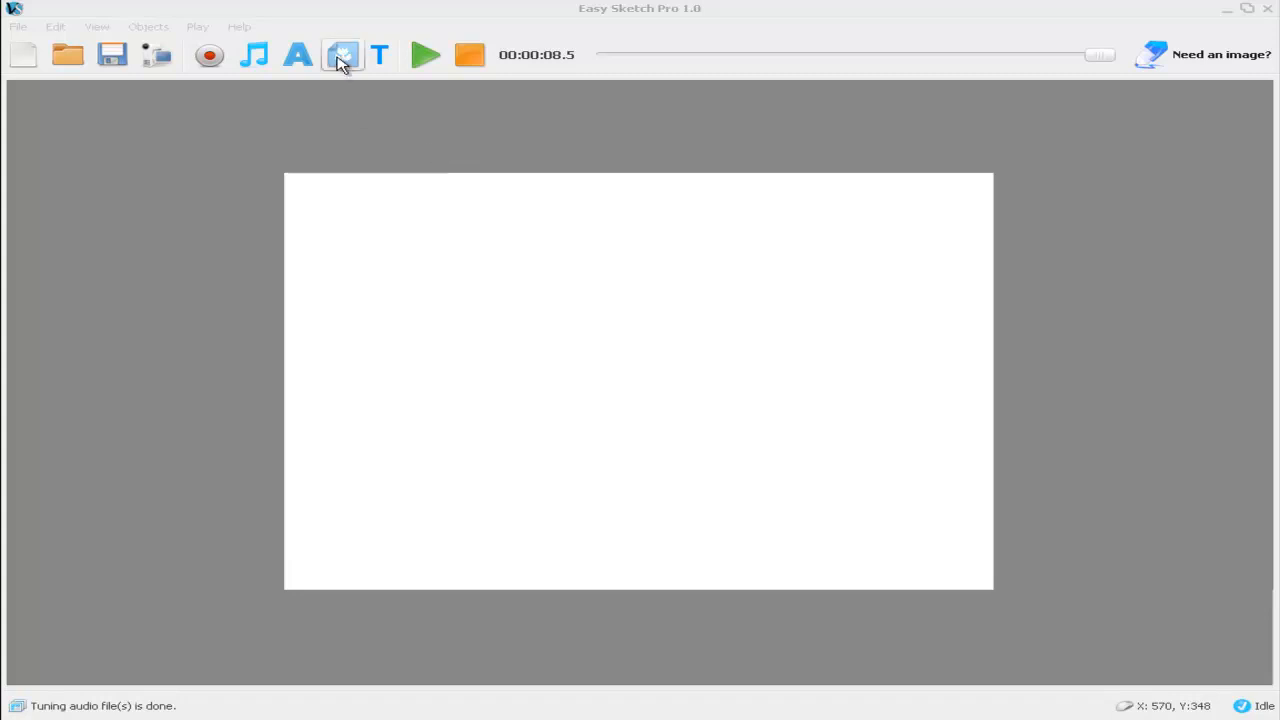
# Import clock01.png from the Pictures folder through the image library
pyautogui.click(342, 55)
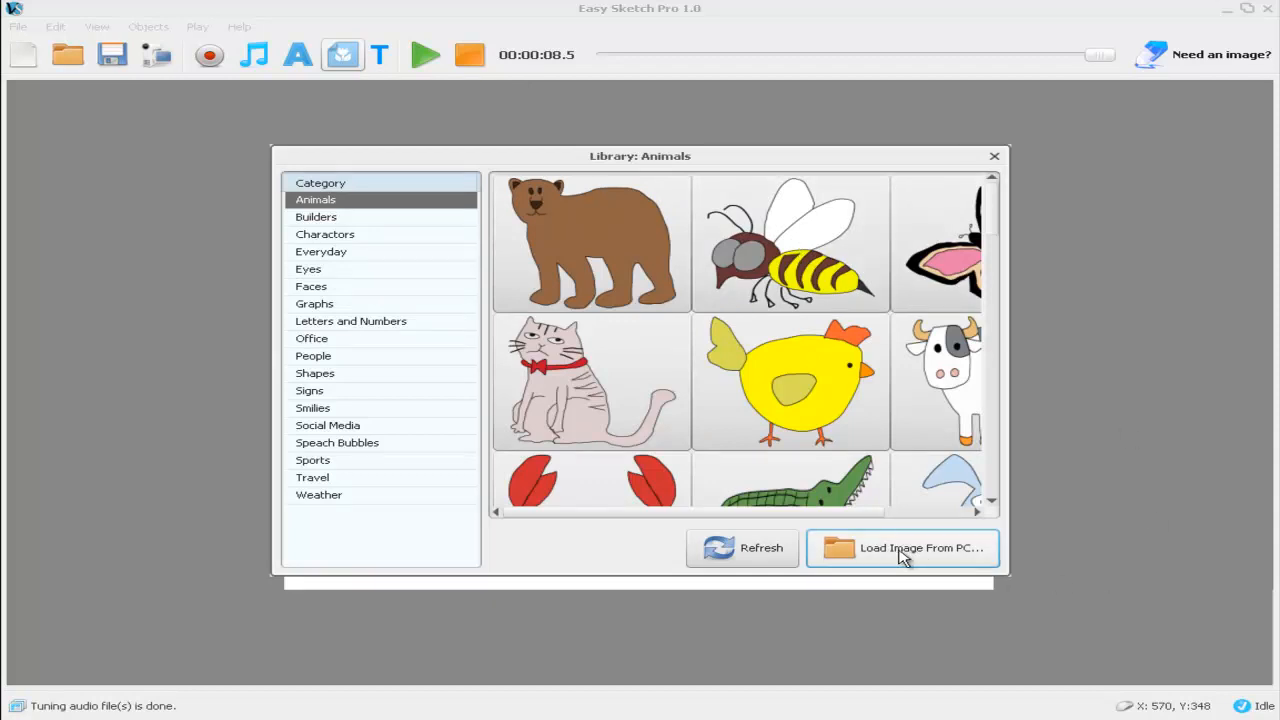
pyautogui.click(901, 547)
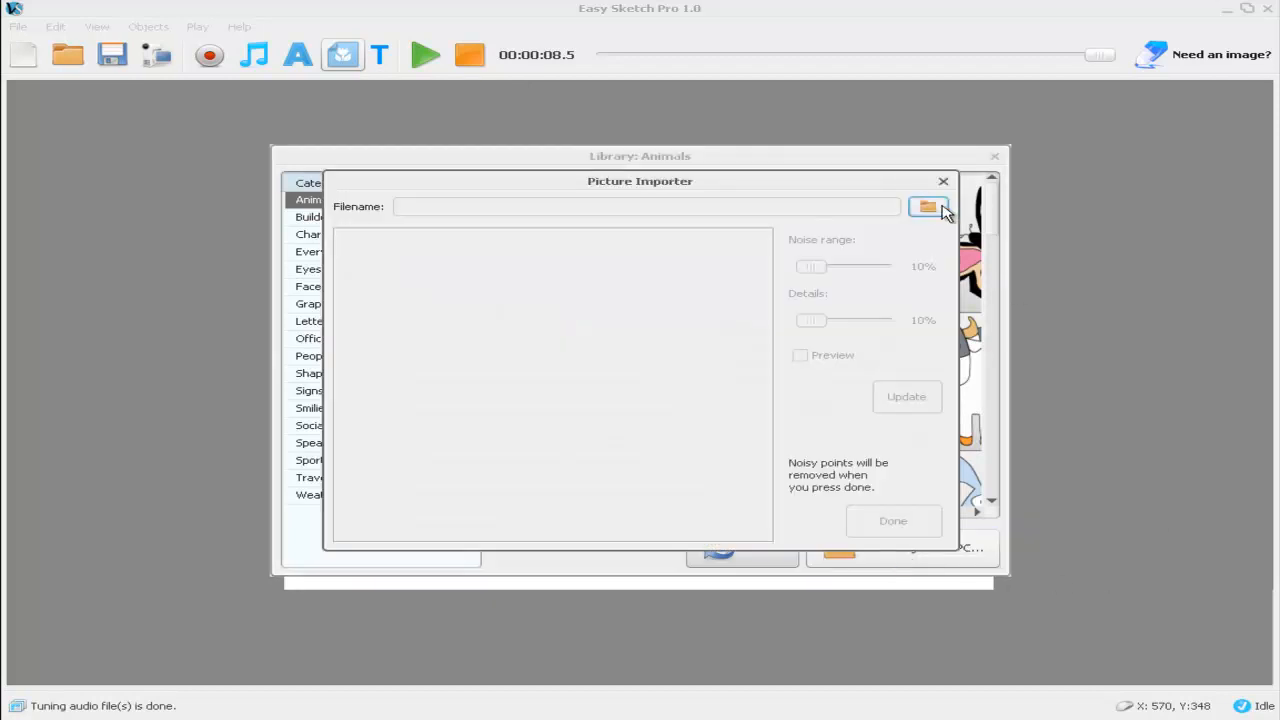
pyautogui.click(927, 206)
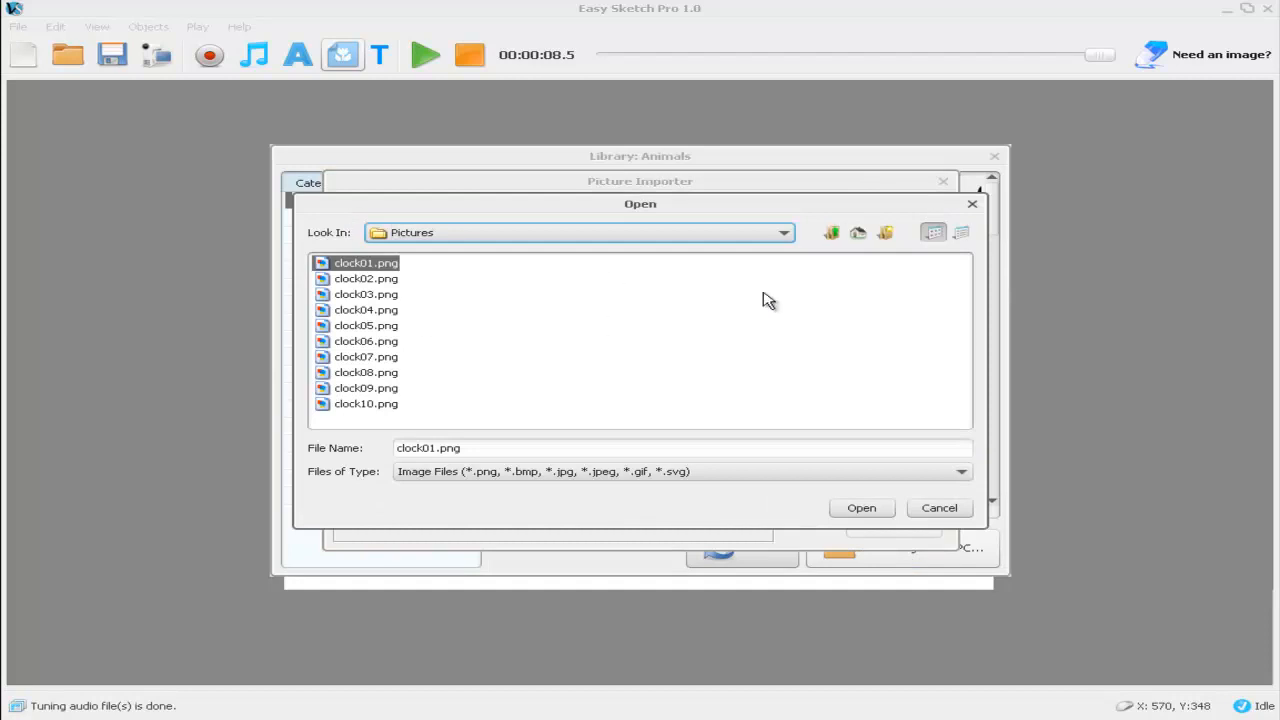
pyautogui.moveTo(566, 342)
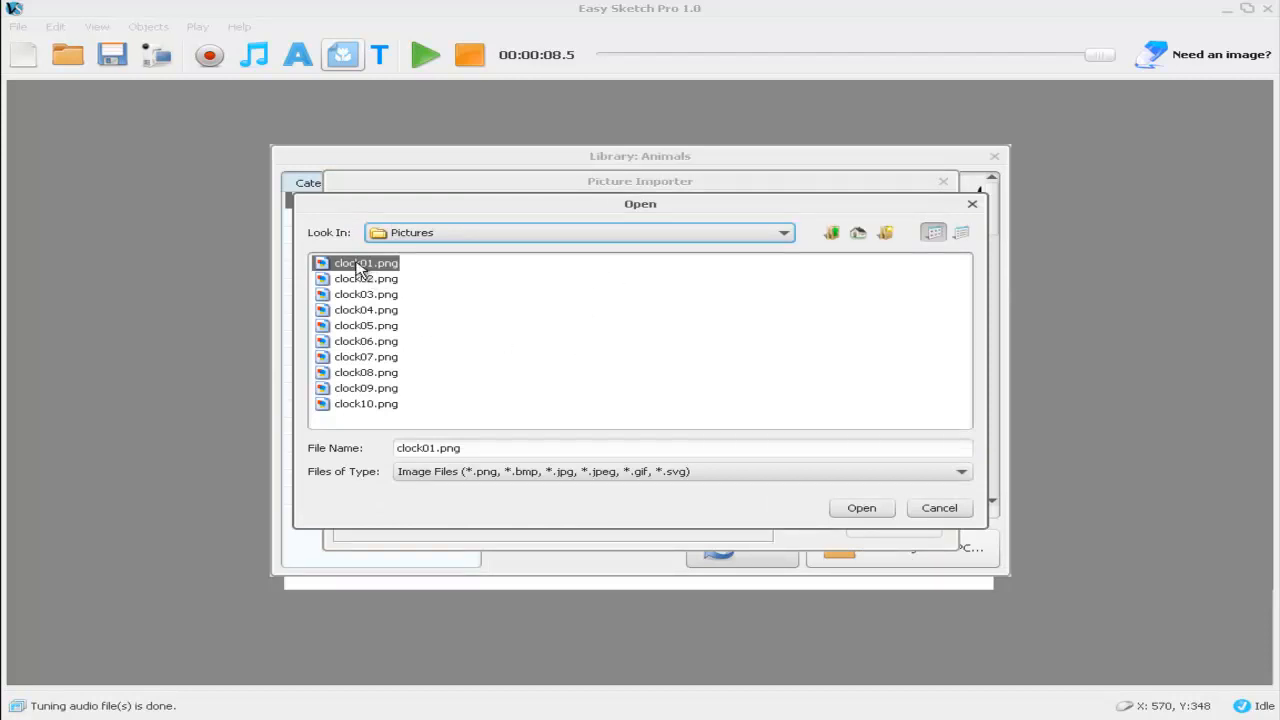
pyautogui.click(861, 507)
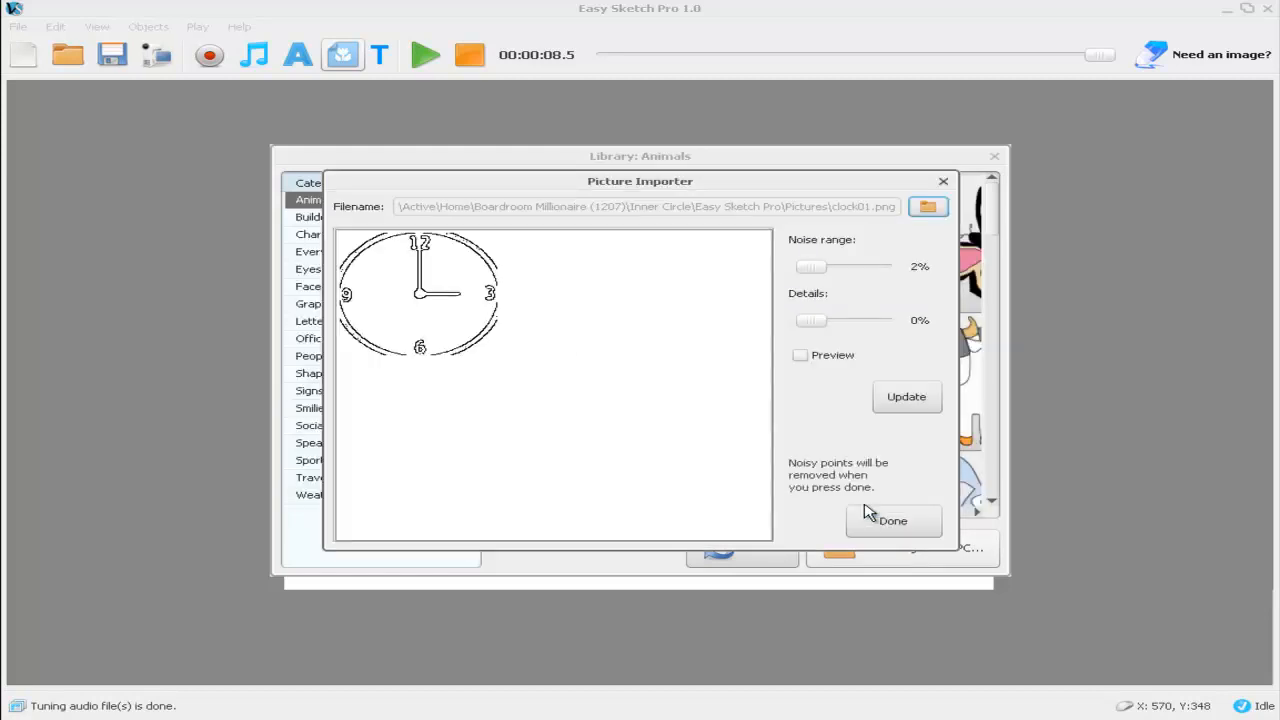
pyautogui.moveTo(893, 520)
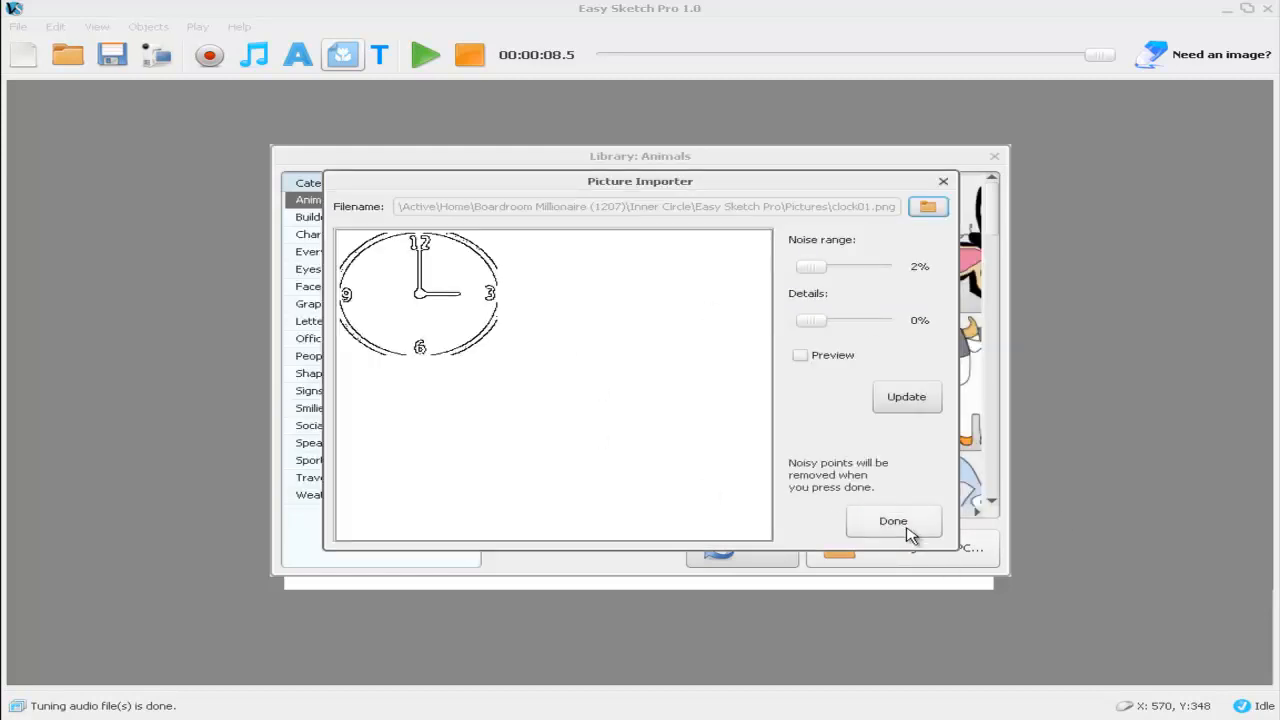
pyautogui.click(893, 521)
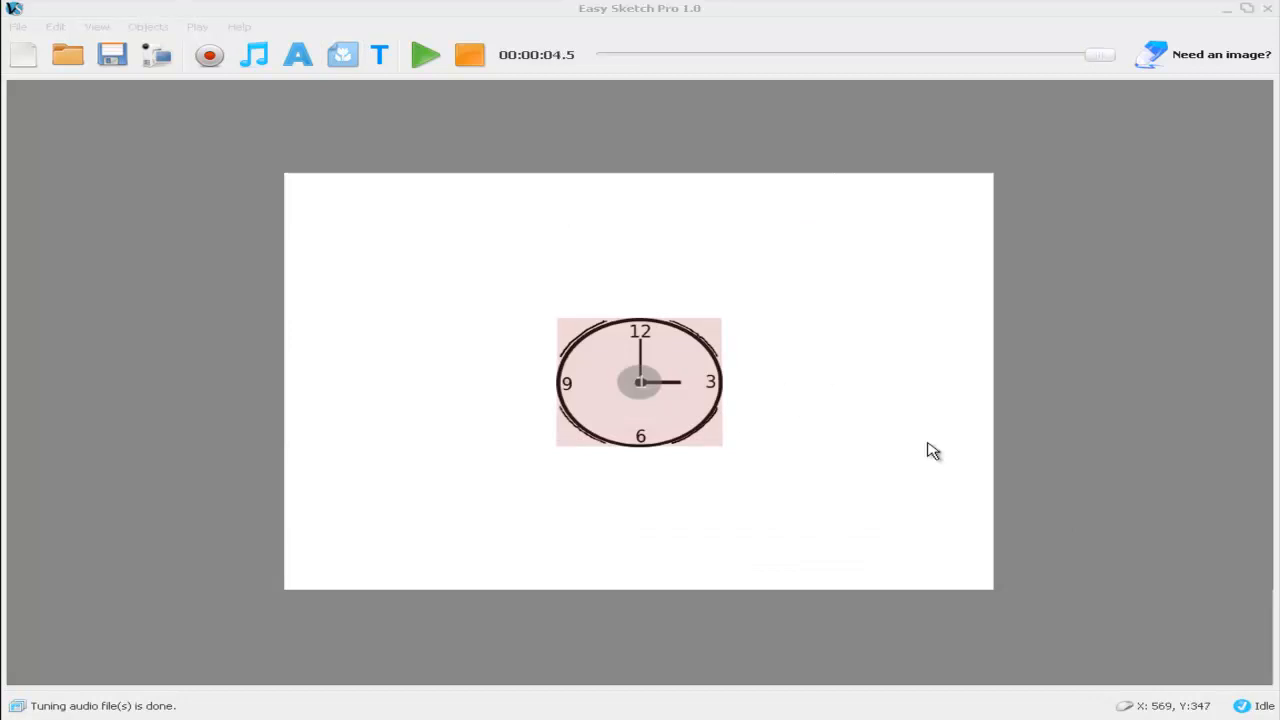
# Set clock01's draw-by-hand effect to start at 1 second and close the options
pyautogui.click(639, 380)
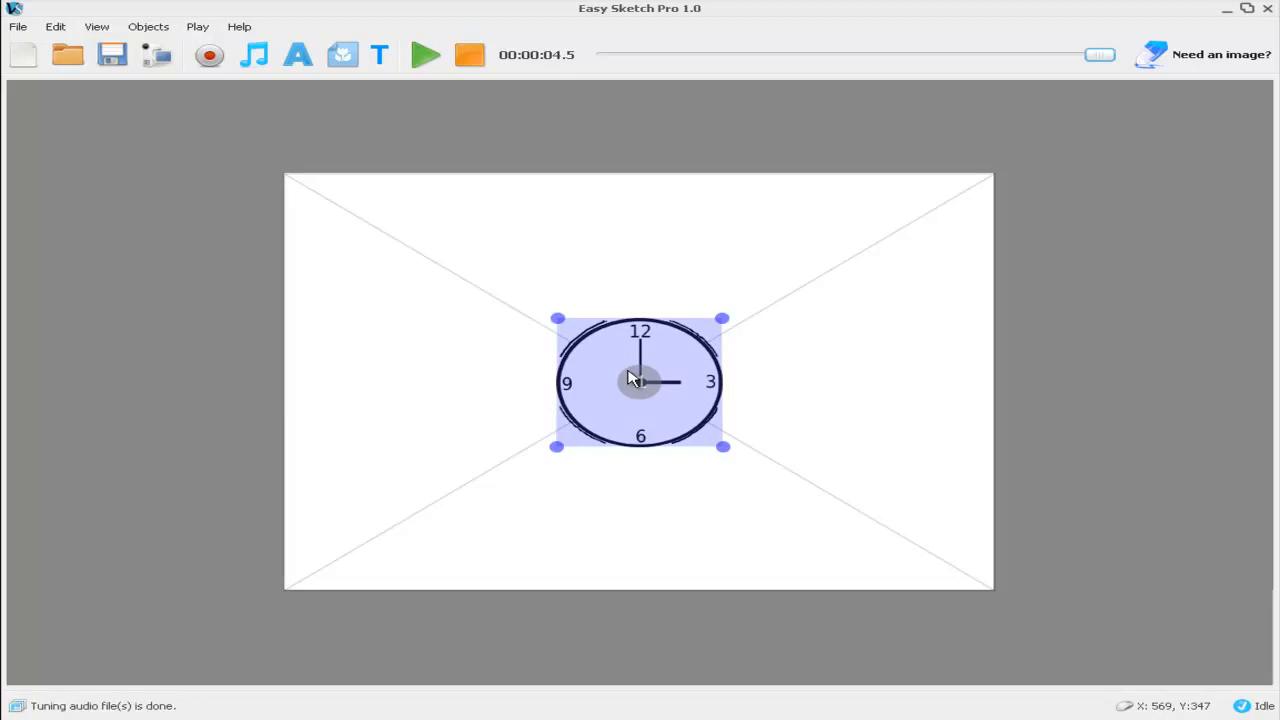
pyautogui.rightClick(635, 378)
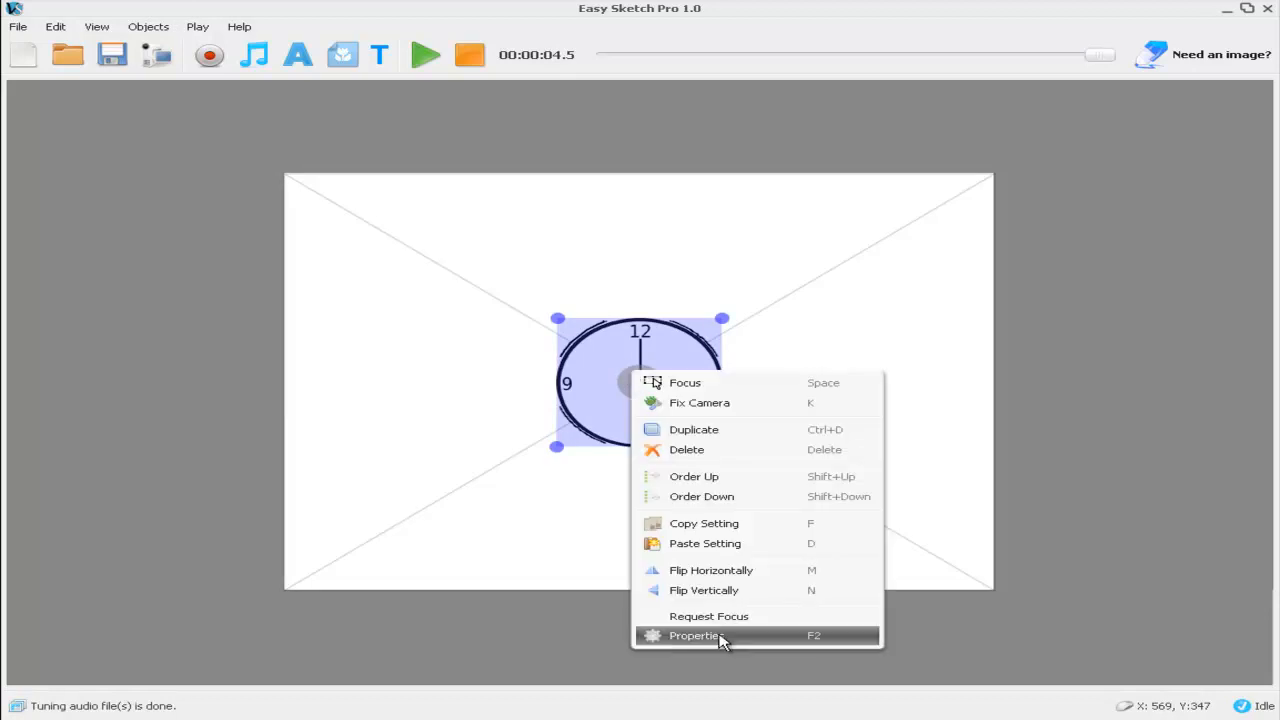
pyautogui.click(693, 635)
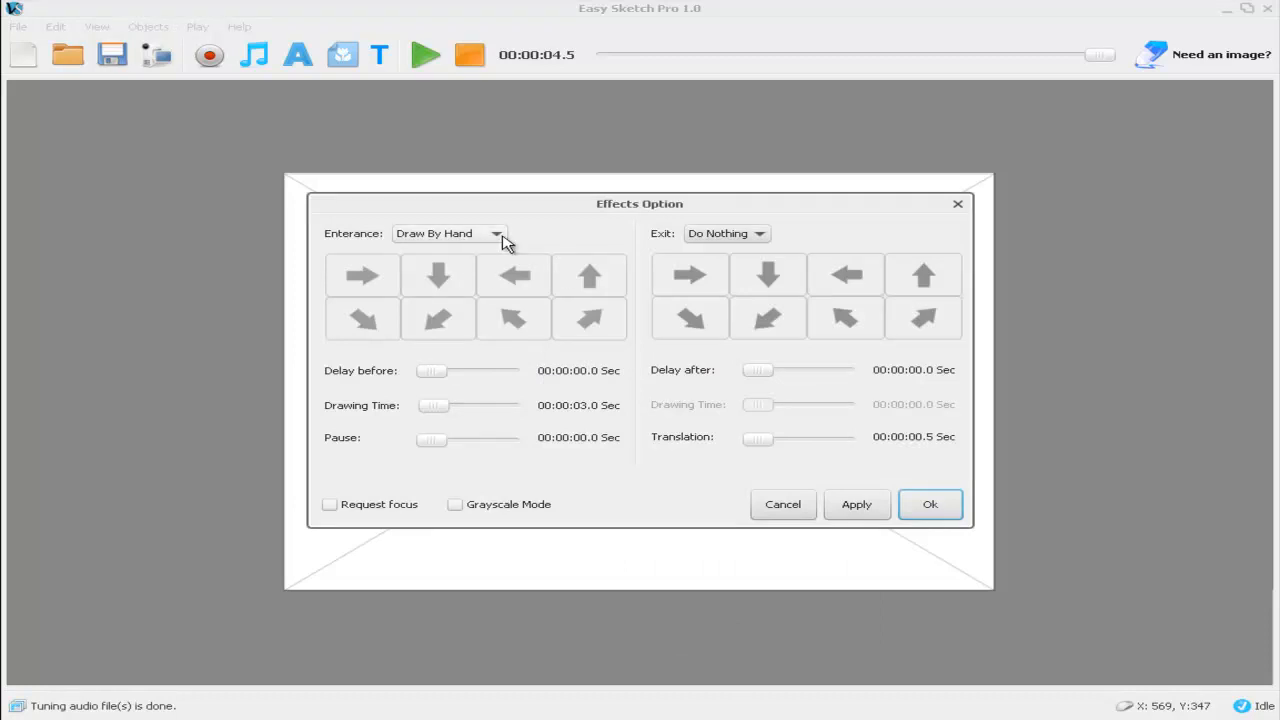
pyautogui.moveTo(494, 247)
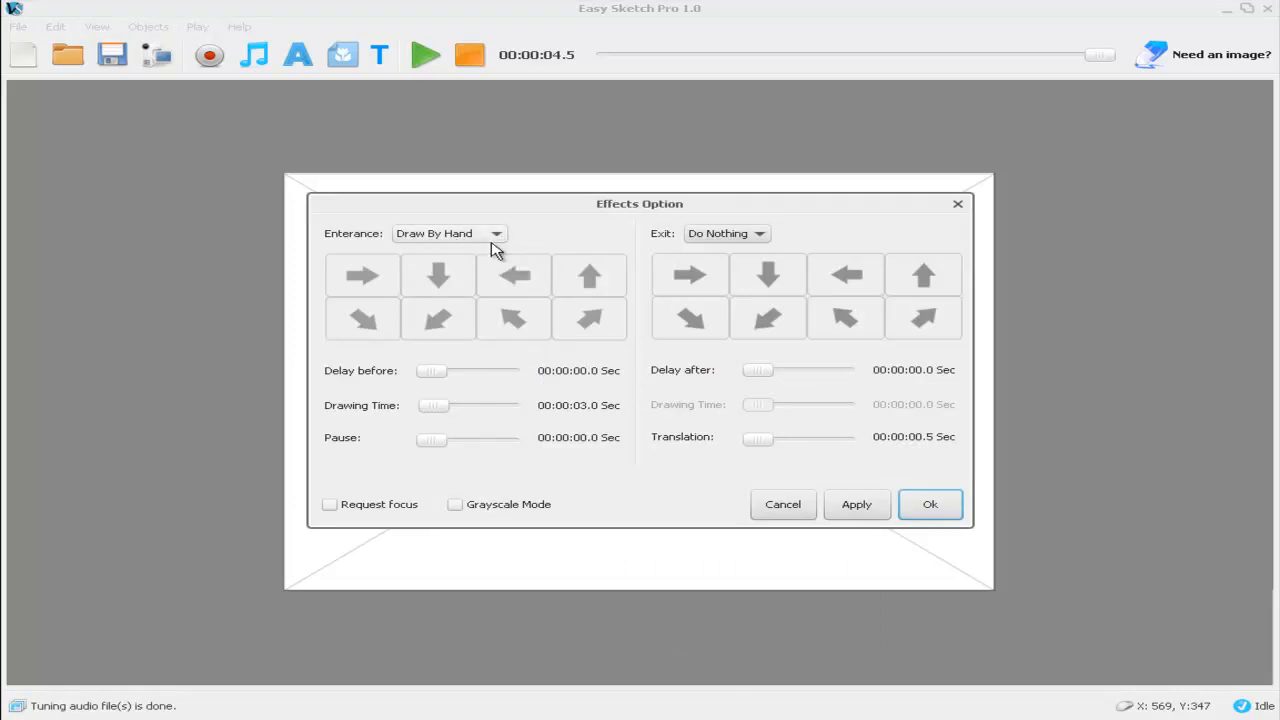
pyautogui.moveTo(593, 415)
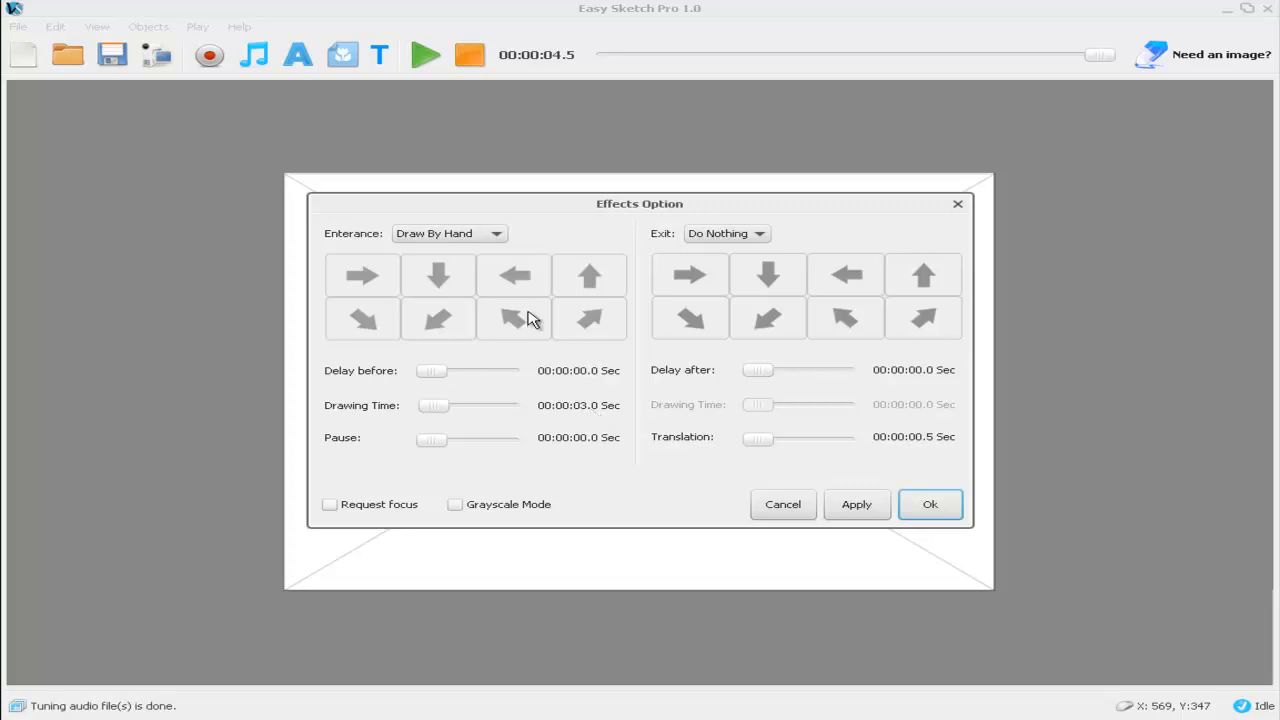
pyautogui.moveTo(594, 444)
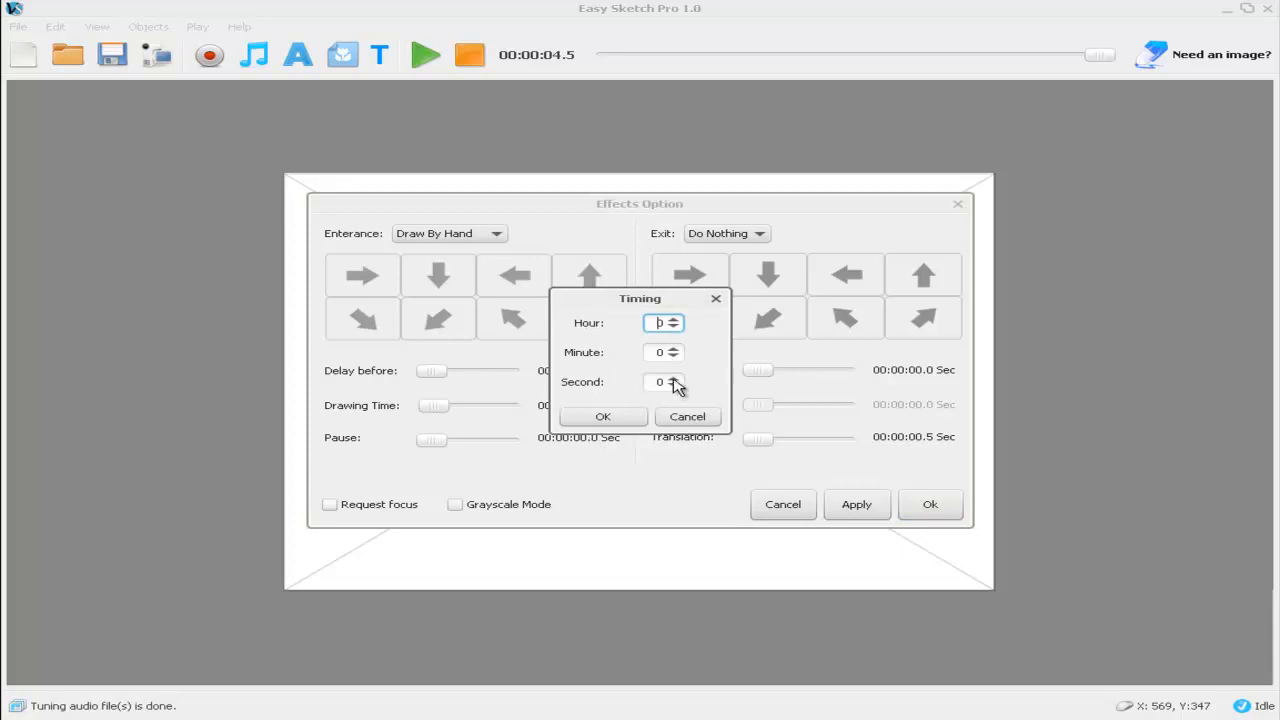
pyautogui.click(674, 378)
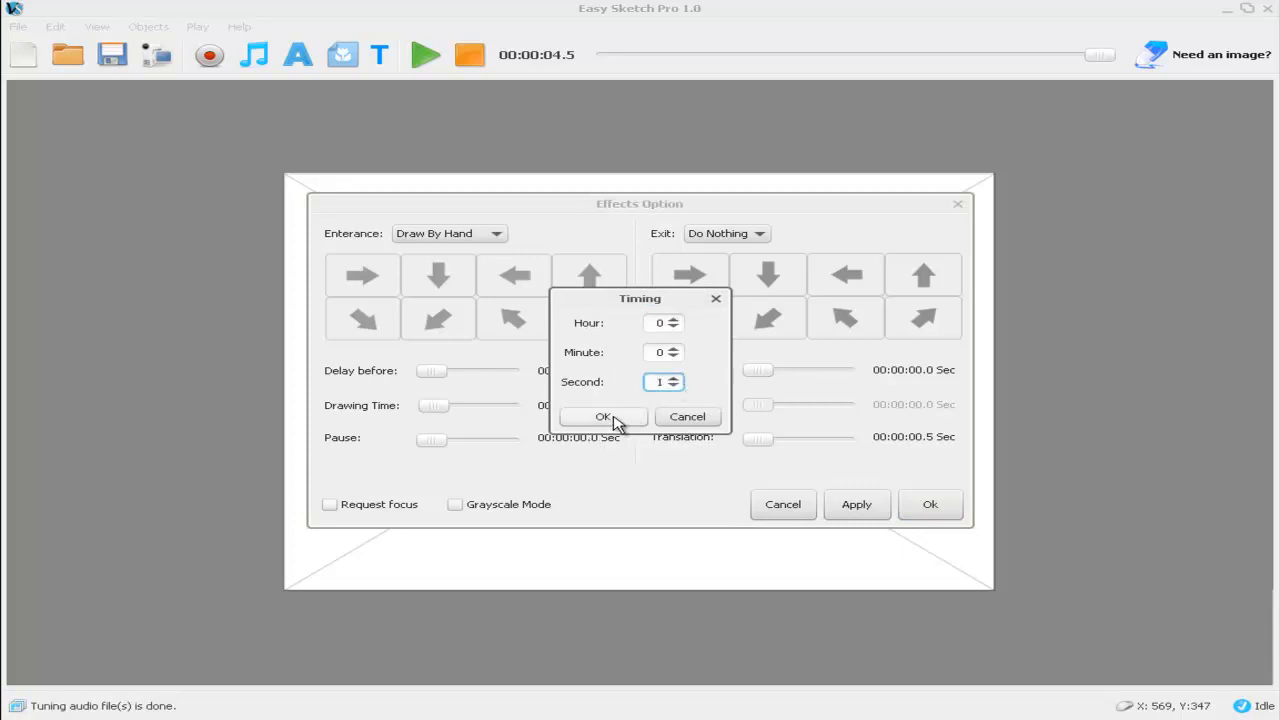
pyautogui.click(602, 417)
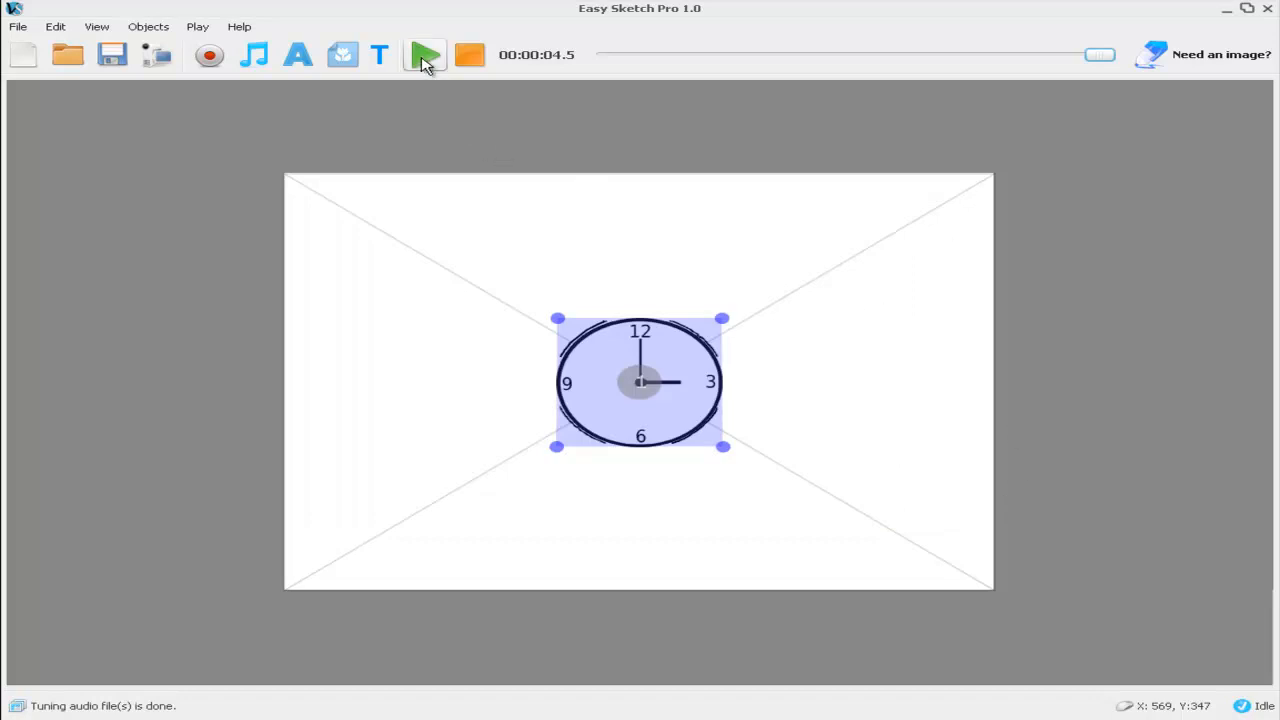
# Play the scene preview to watch clock01 being drawn by hand
pyautogui.click(423, 55)
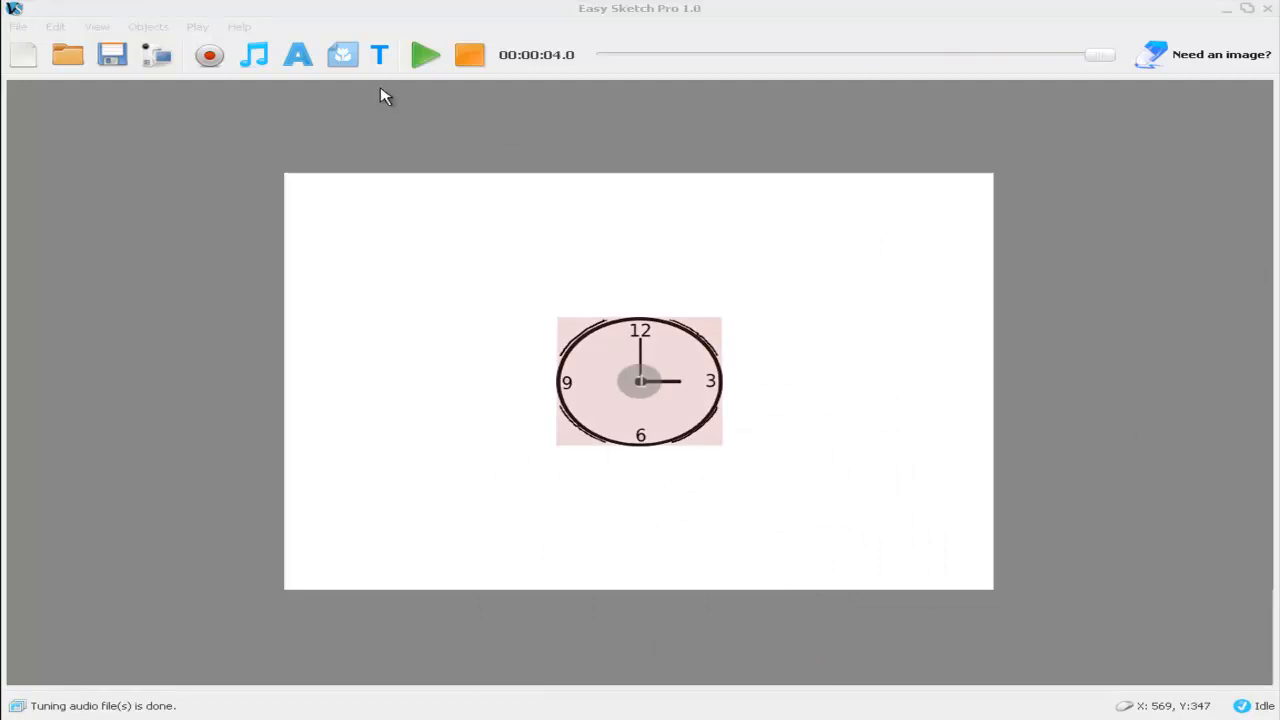
# Import clock02.png from the PC into the scene centre via the Library
pyautogui.click(342, 55)
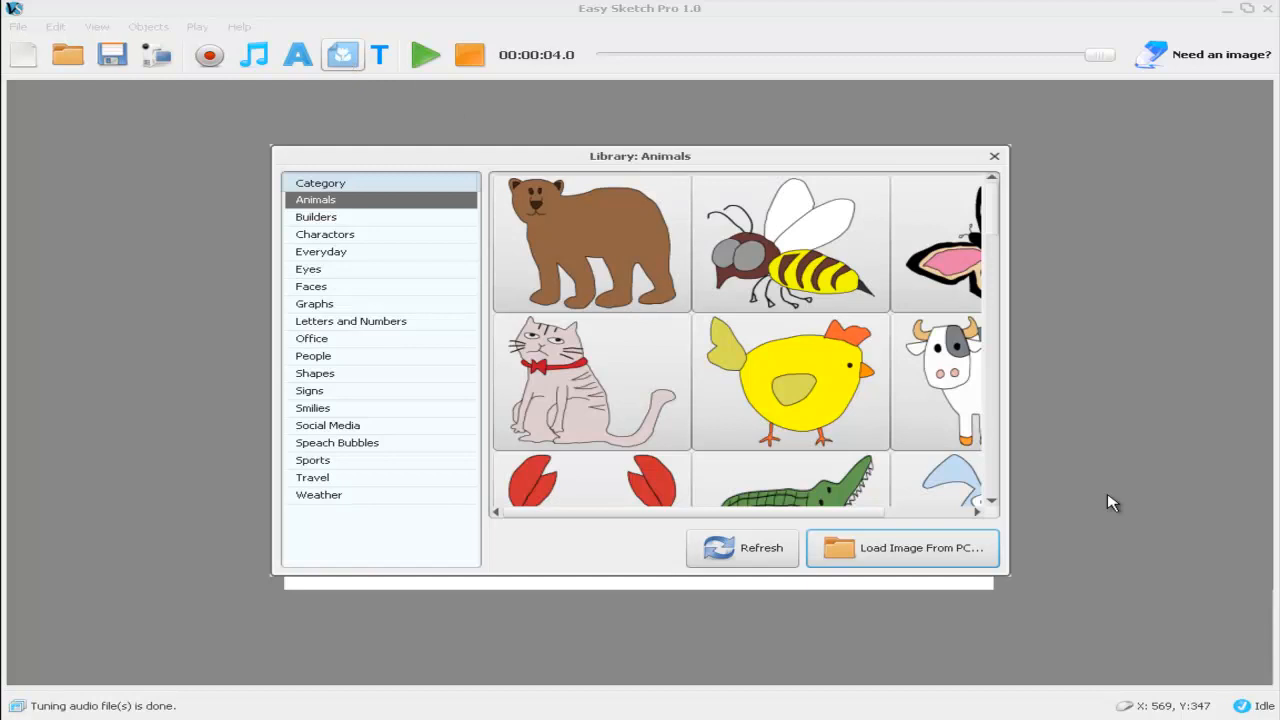
pyautogui.click(901, 547)
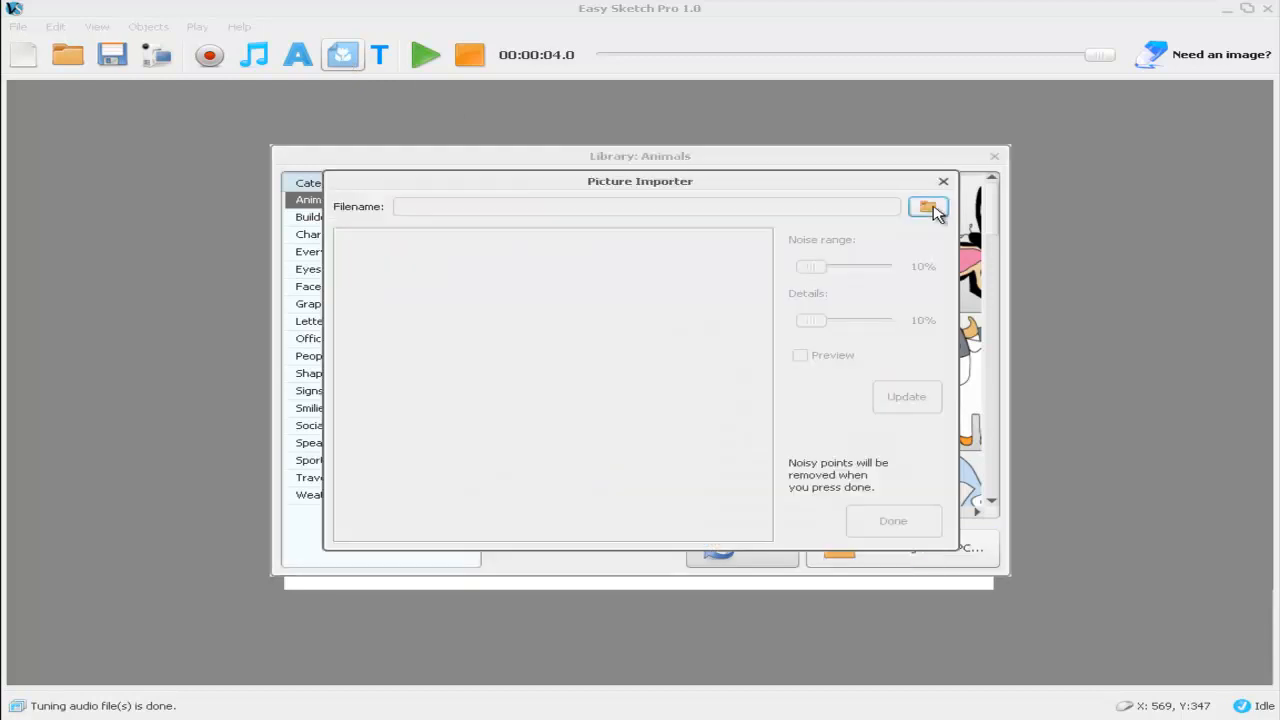
pyautogui.click(926, 207)
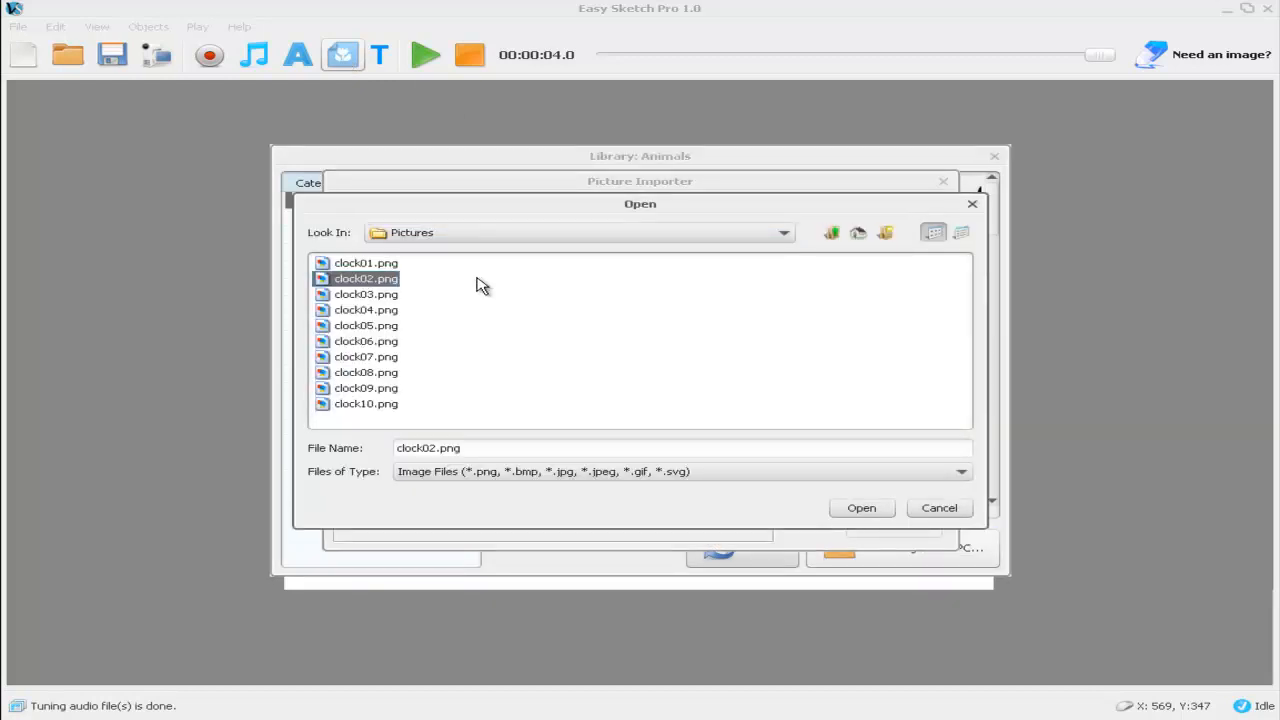
pyautogui.click(861, 508)
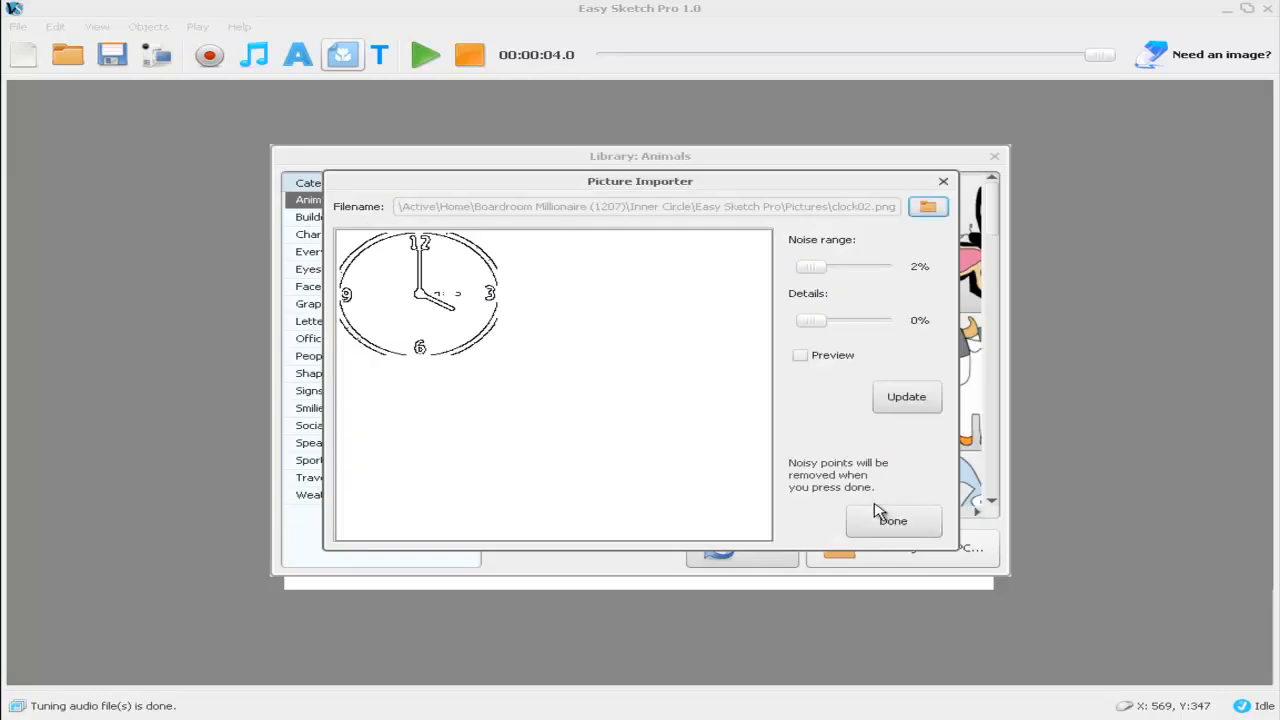
pyautogui.click(892, 520)
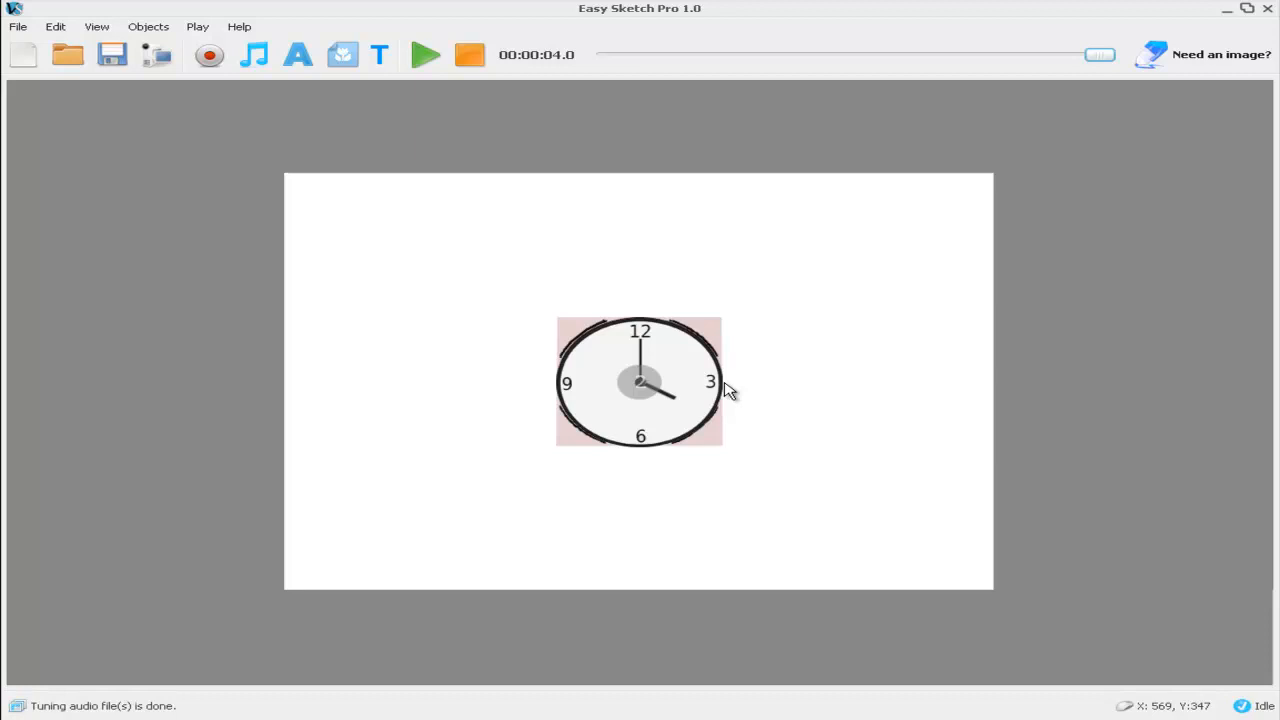
pyautogui.moveTo(775, 390)
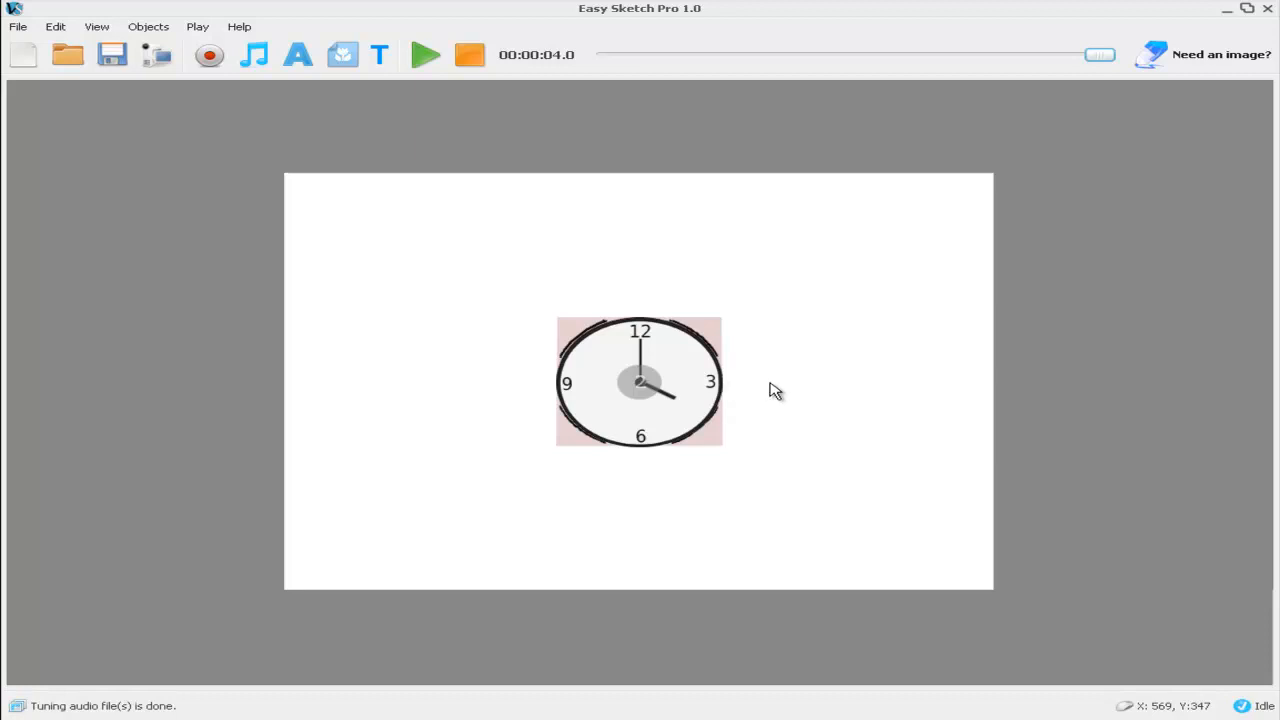
# Give clock02 a Do Nothing entrance, 0.5 s drawing time and 0.0 s translation
pyautogui.click(670, 375)
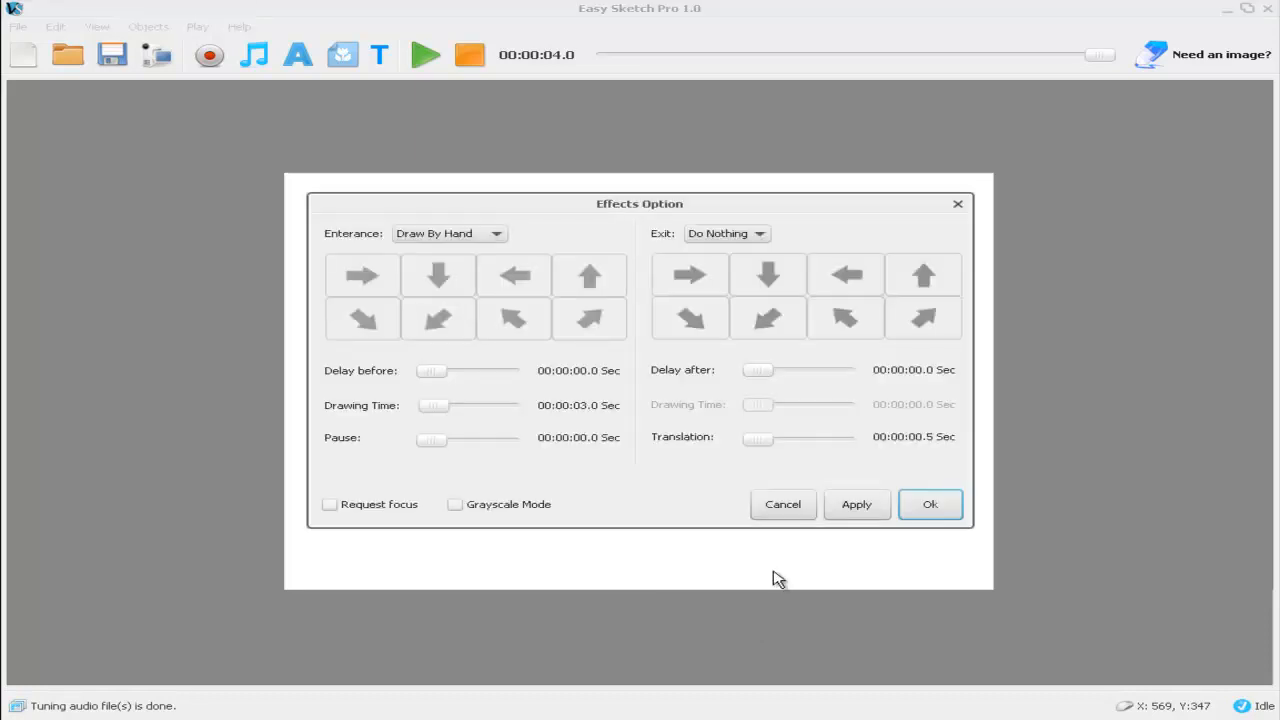
pyautogui.moveTo(645, 362)
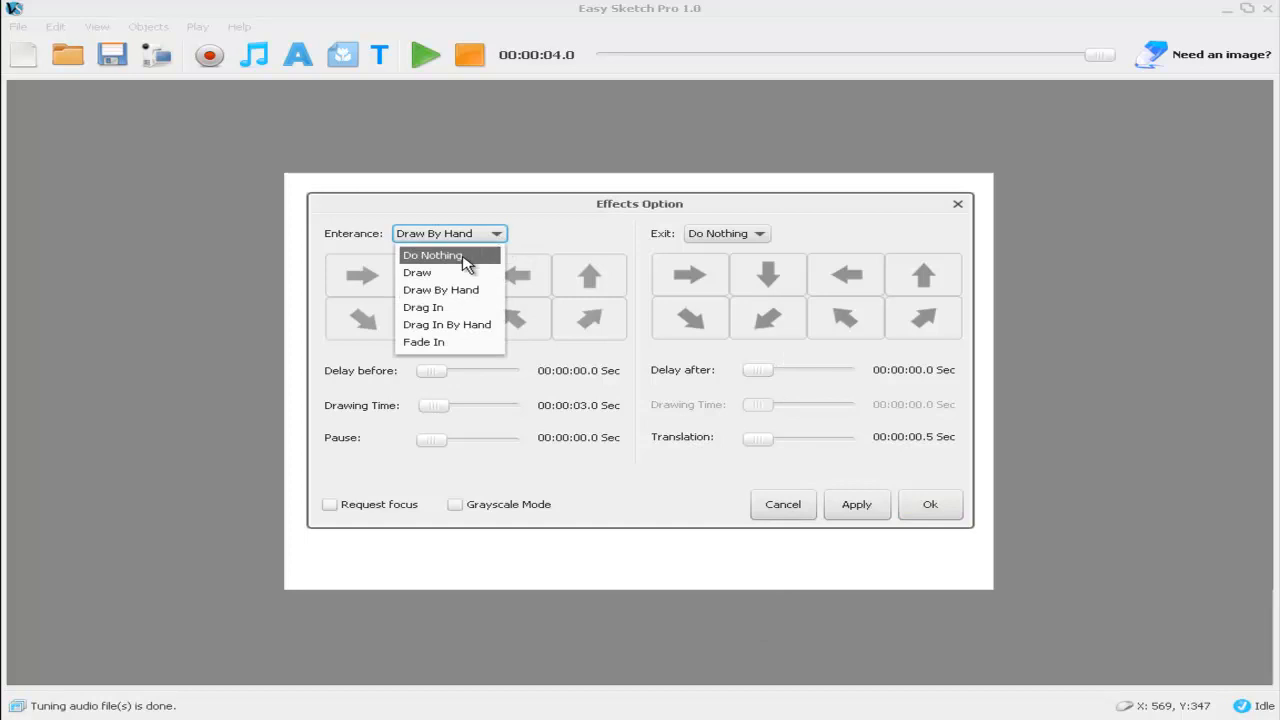
pyautogui.click(432, 255)
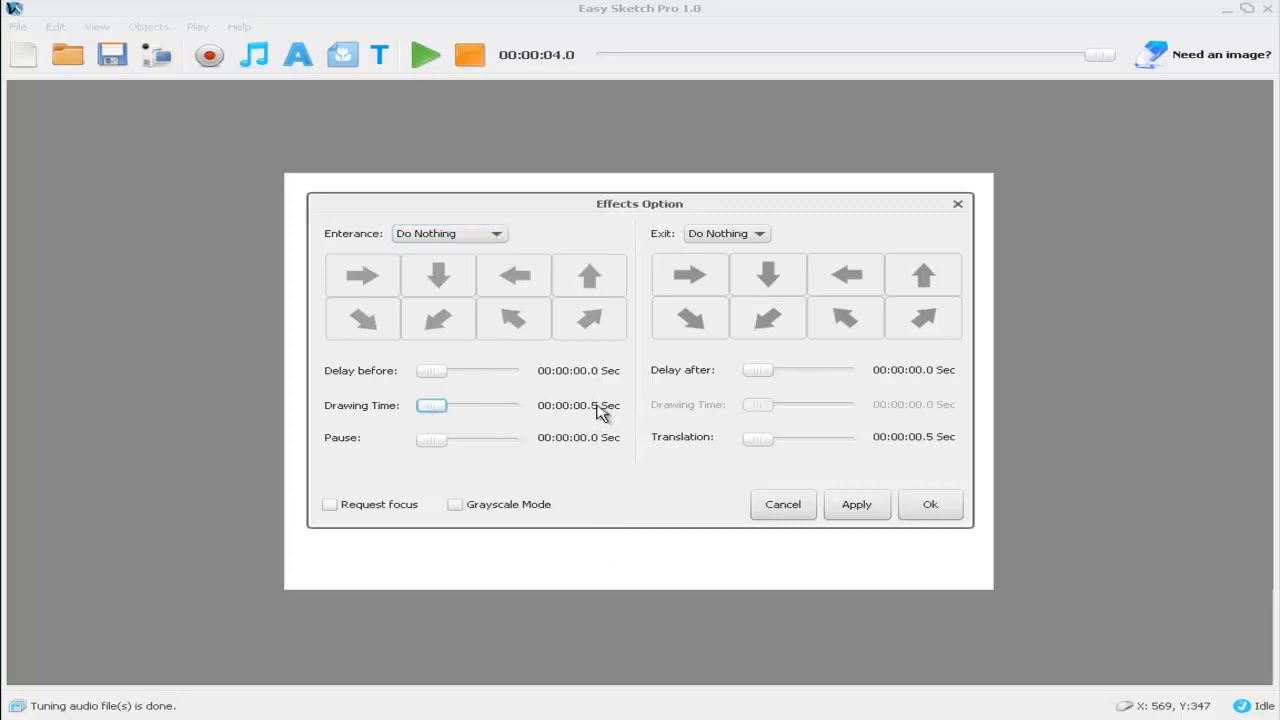
pyautogui.moveTo(670, 452)
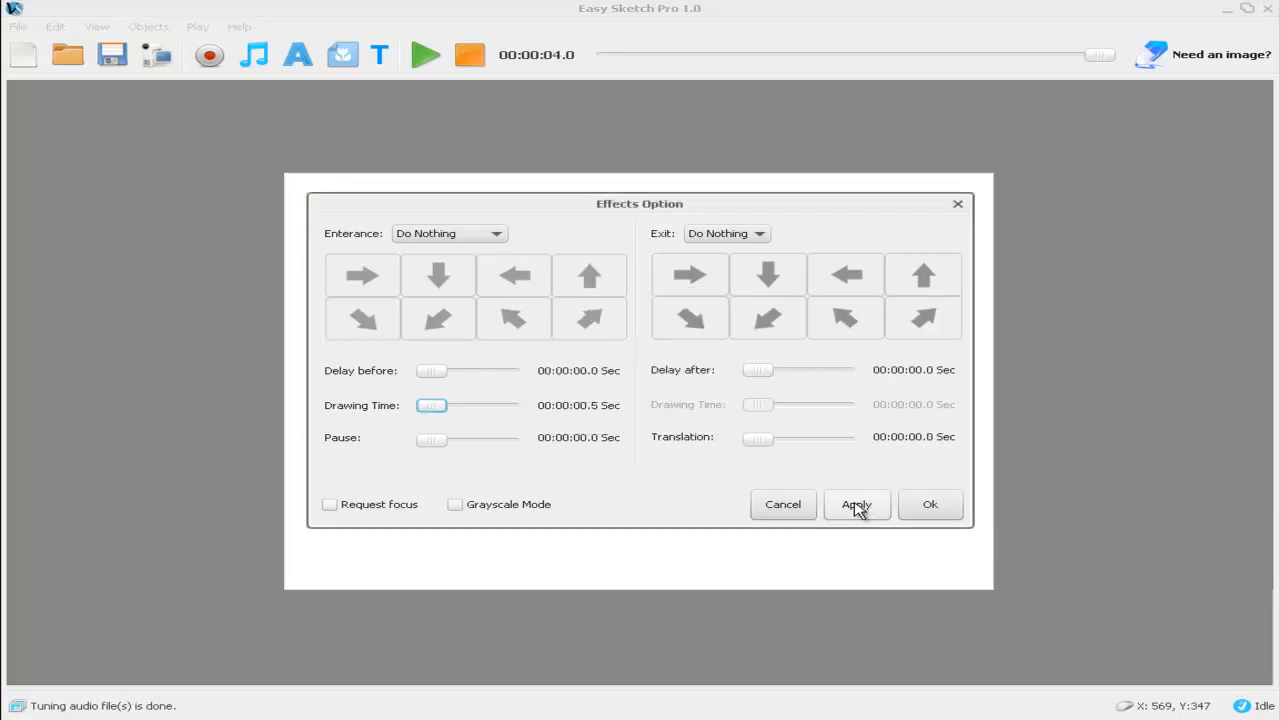
pyautogui.click(855, 504)
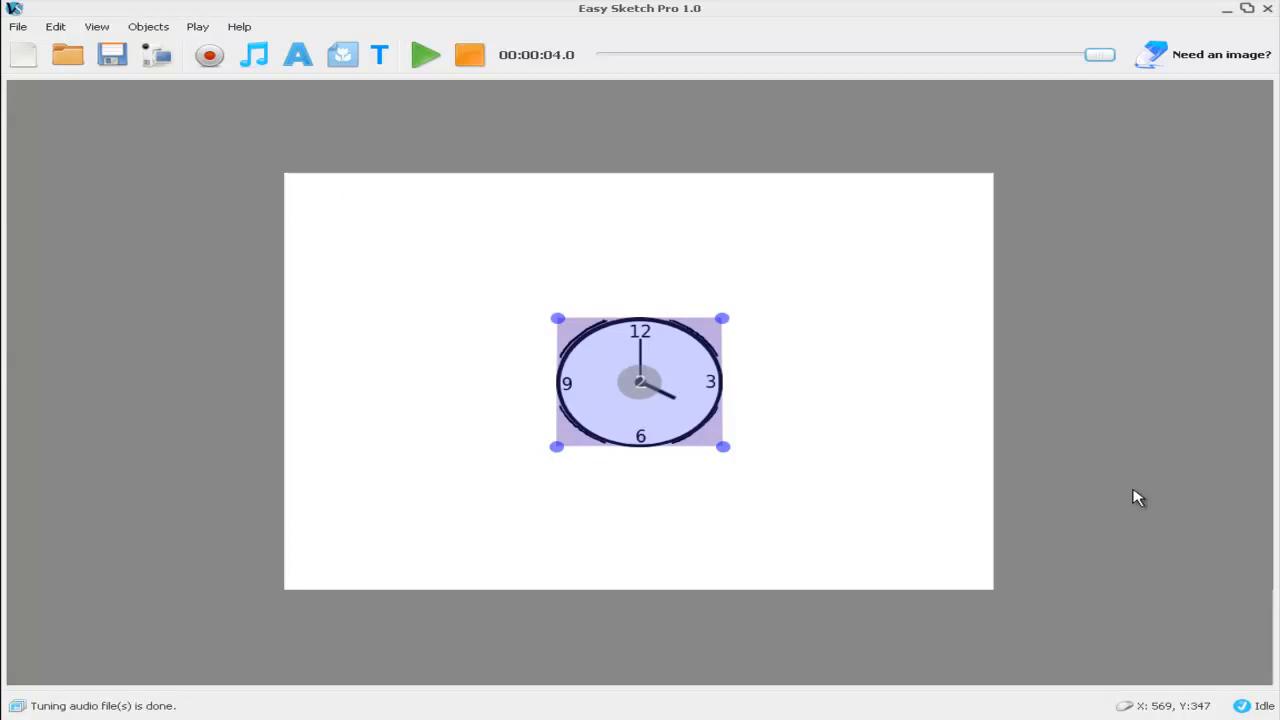
pyautogui.click(424, 54)
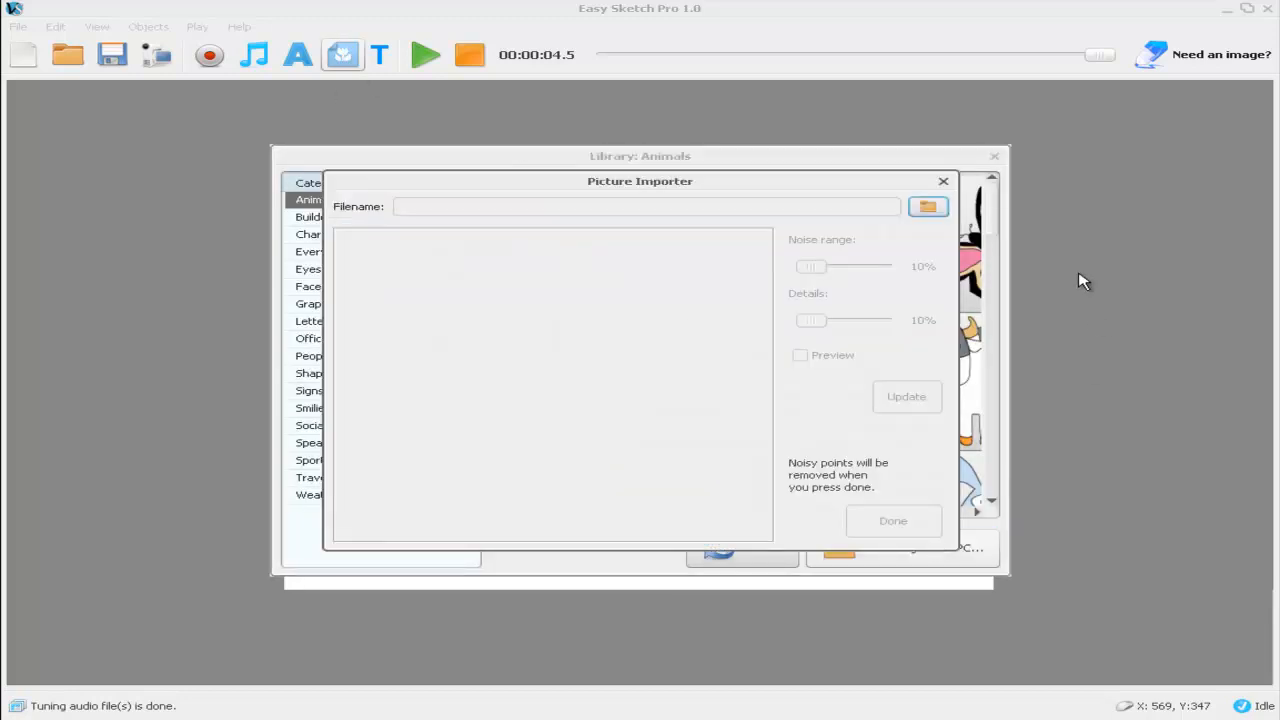
# Browse to clock03.png and import it as the third clock
pyautogui.click(927, 206)
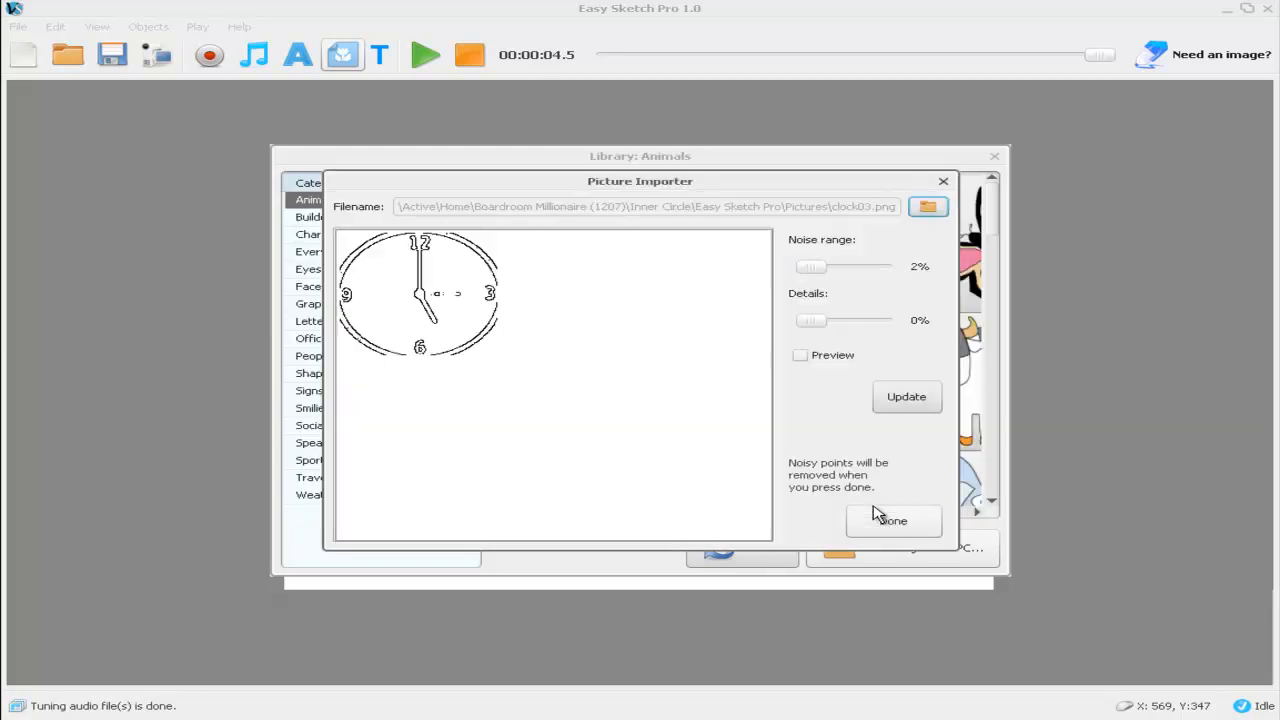
pyautogui.click(892, 520)
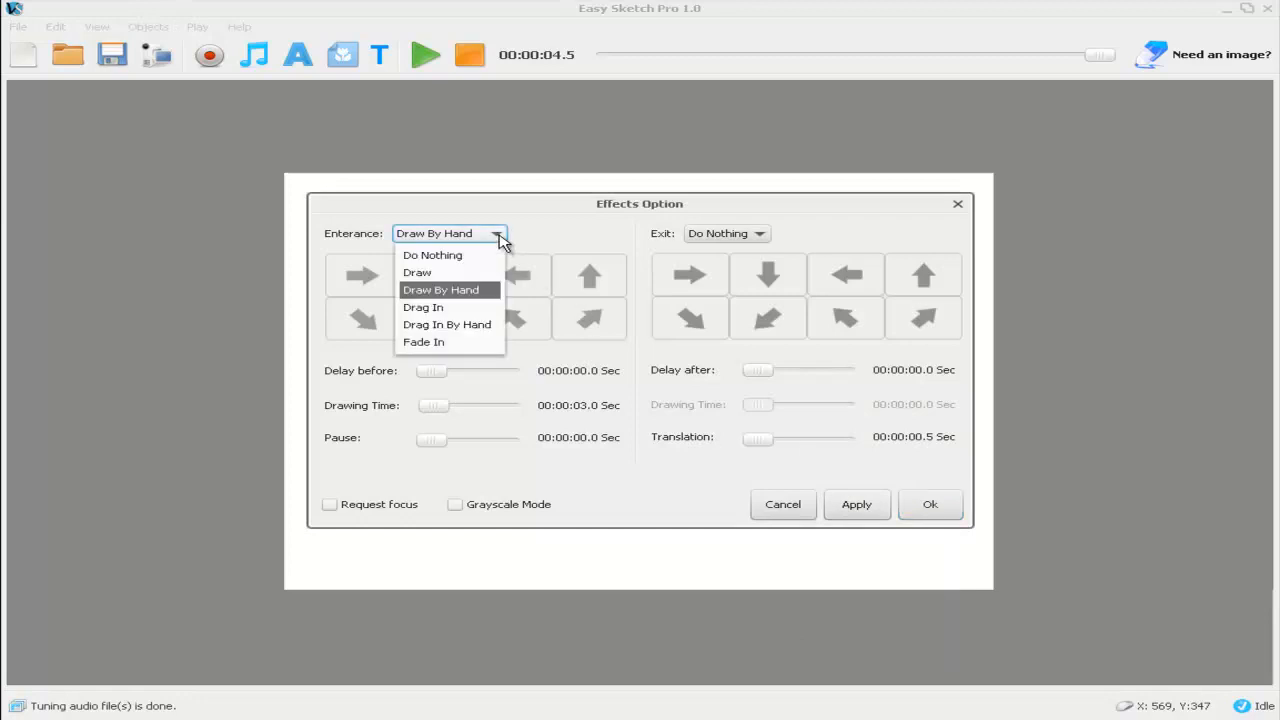
# Give clock03 a Do Nothing entrance with 0.5 s drawing time and 0.0 translation
pyautogui.click(432, 255)
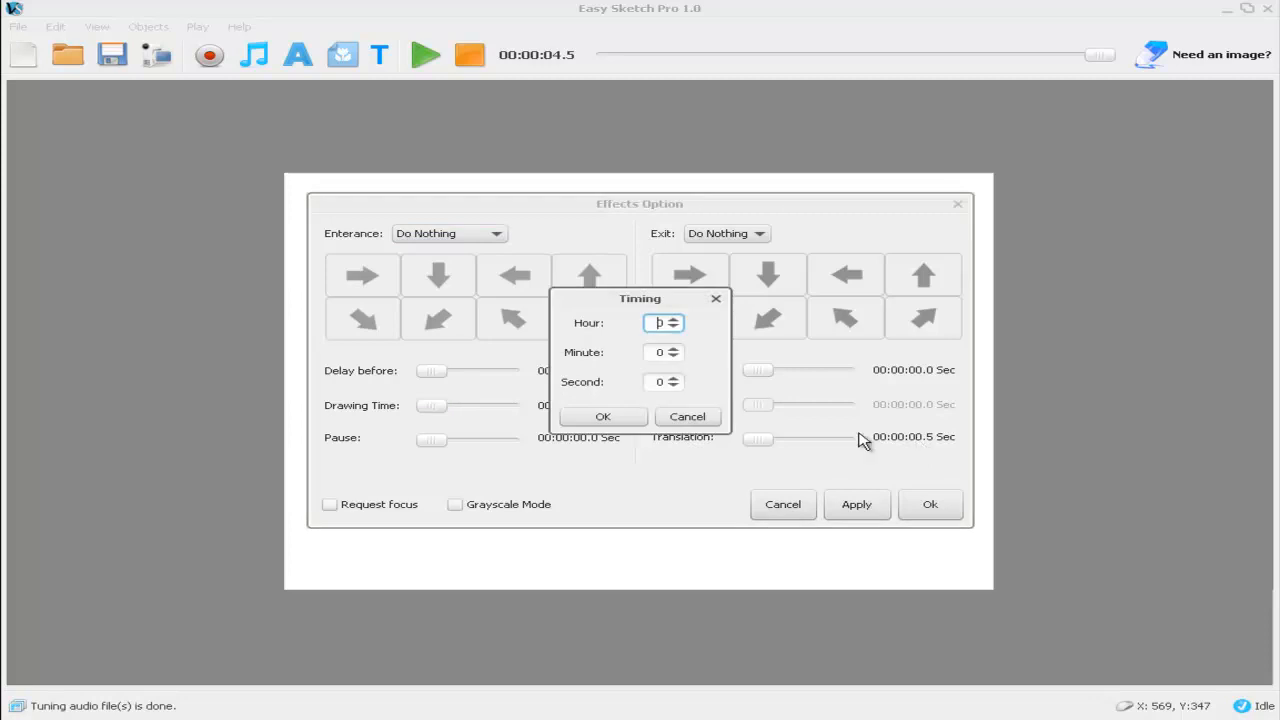
pyautogui.click(602, 416)
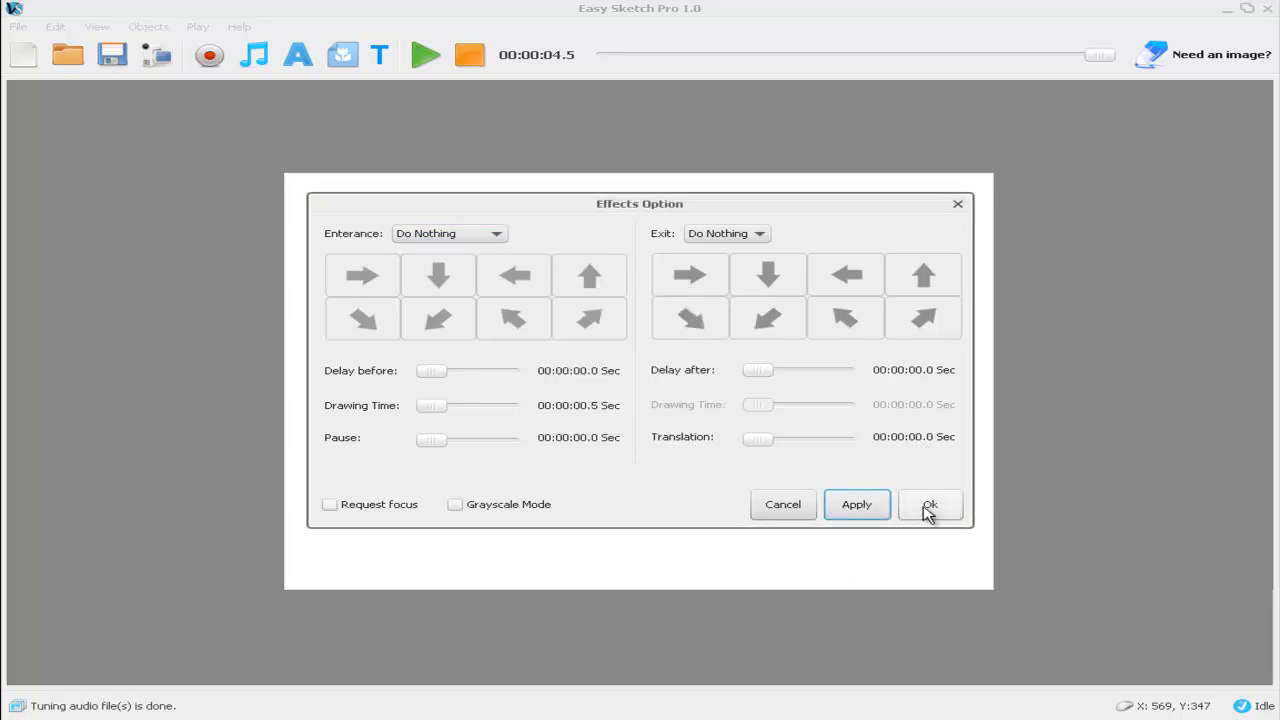
pyautogui.click(928, 504)
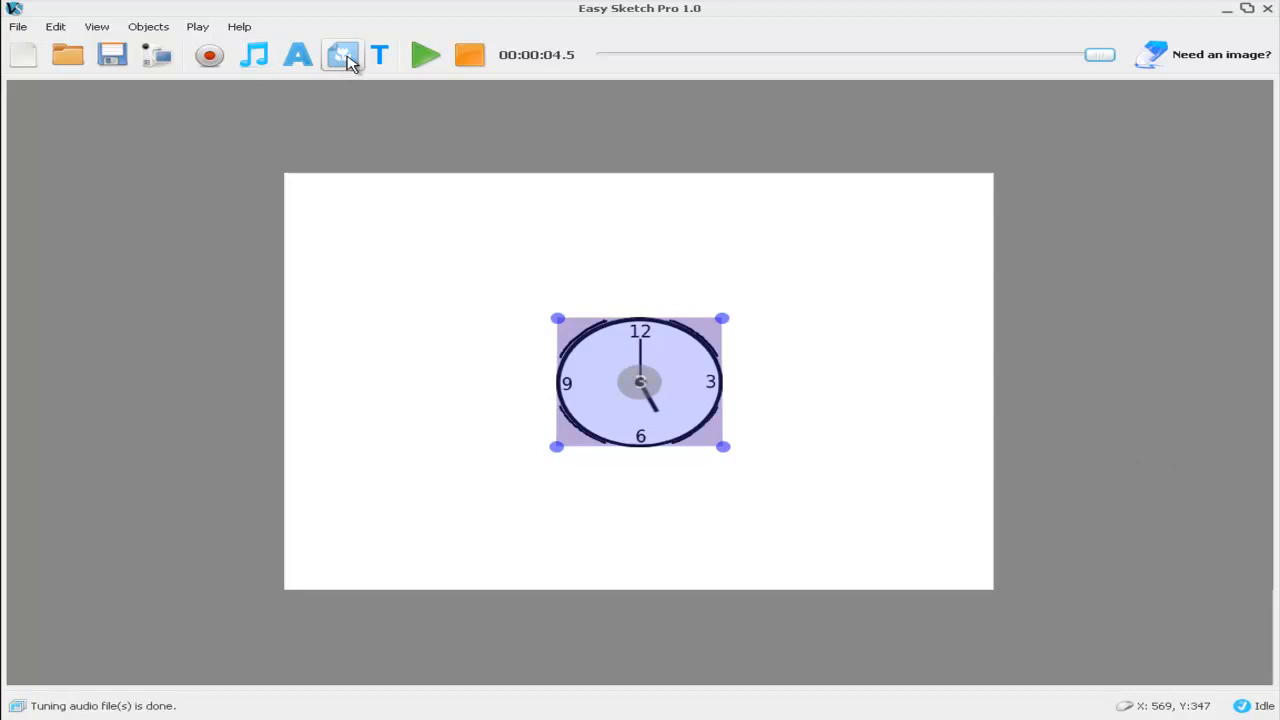
pyautogui.moveTo(343, 55)
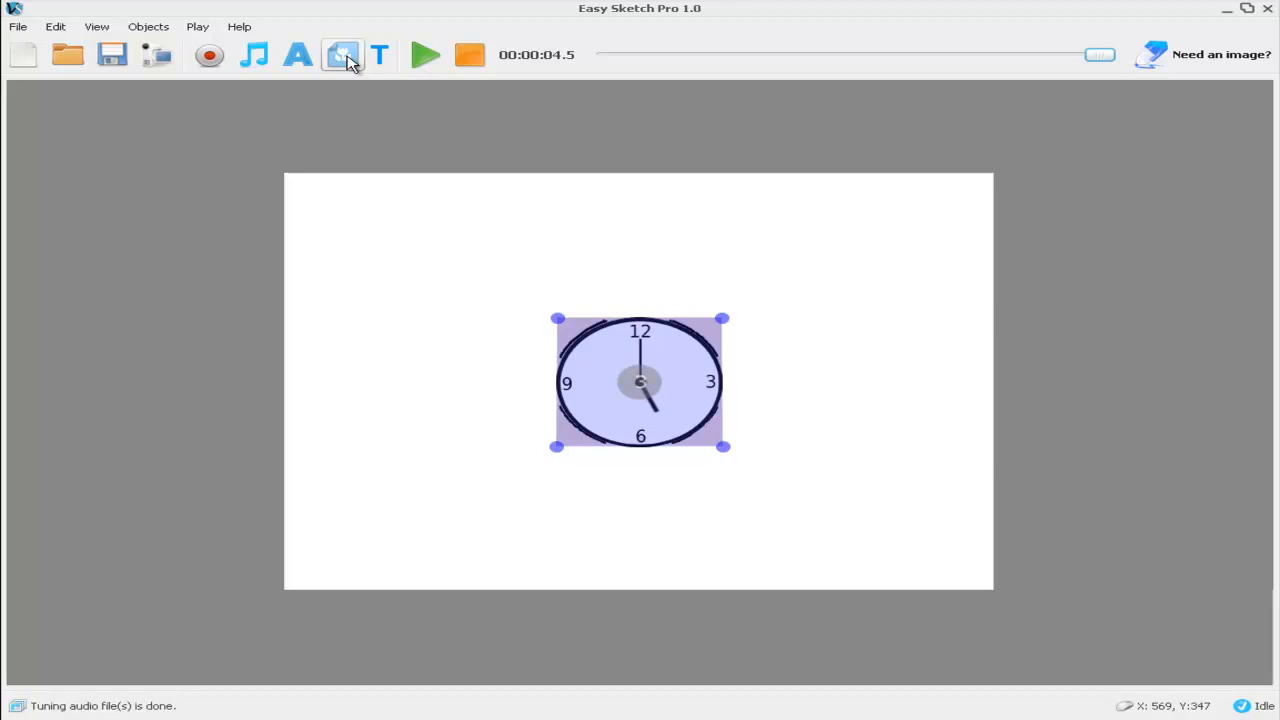
pyautogui.moveTo(398, 165)
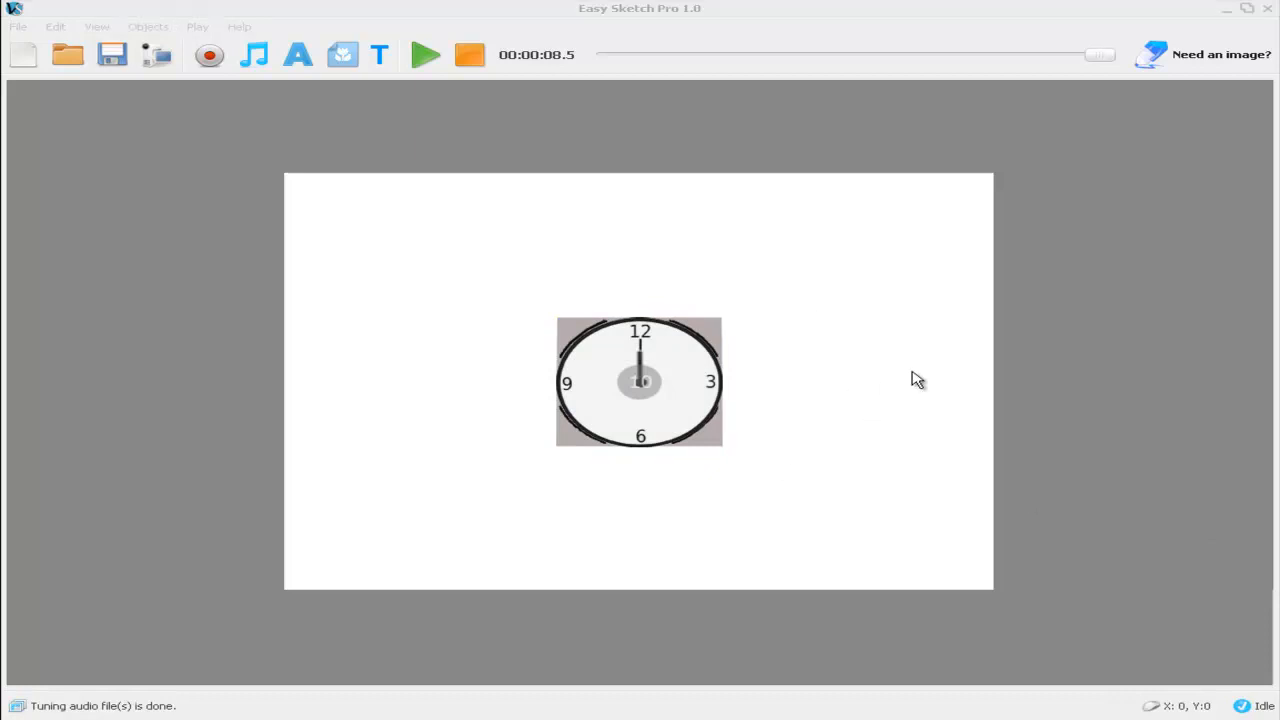
pyautogui.moveTo(890, 376)
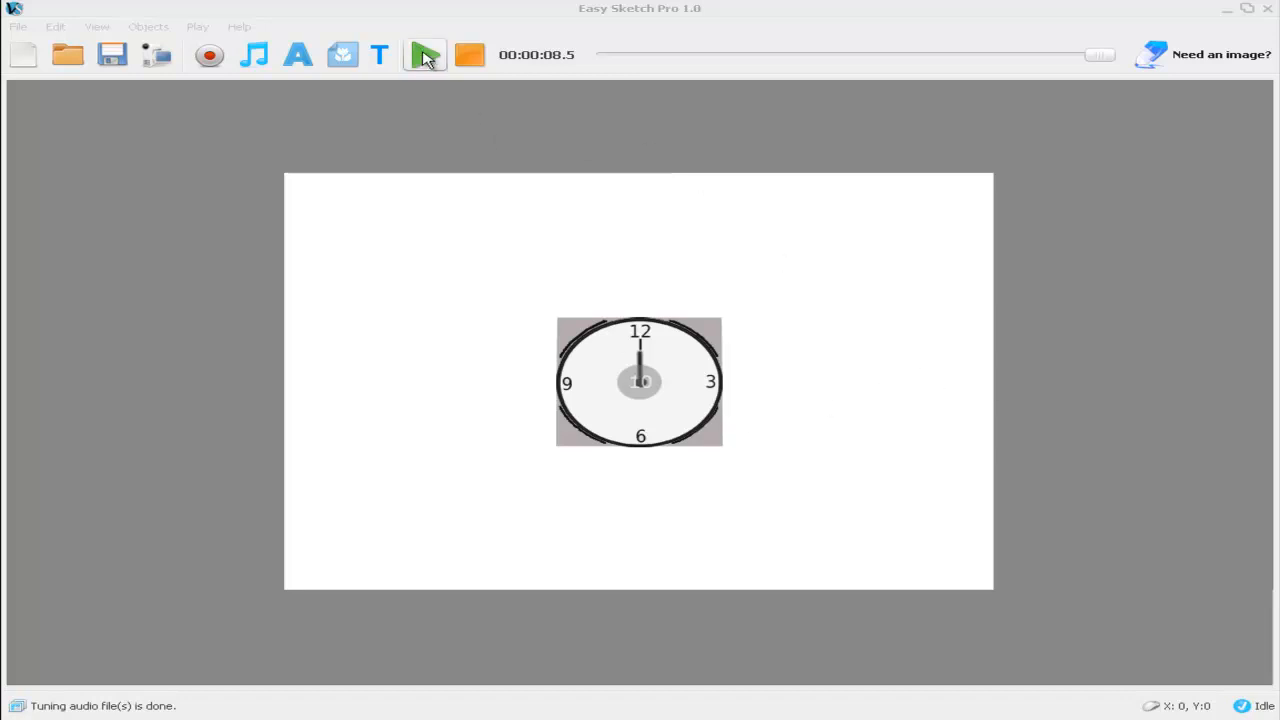
# Play the full stacked-clock scene preview, then stop playback
pyautogui.click(423, 54)
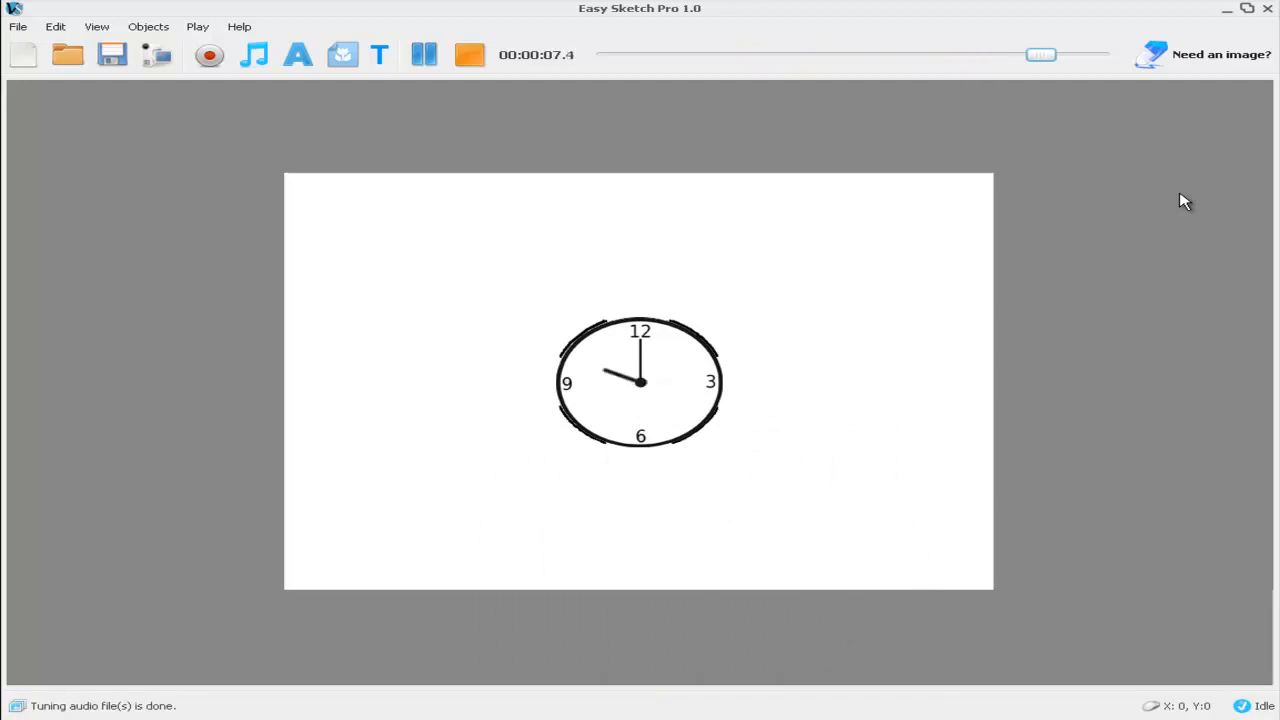
pyautogui.click(423, 55)
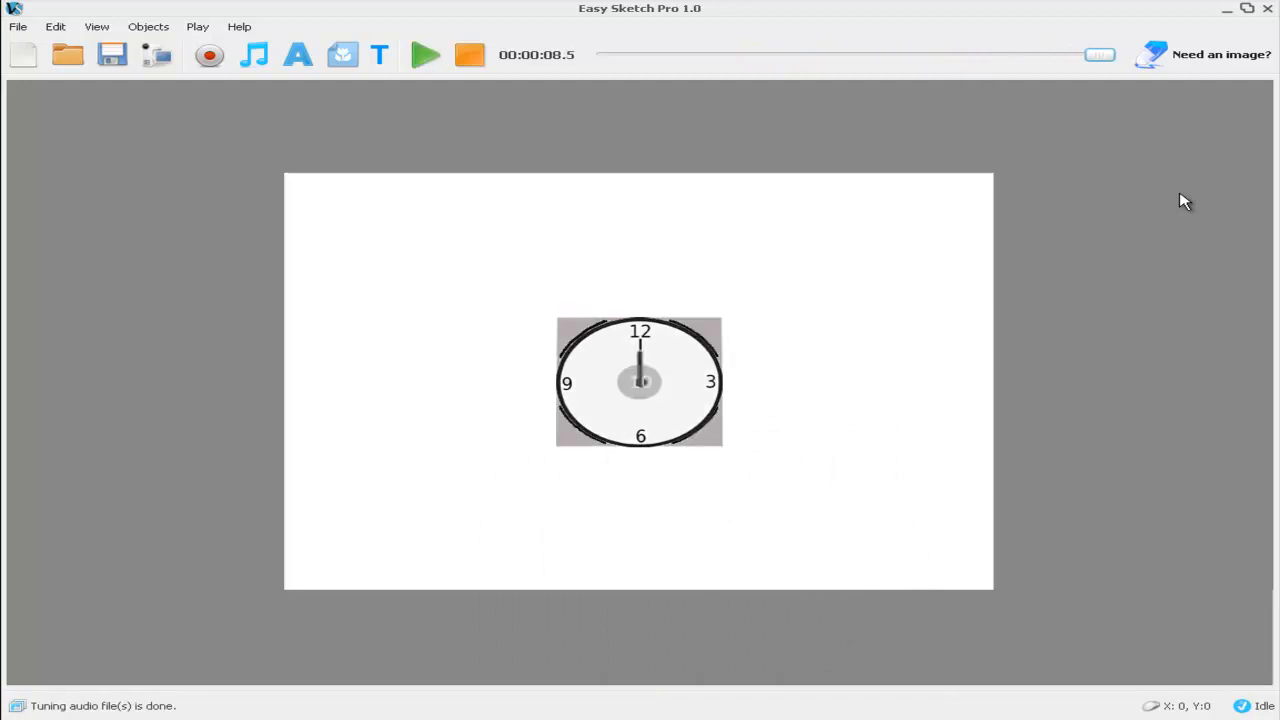
pyautogui.moveTo(1273, 328)
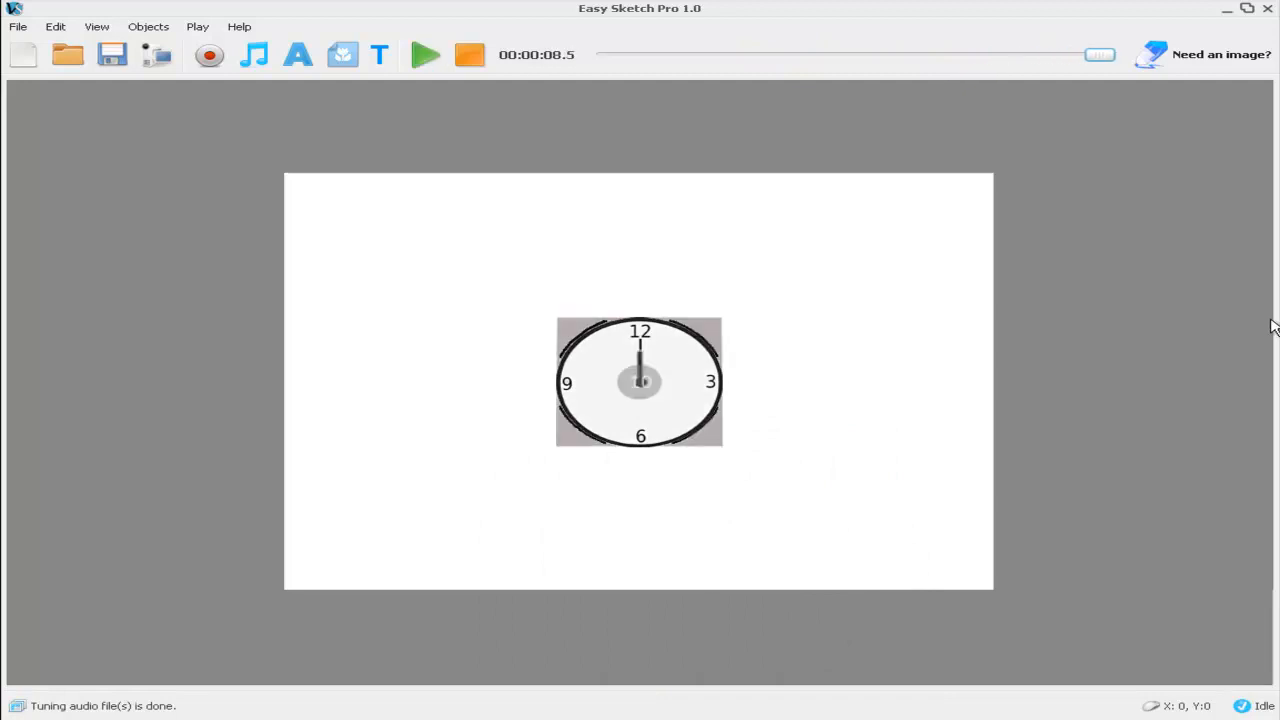